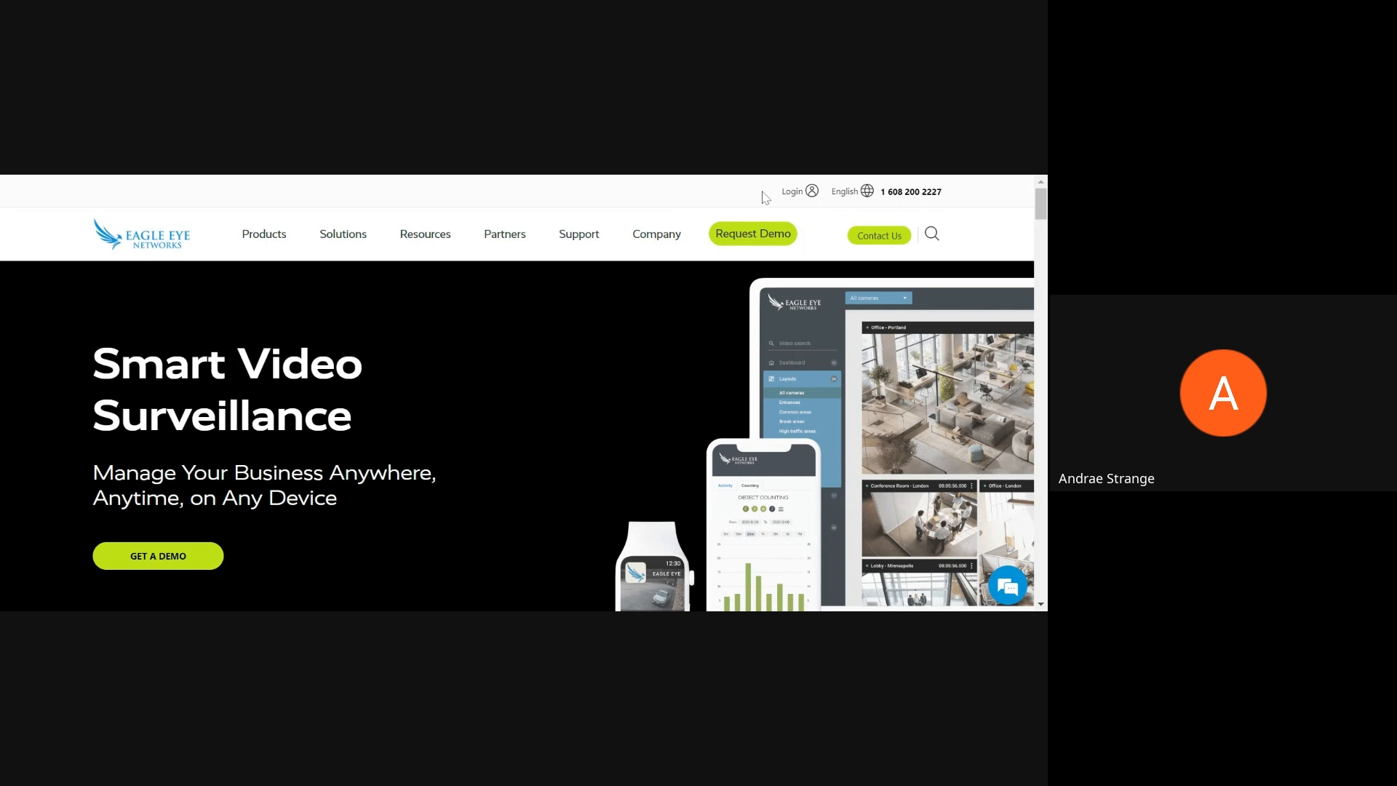
Choose Cloud VMS (Classic) from the Login dropdown to reach its sign-in page.
{"action": "left_click", "coordinate": [791, 191]}
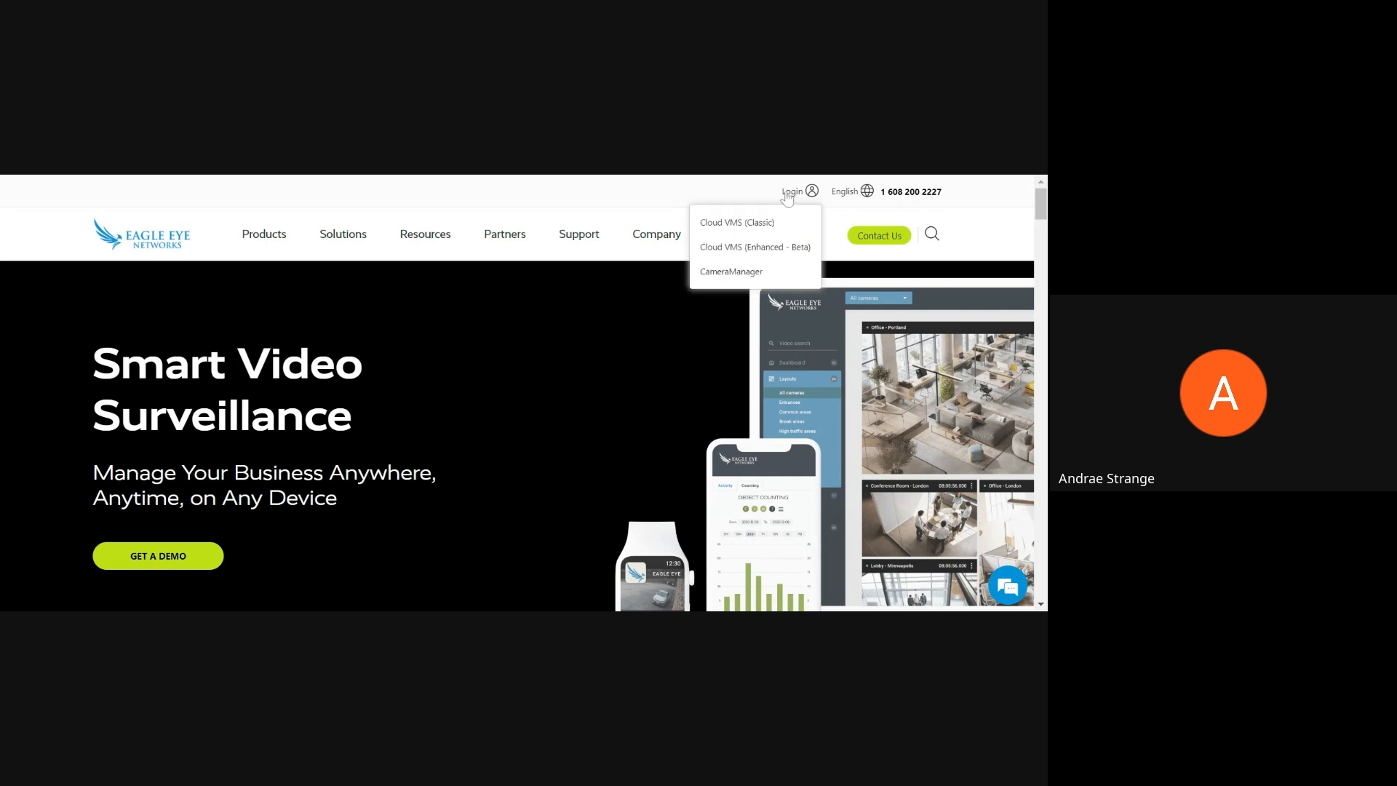
{"action": "mouse_move", "coordinate": [754, 229]}
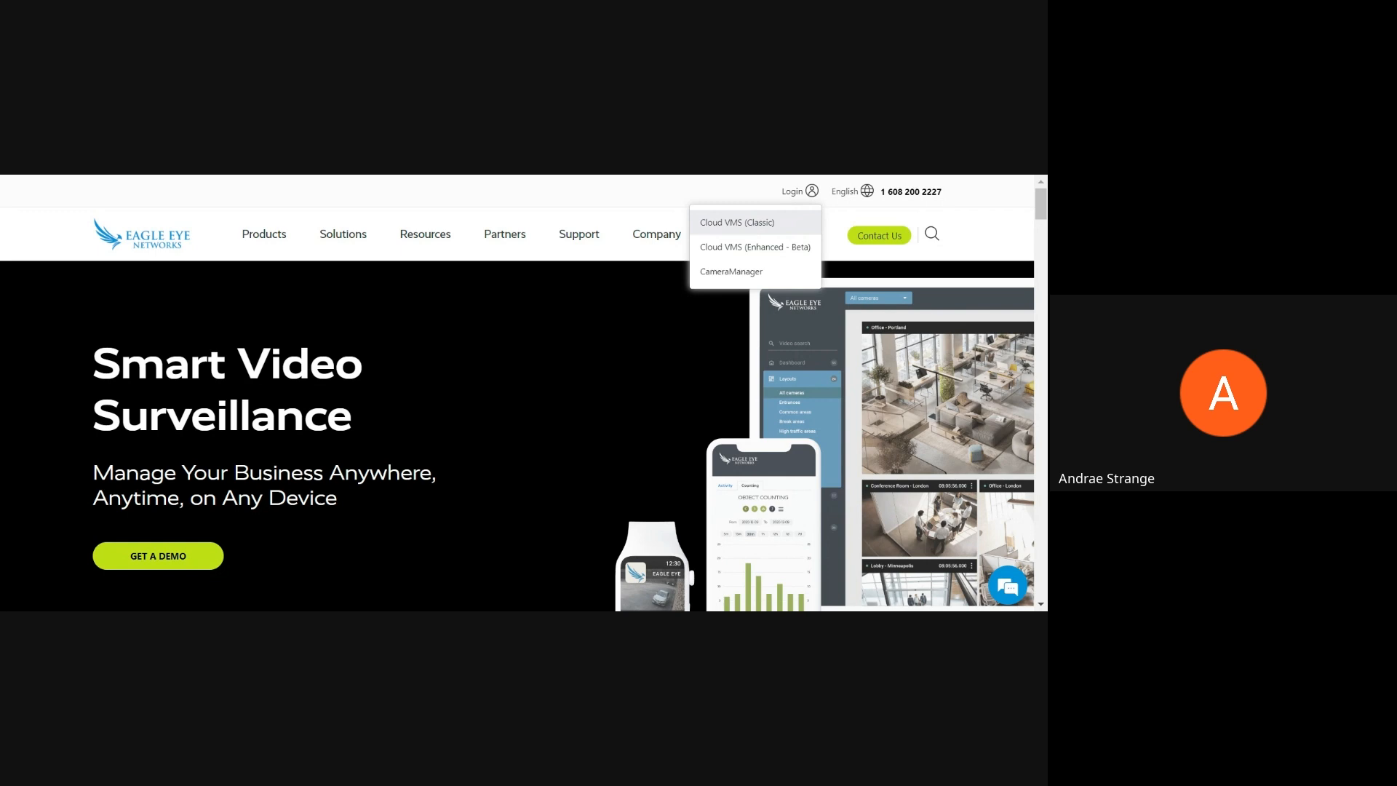
{"action": "mouse_move", "coordinate": [754, 223]}
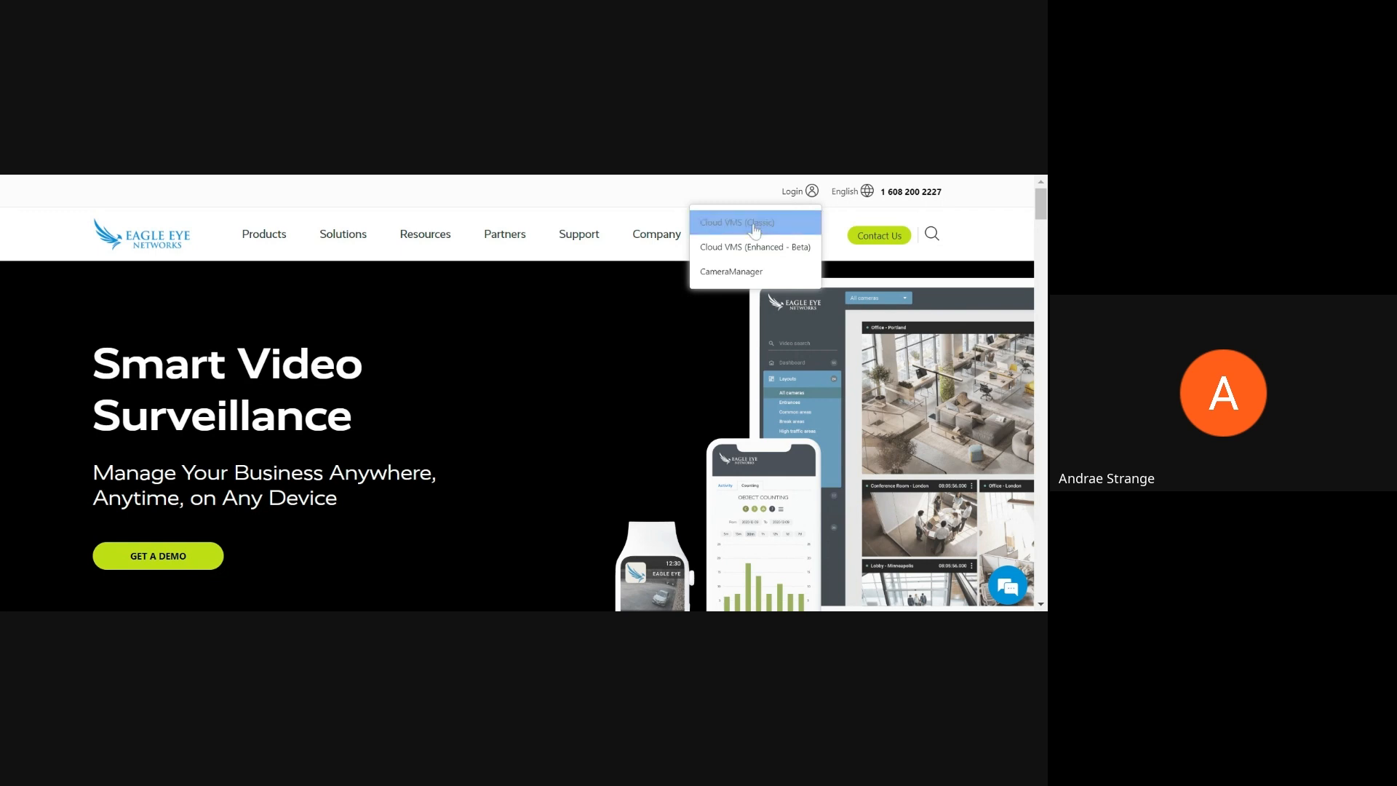
{"action": "left_click", "coordinate": [735, 223]}
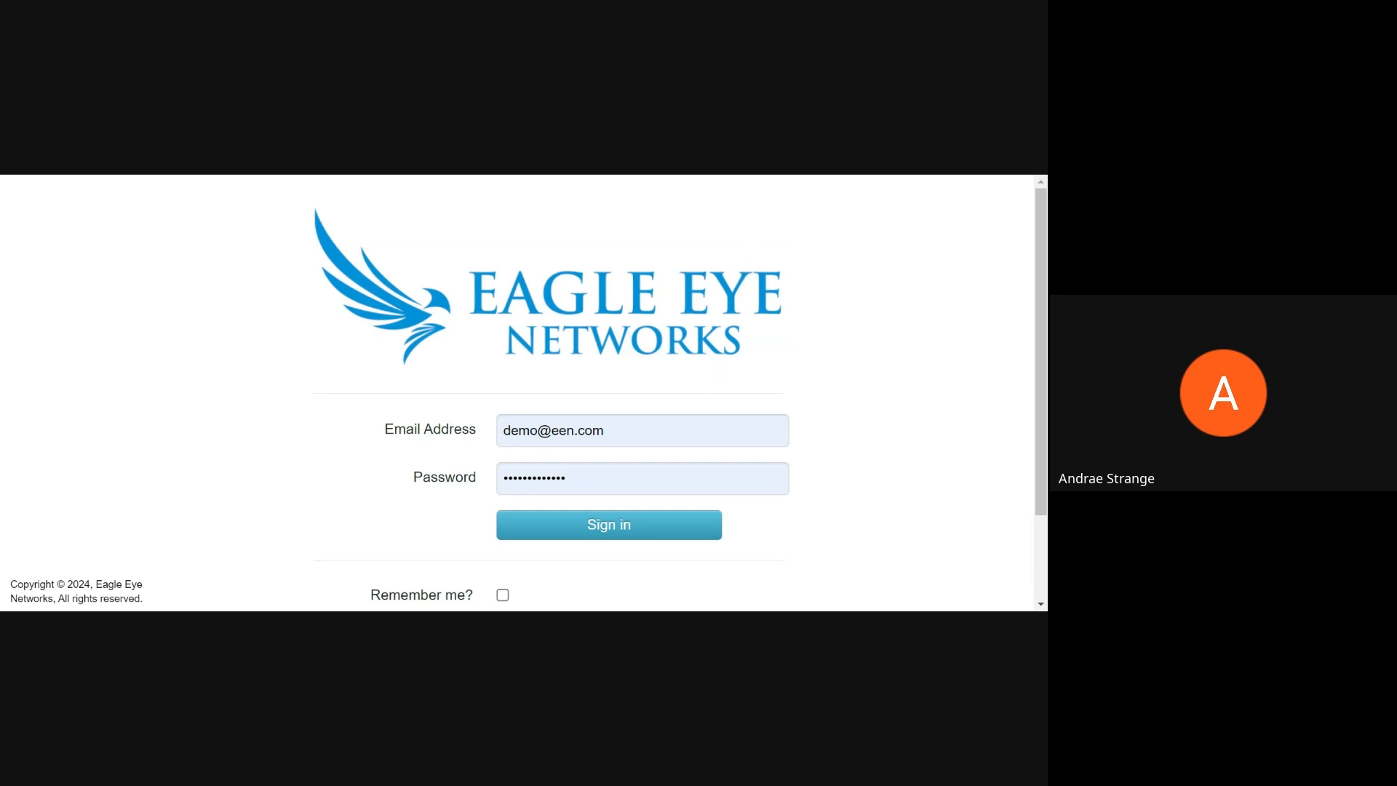
Sign in to the demo account and dismiss the Demo Information notice.
{"action": "left_click", "coordinate": [608, 524]}
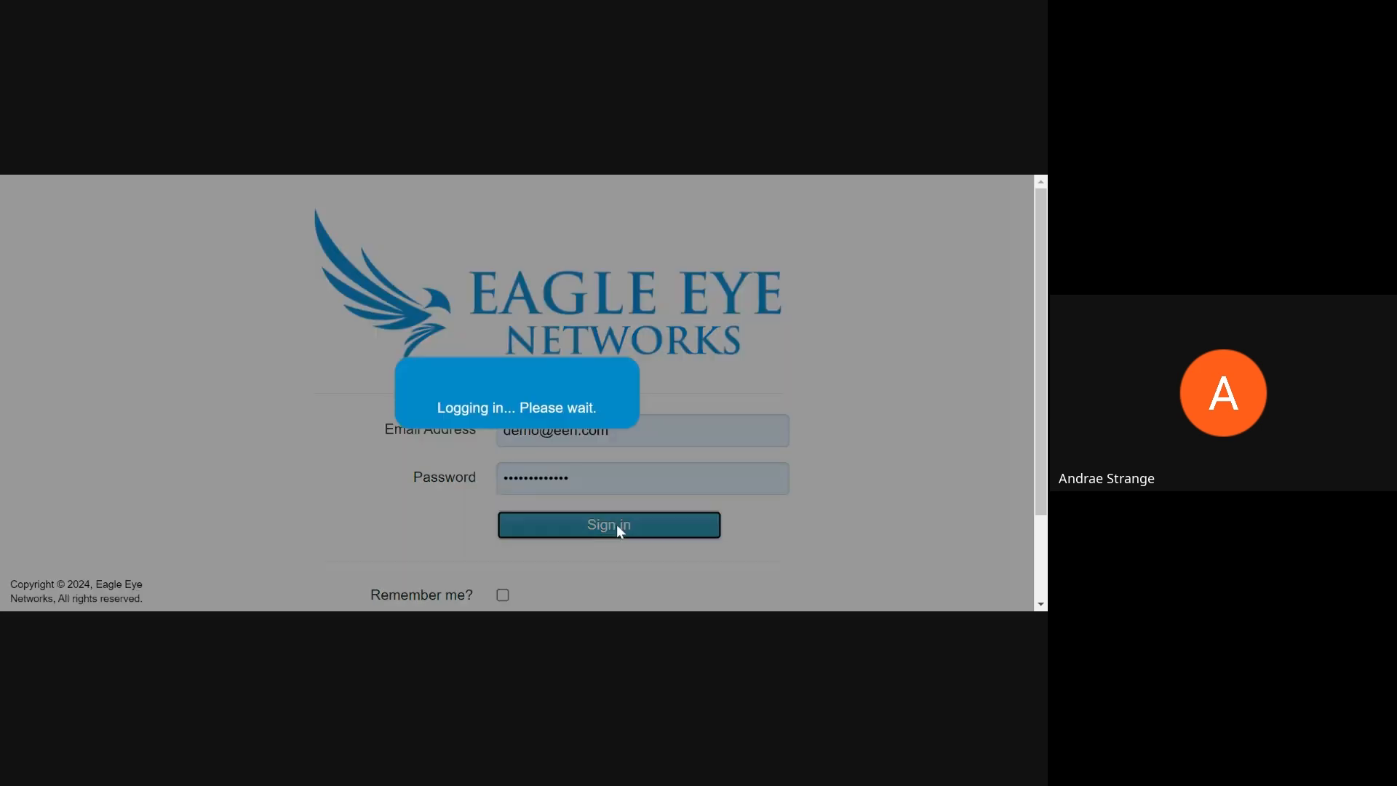
{"action": "left_click", "coordinate": [608, 524]}
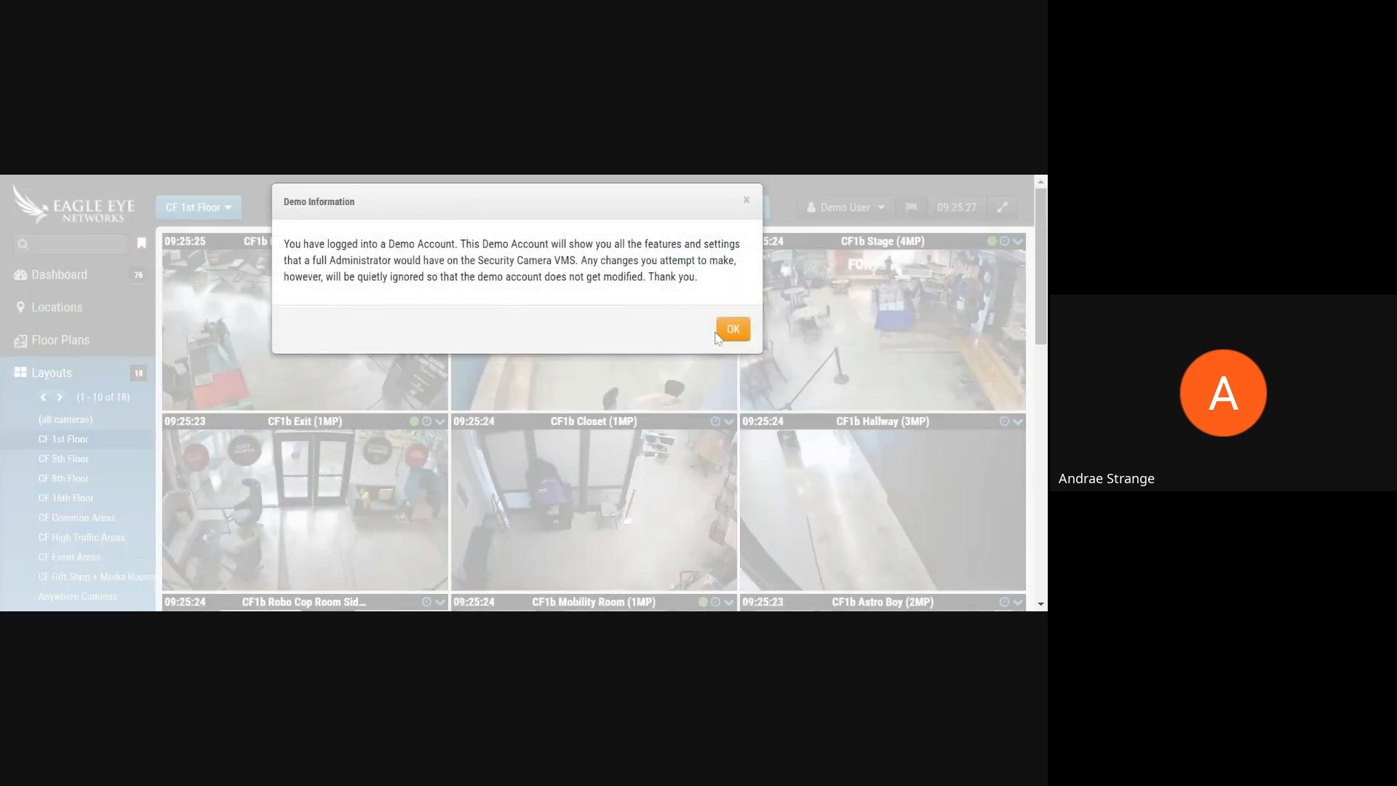
{"action": "left_click", "coordinate": [731, 328]}
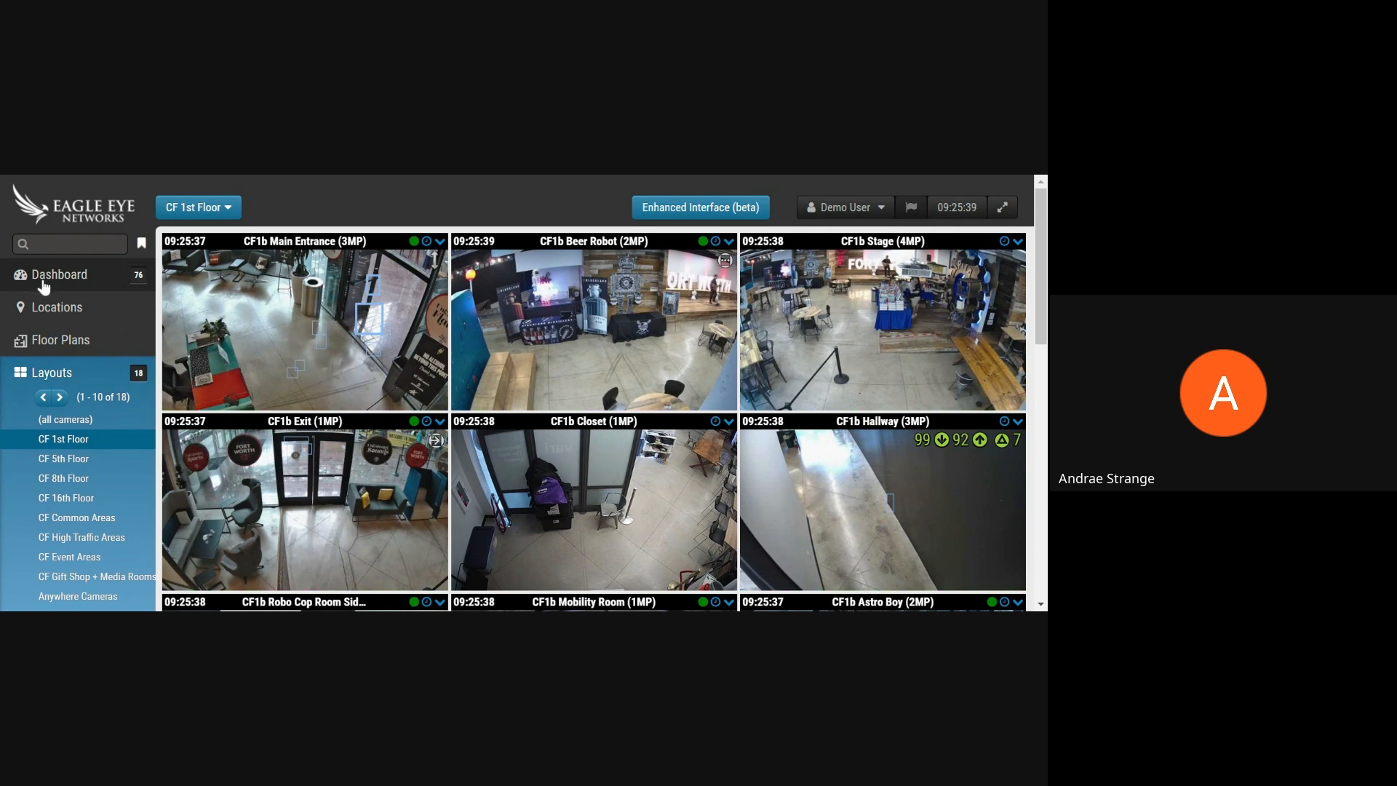
Review the Dashboard's 74 bridges and cameras and reveal Add Bridge and Add Camera Direct.
{"action": "left_click", "coordinate": [59, 274]}
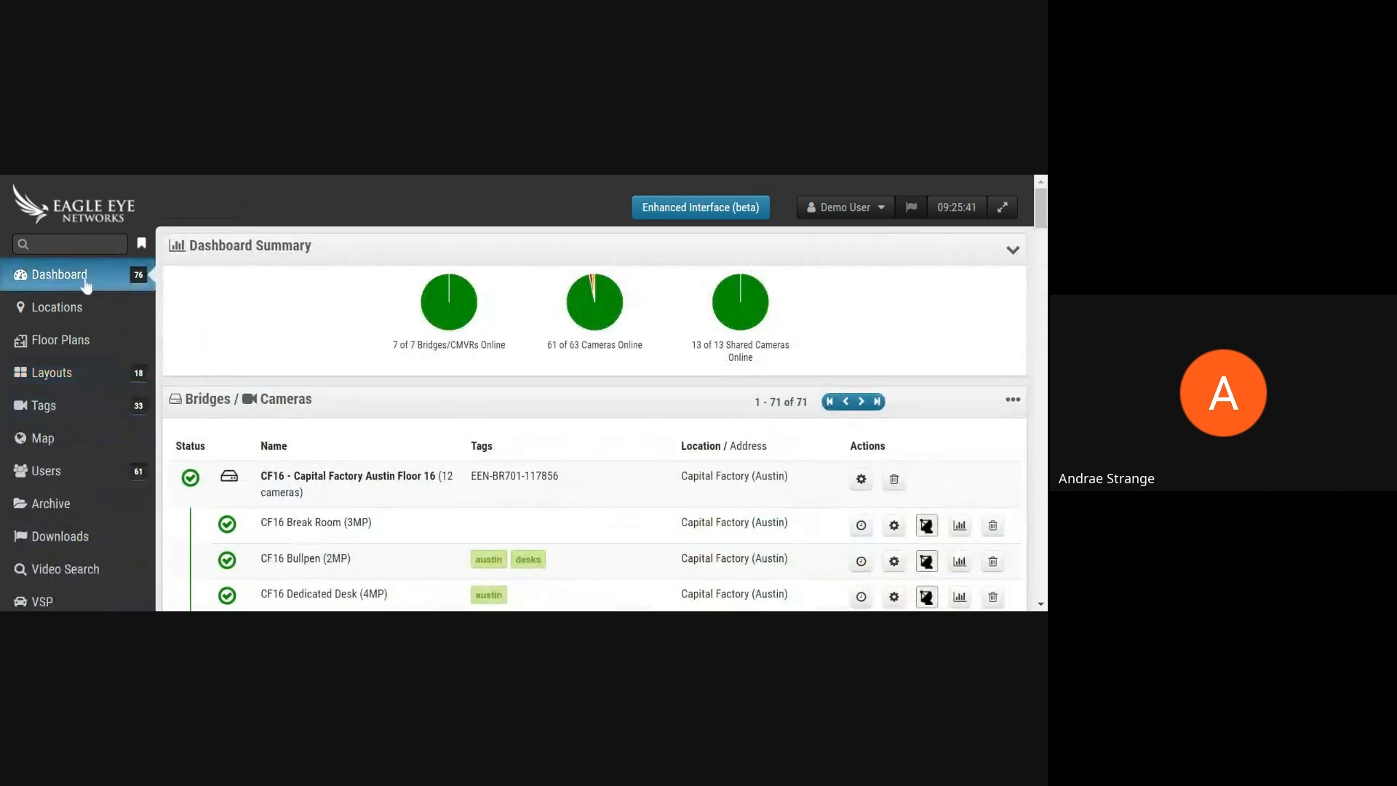
{"action": "mouse_move", "coordinate": [366, 340]}
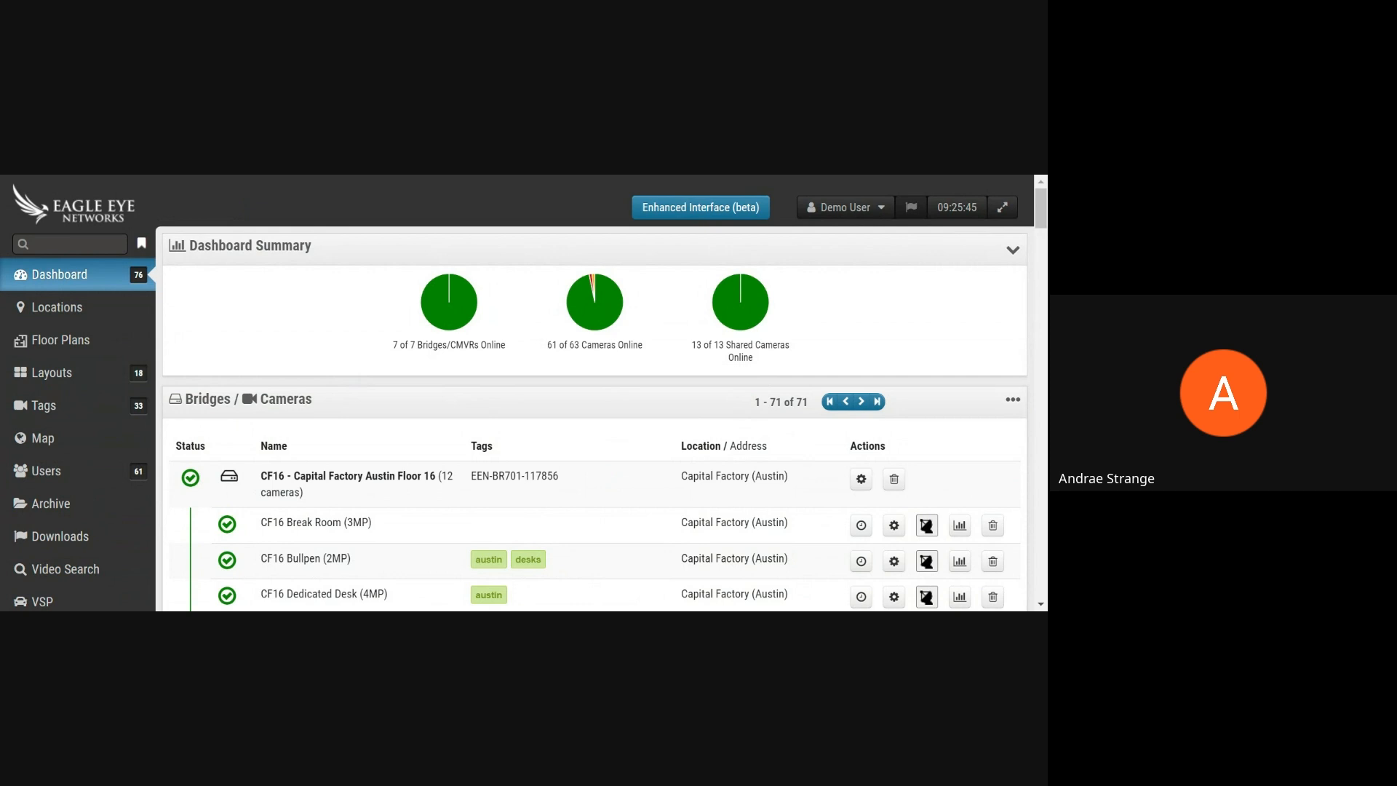
{"action": "mouse_move", "coordinate": [748, 328]}
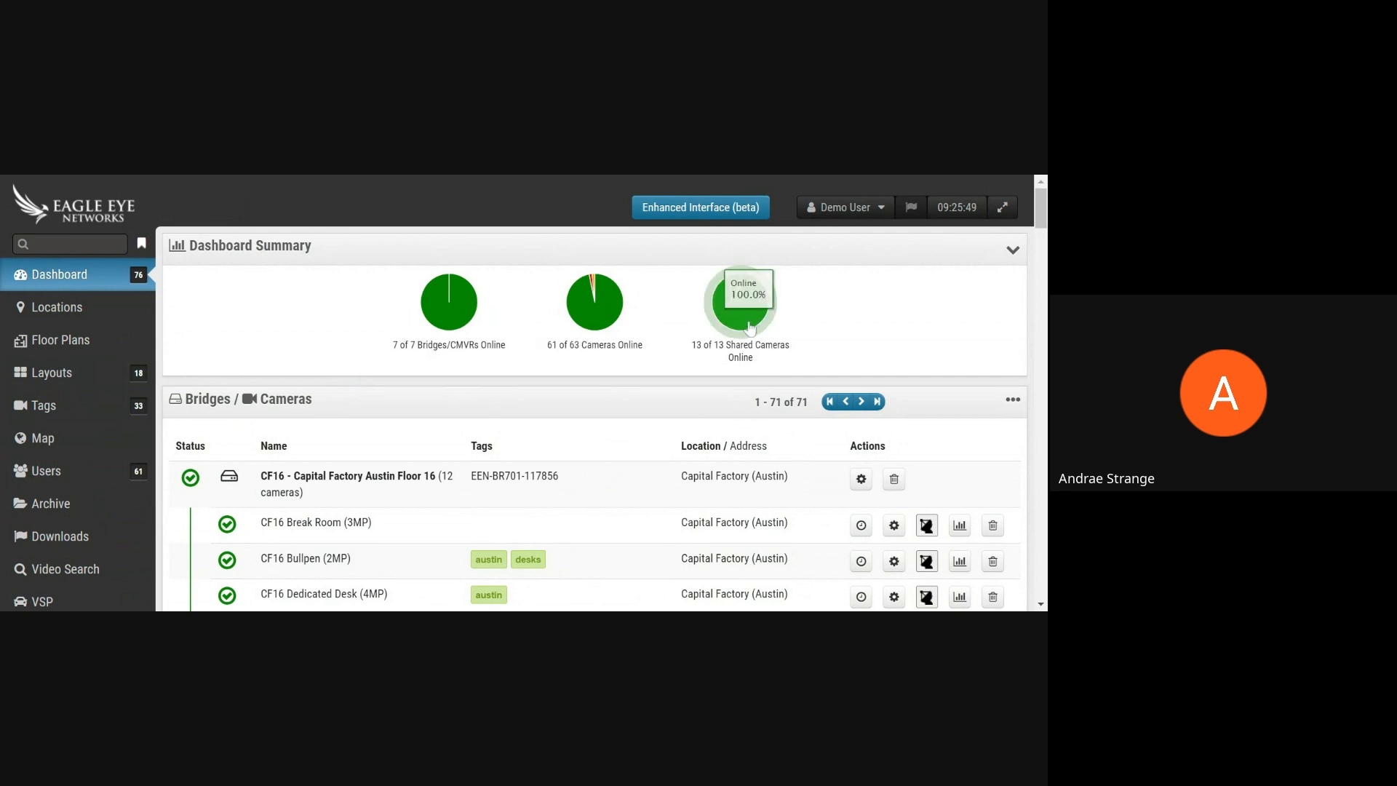
{"action": "scroll", "scroll_direction": "down", "scroll_amount": 3}
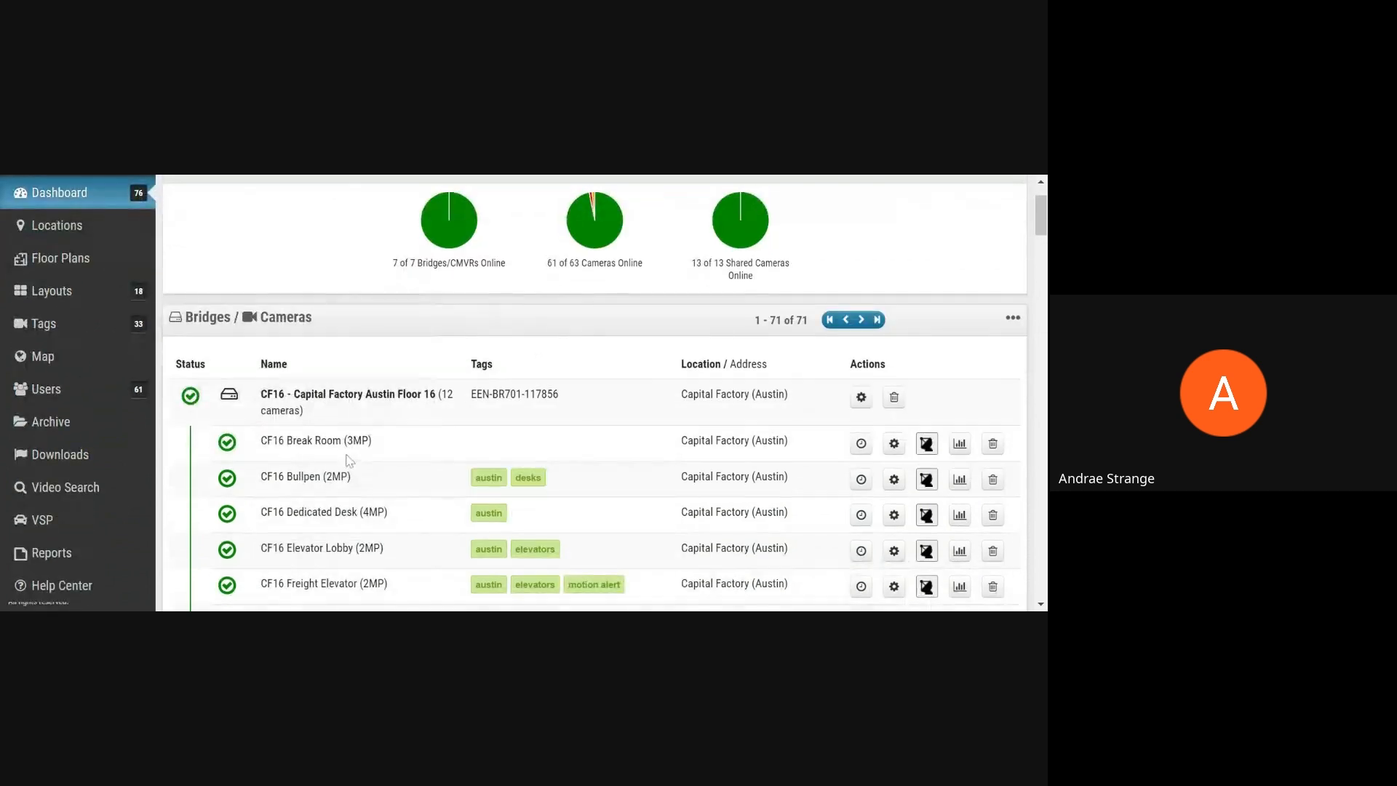
{"action": "scroll", "scroll_direction": "down", "scroll_amount": 3}
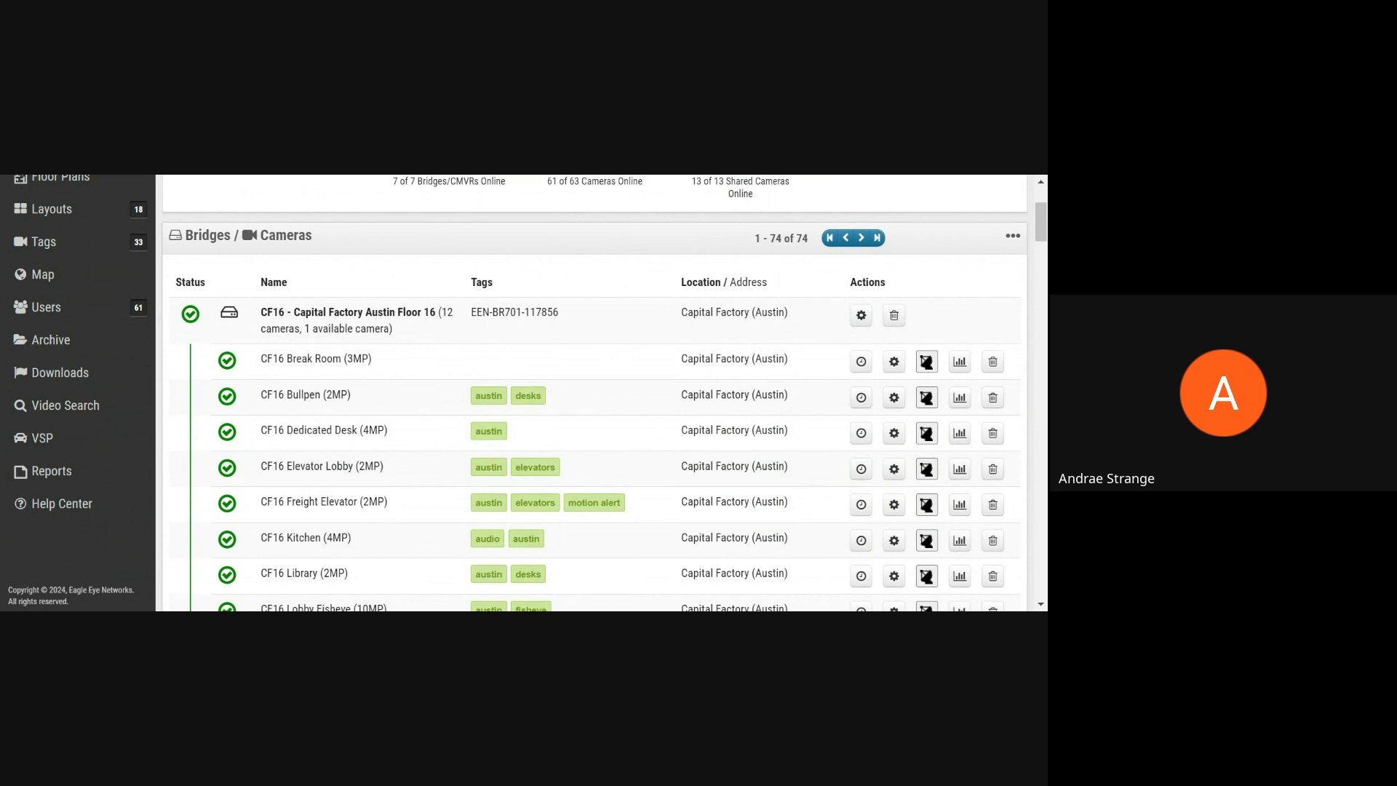
{"action": "mouse_move", "coordinate": [670, 350]}
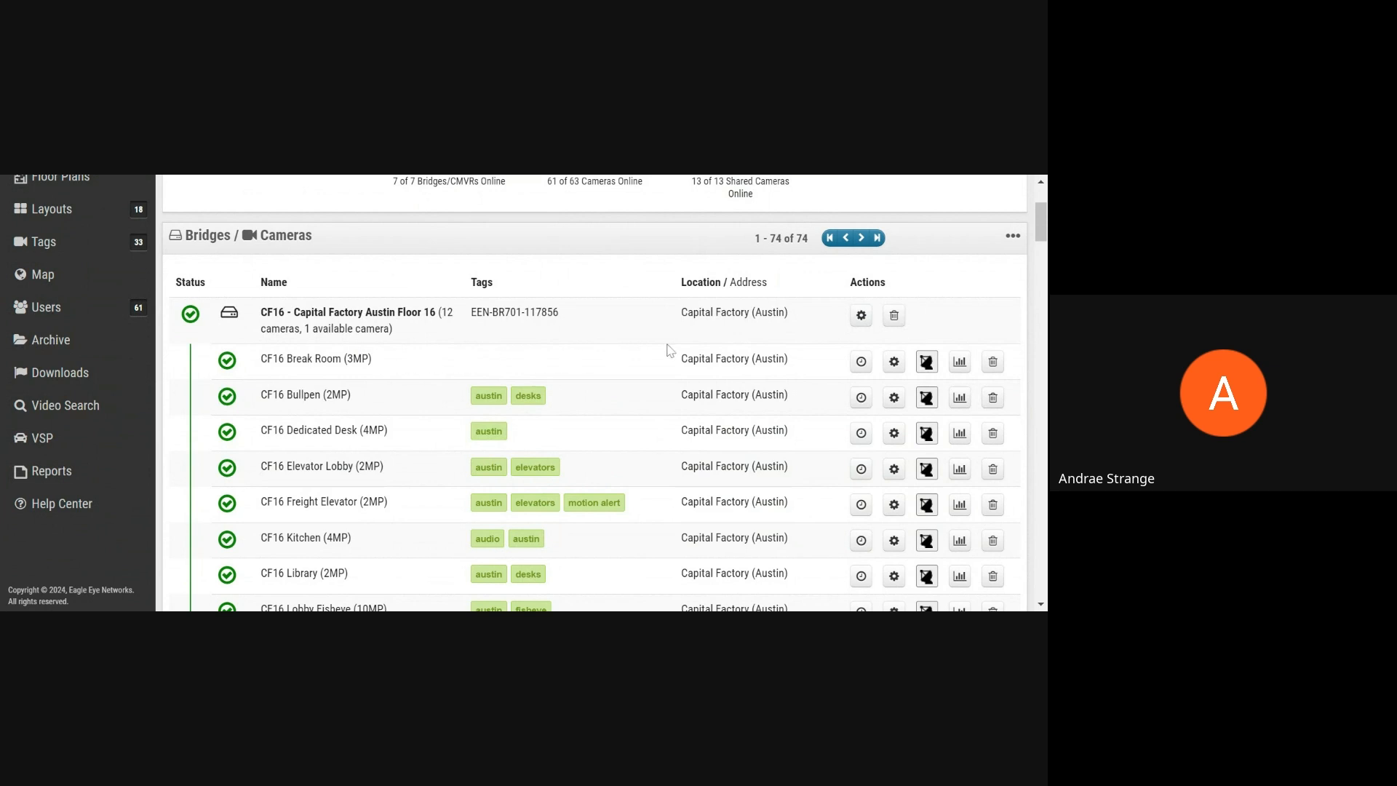
{"action": "mouse_move", "coordinate": [860, 366]}
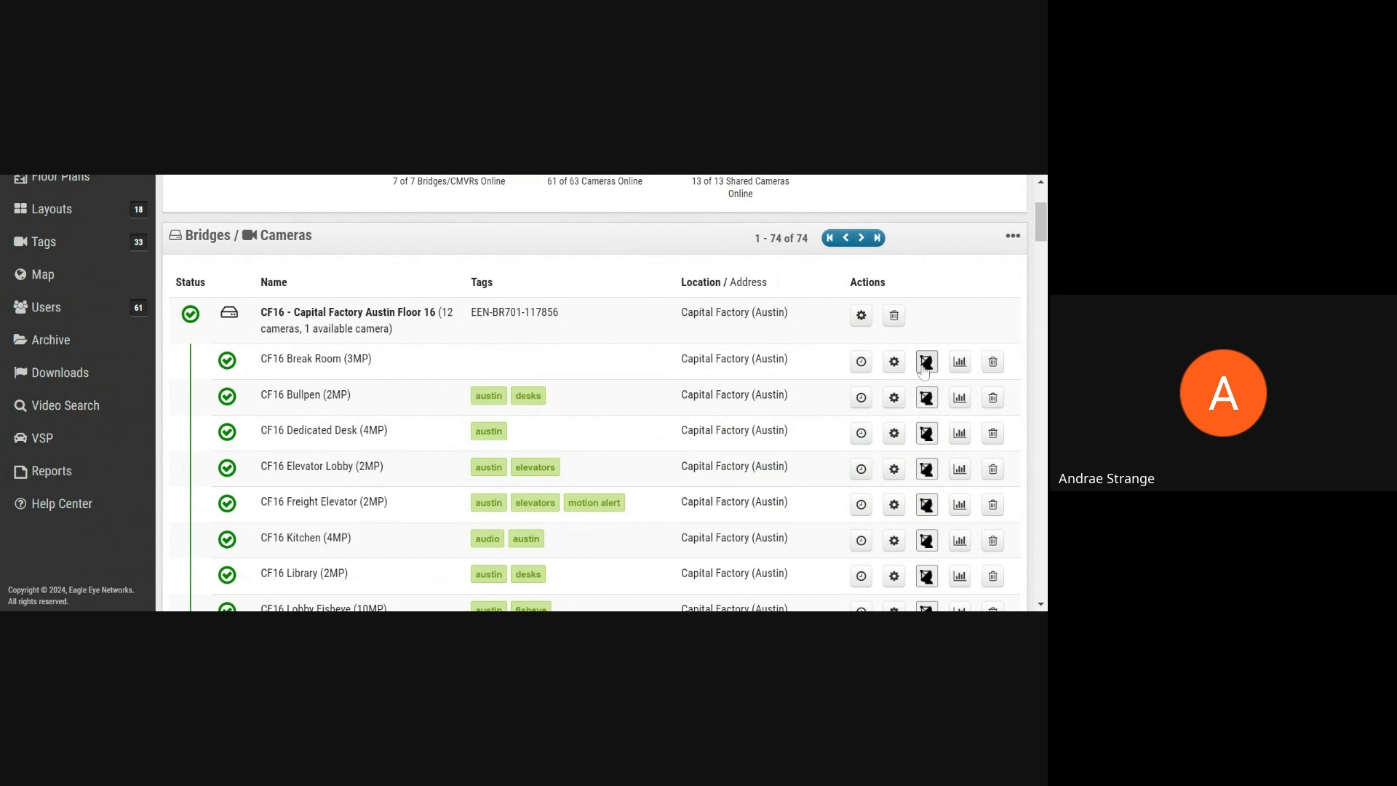
{"action": "mouse_move", "coordinate": [1013, 239]}
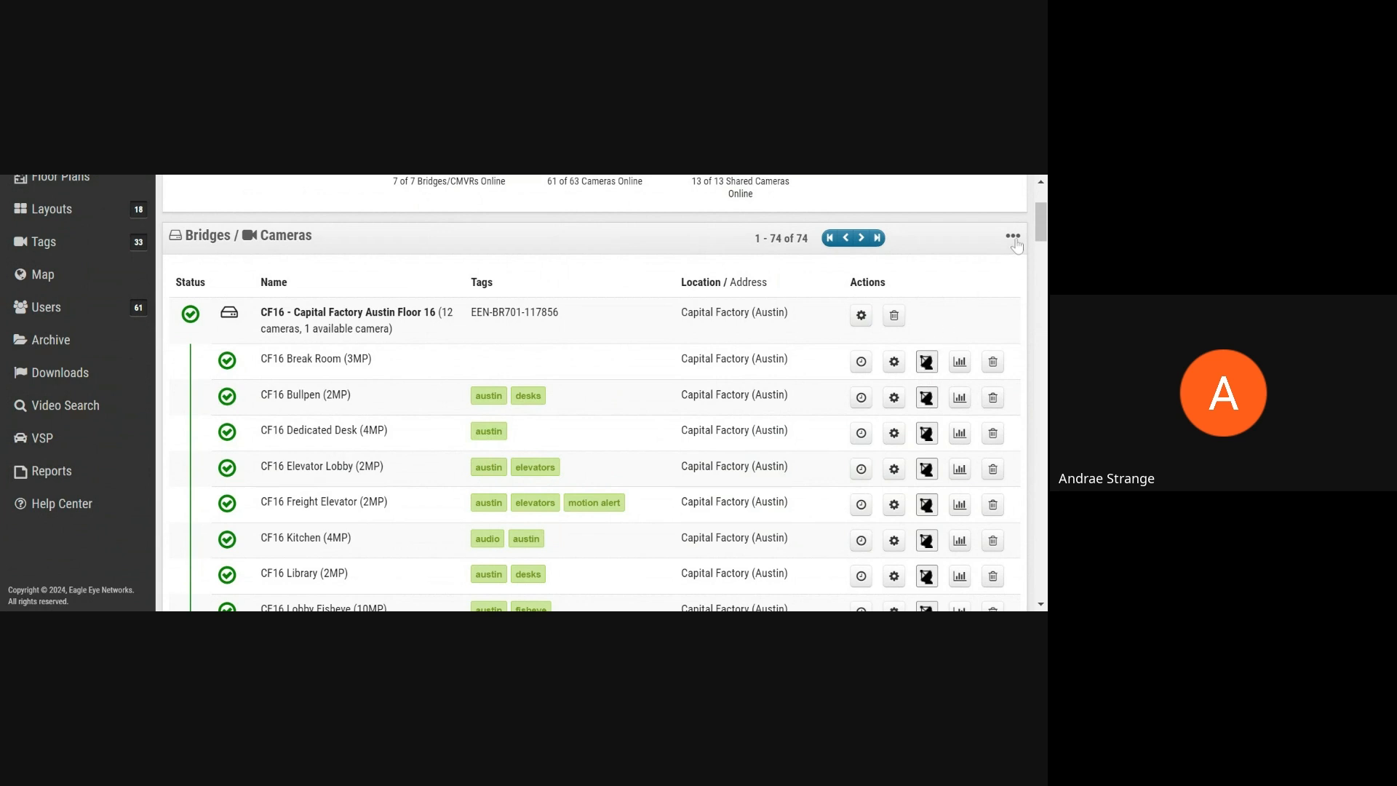
{"action": "left_click", "coordinate": [1012, 238]}
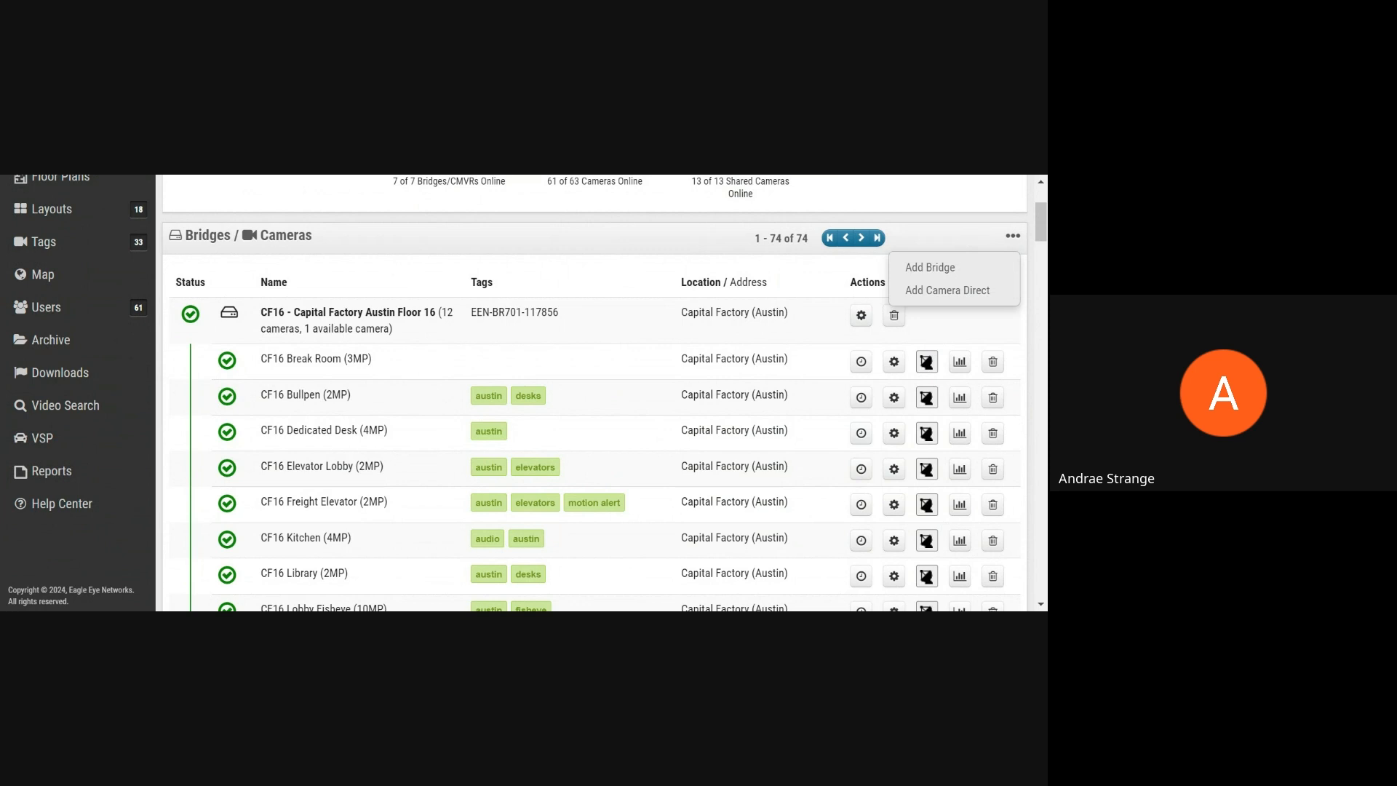
{"action": "scroll", "scroll_direction": "up", "scroll_amount": 3}
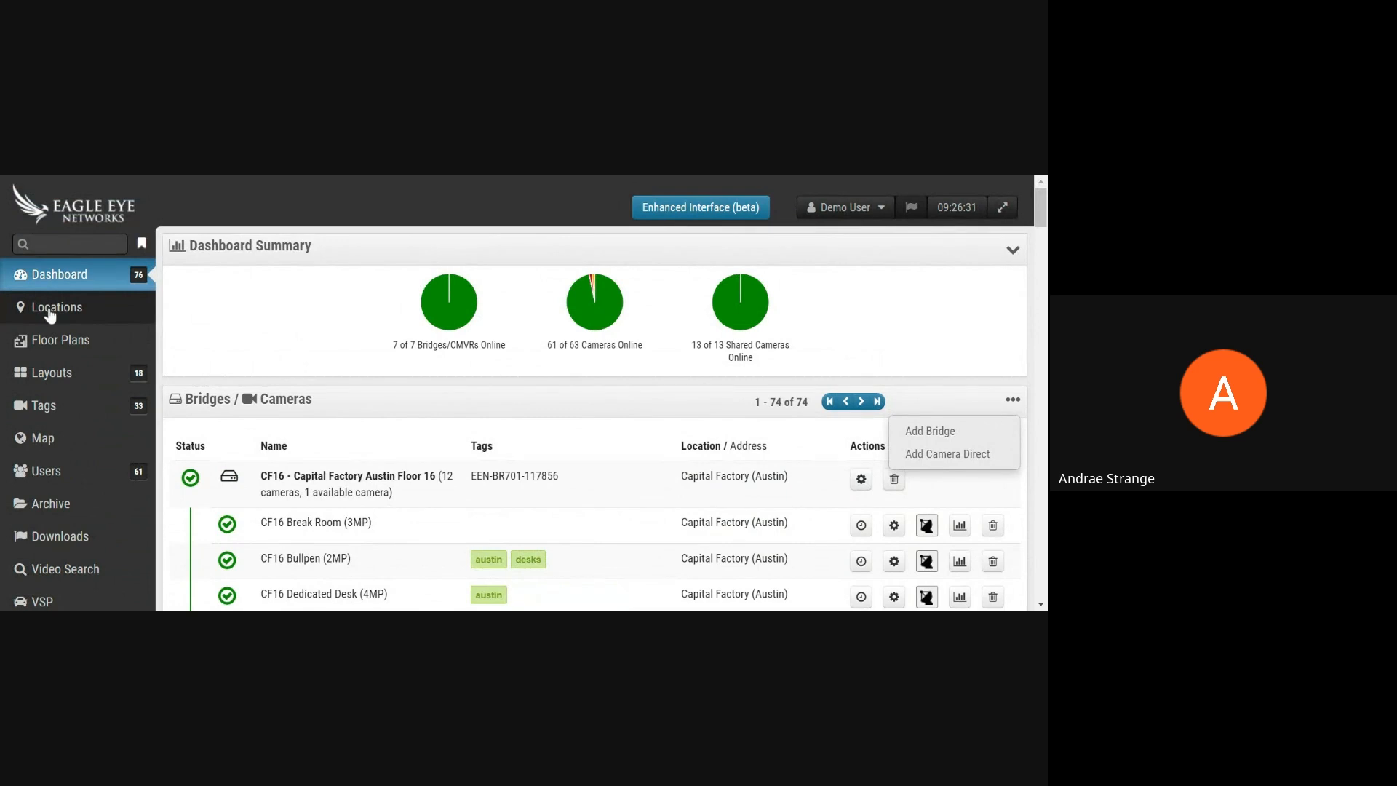
From Locations, view the Capital Factory (Austin) Floor 1 floor plan with camera positions.
{"action": "left_click", "coordinate": [57, 306]}
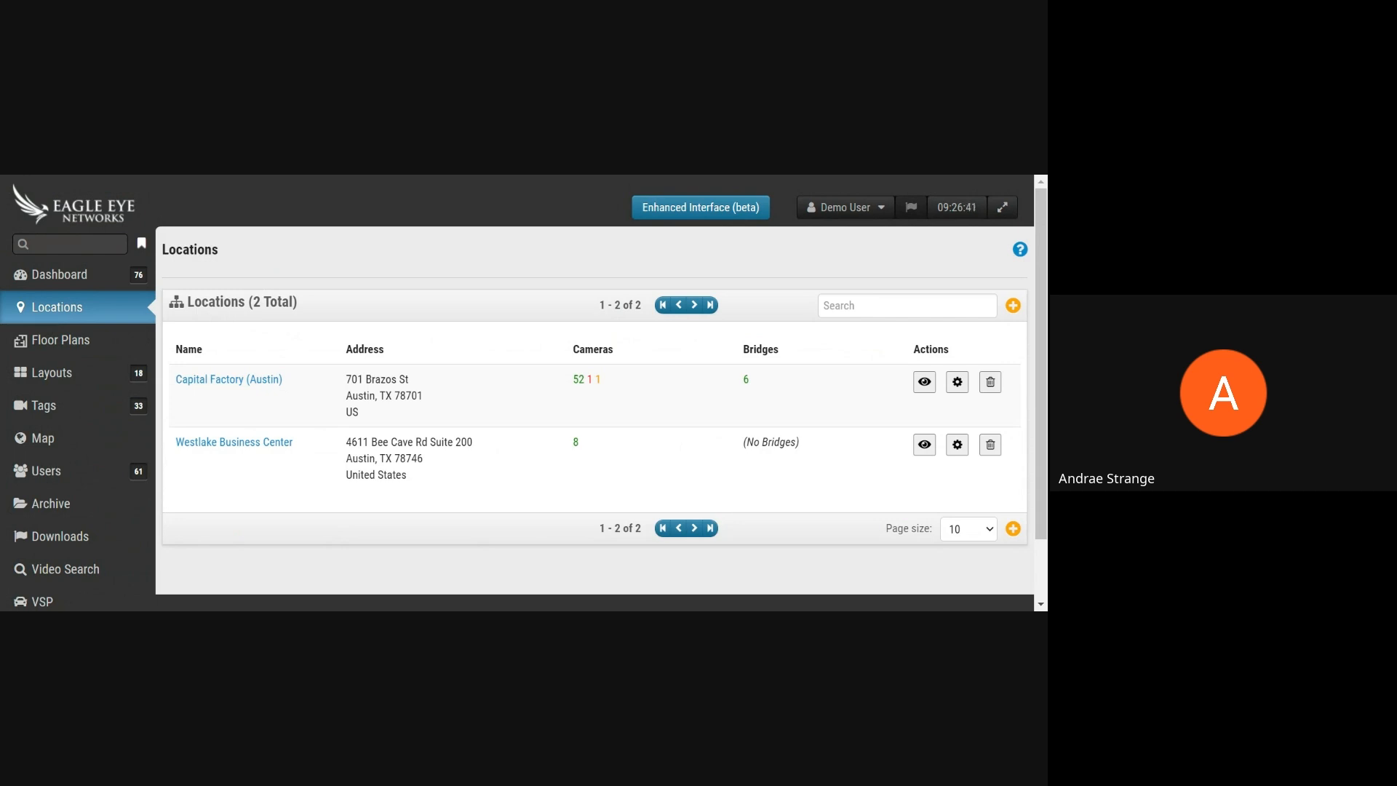
{"action": "mouse_move", "coordinate": [845, 389]}
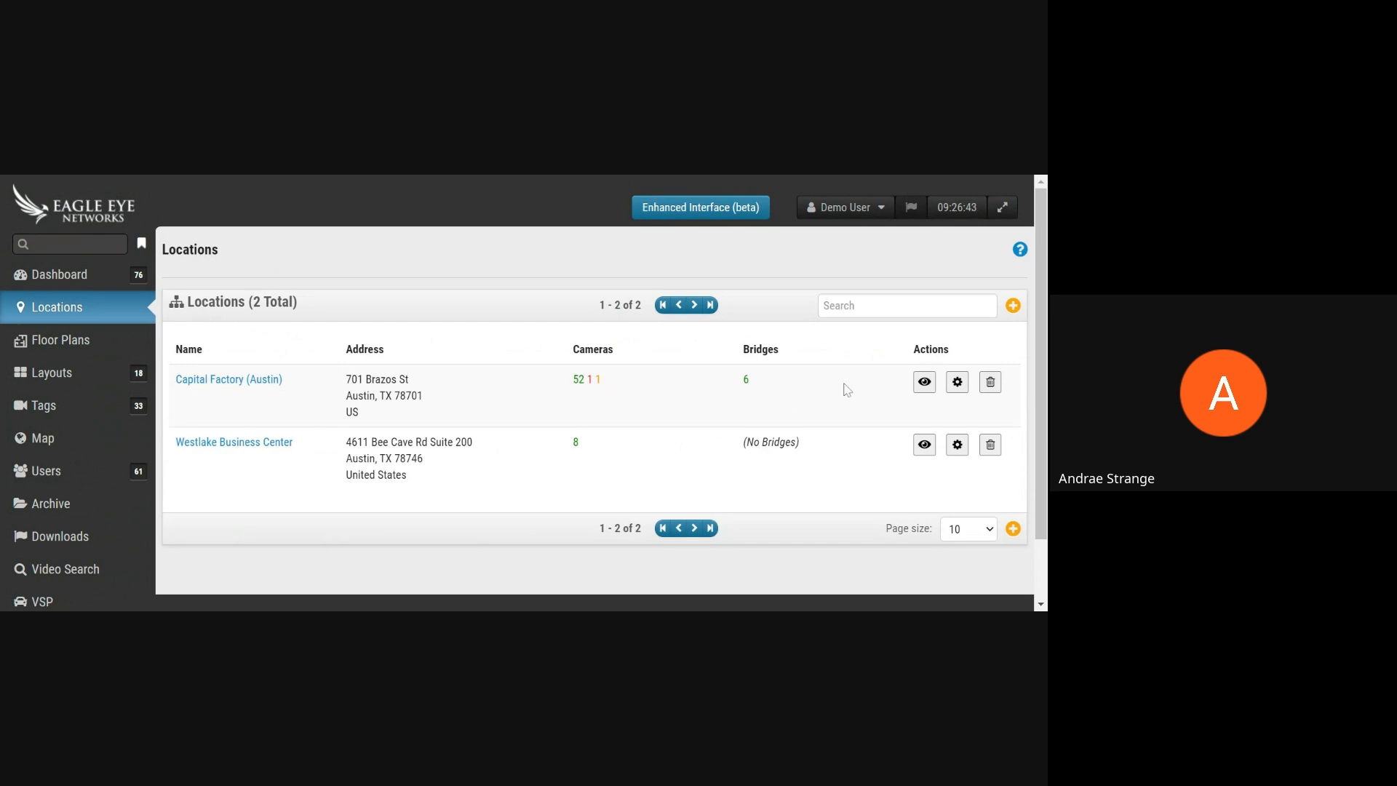
{"action": "mouse_move", "coordinate": [956, 425]}
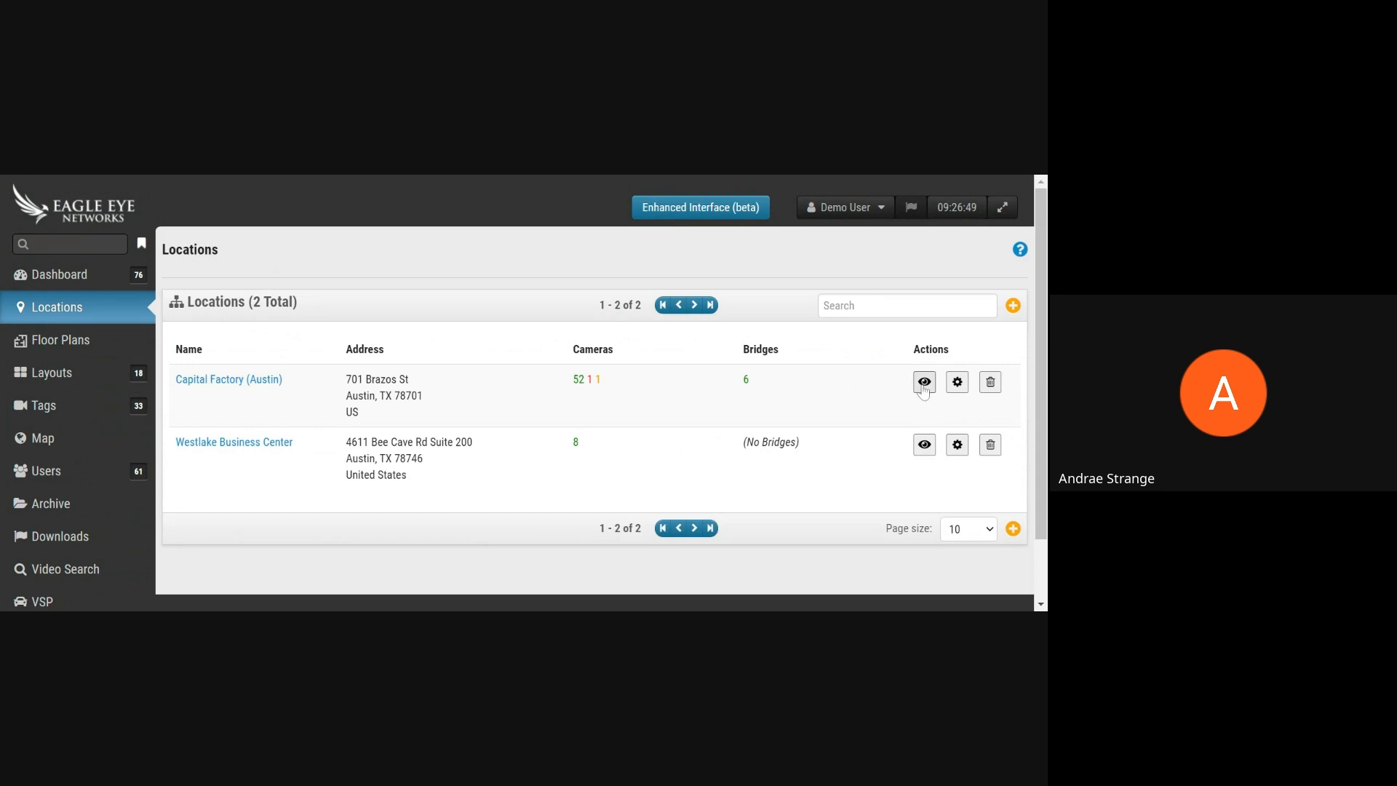
{"action": "left_click", "coordinate": [59, 340]}
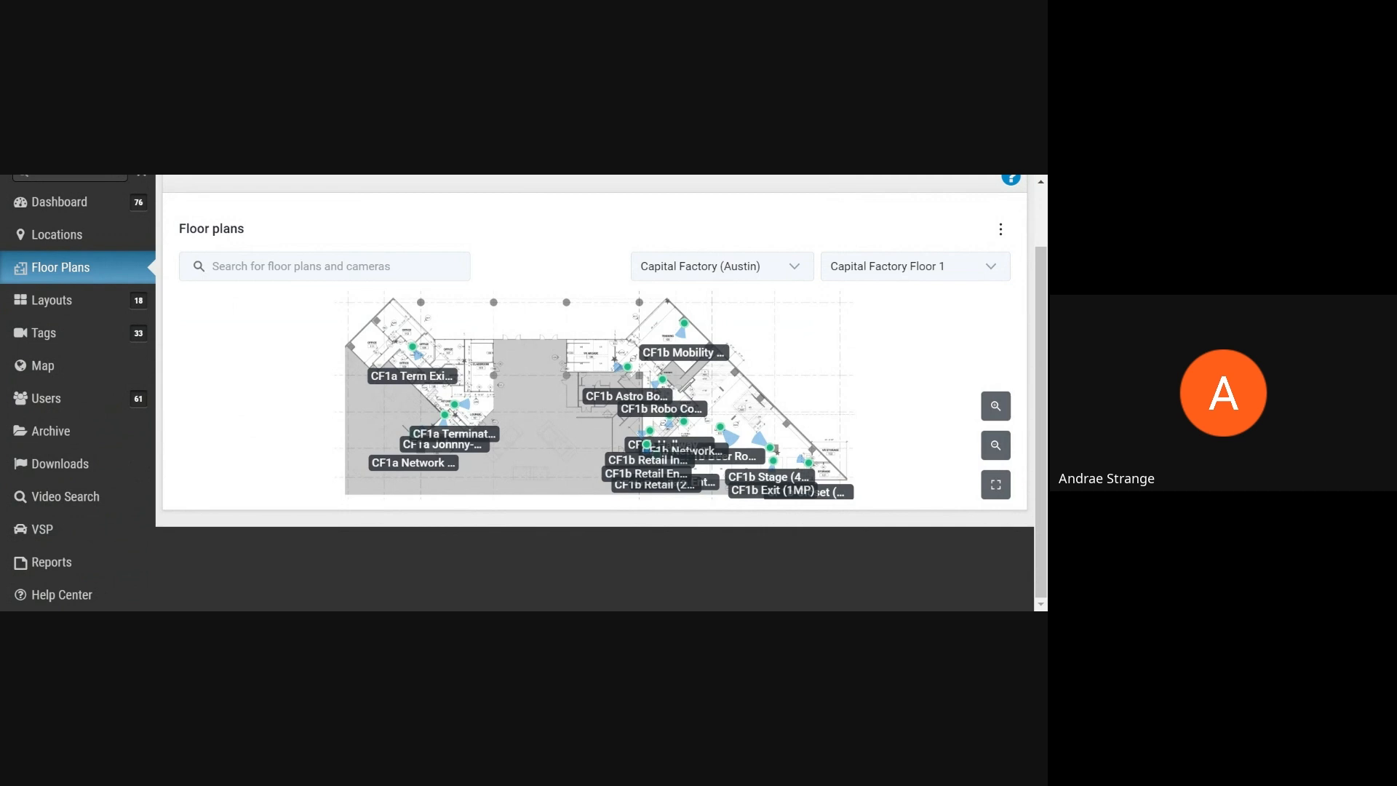
Show the CF 1st Floor layout's grid of live camera feeds via Layouts.
{"action": "left_click", "coordinate": [51, 299]}
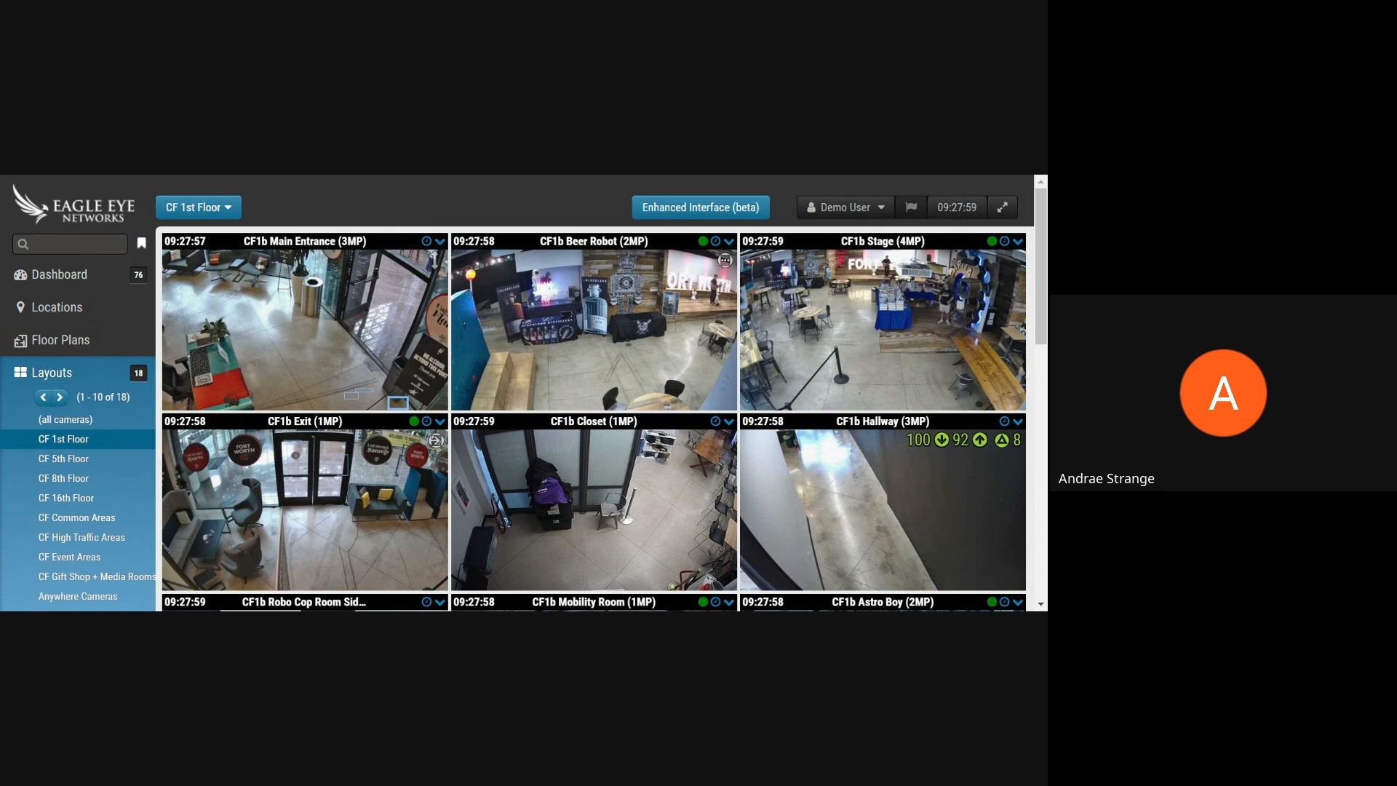
{"action": "left_click", "coordinate": [440, 242]}
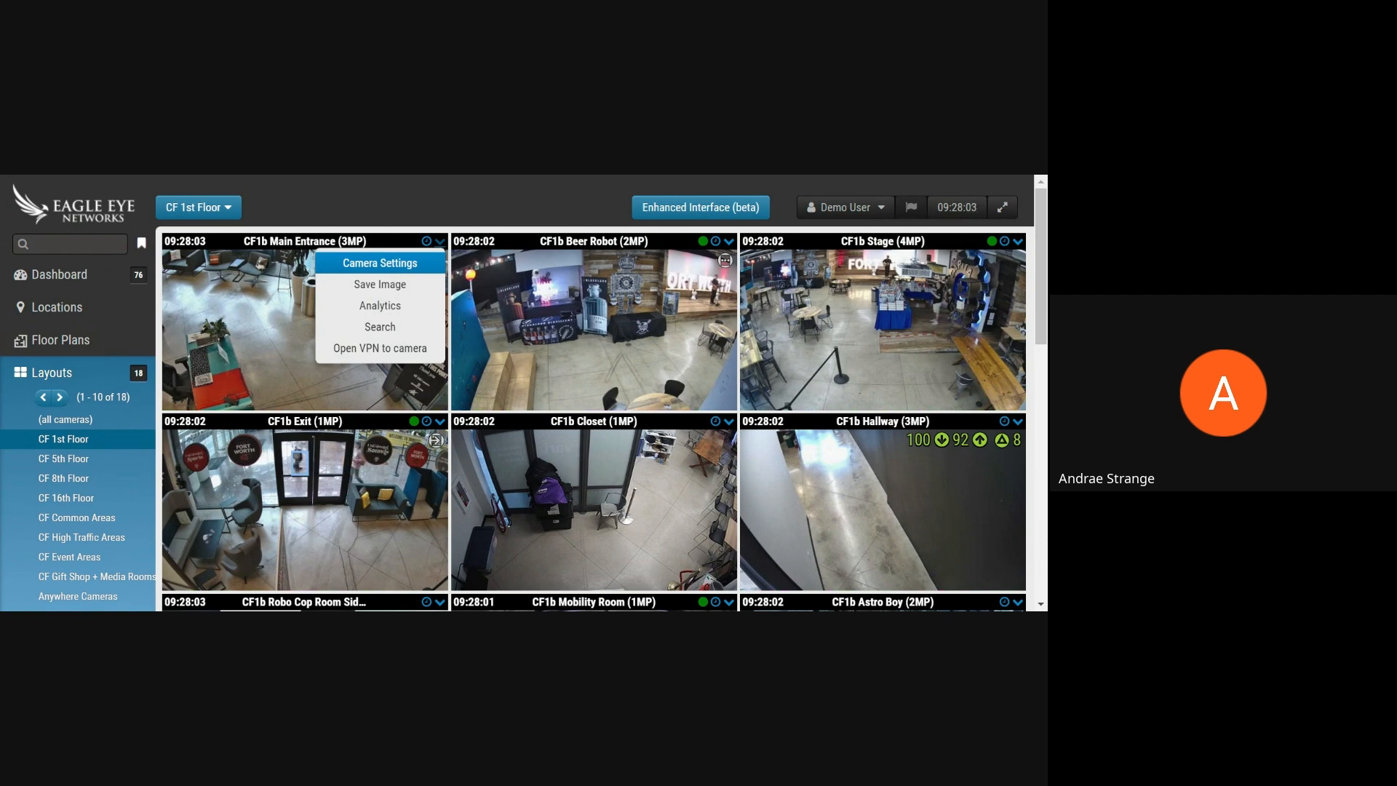
{"action": "mouse_move", "coordinate": [453, 209]}
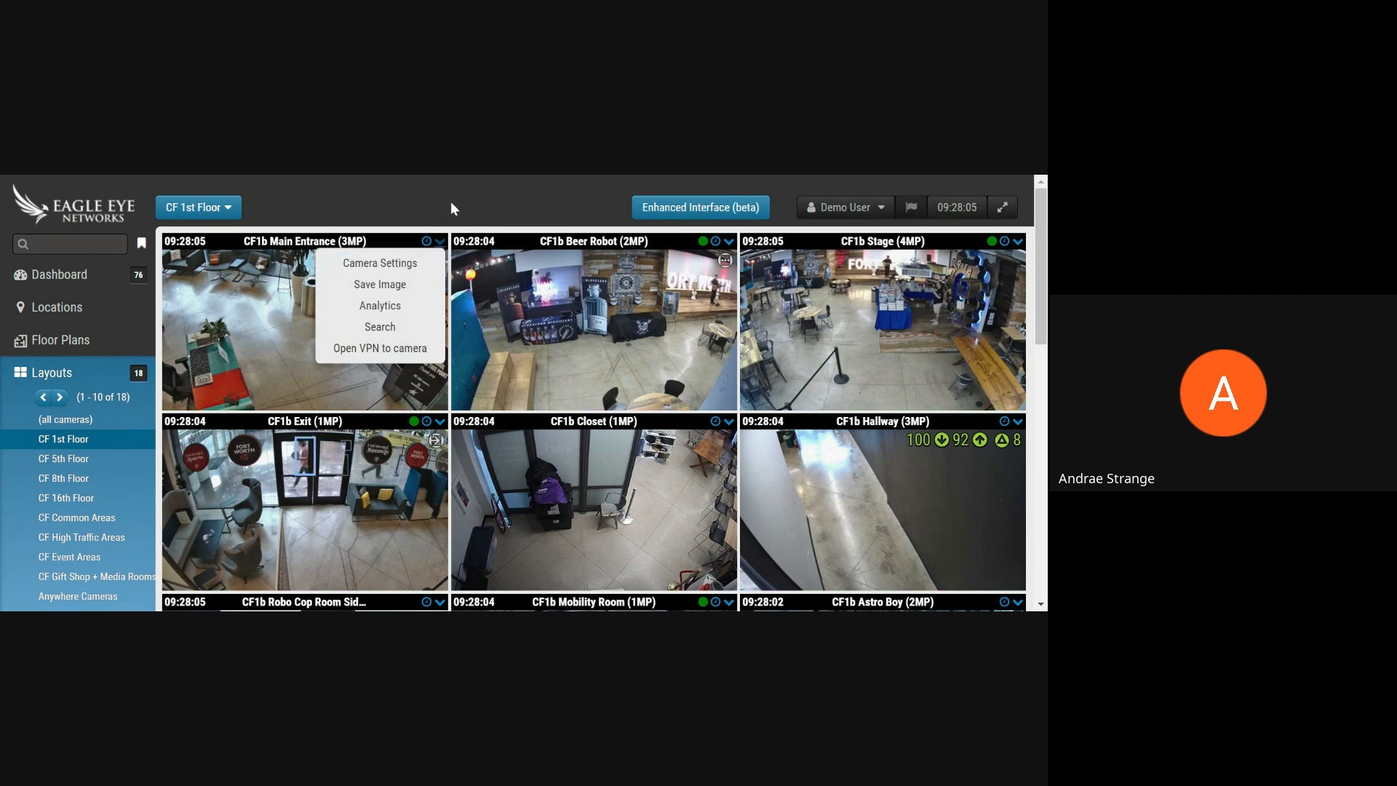
{"action": "left_click", "coordinate": [441, 241]}
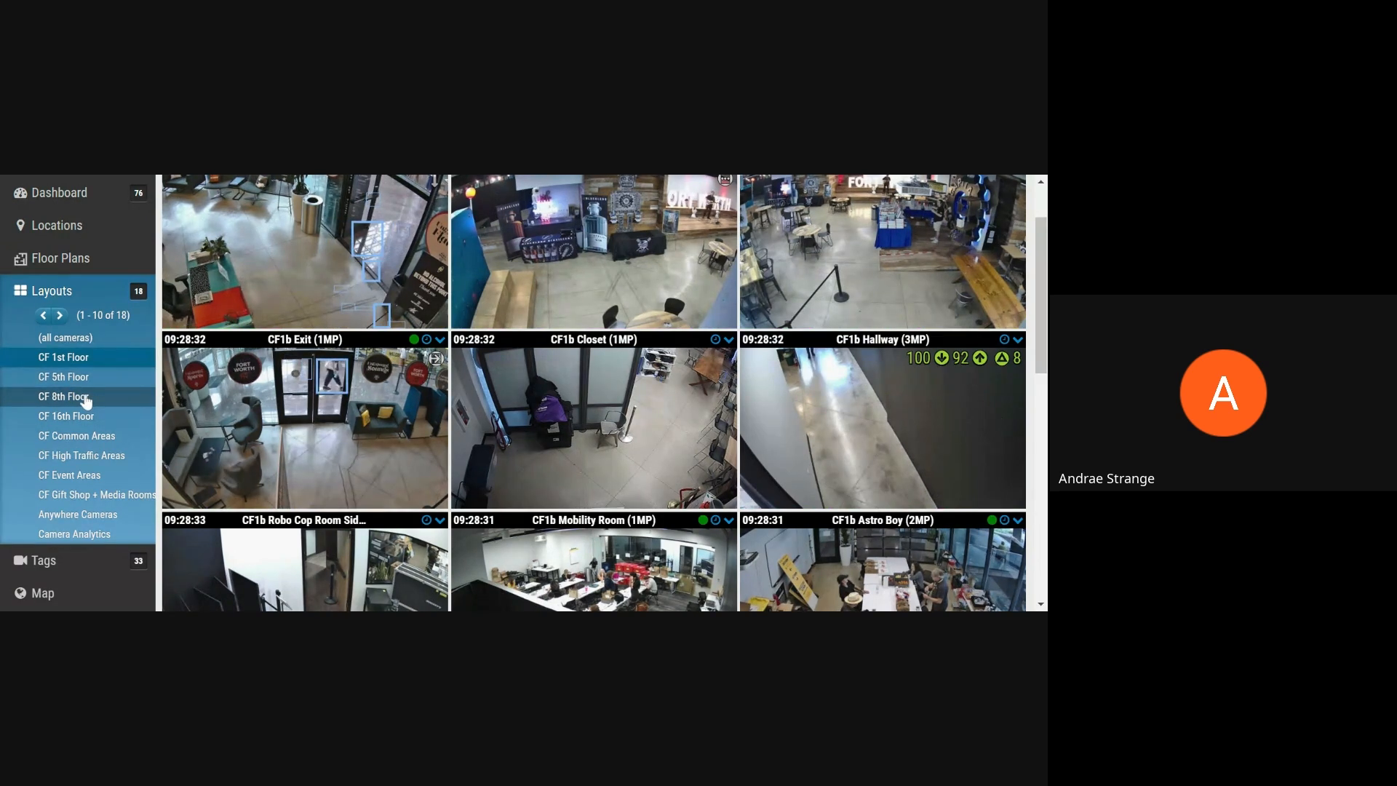
Show the CF 1st Floor layout's options: Edit, Add Cameras and Settings.
{"action": "left_click", "coordinate": [63, 356]}
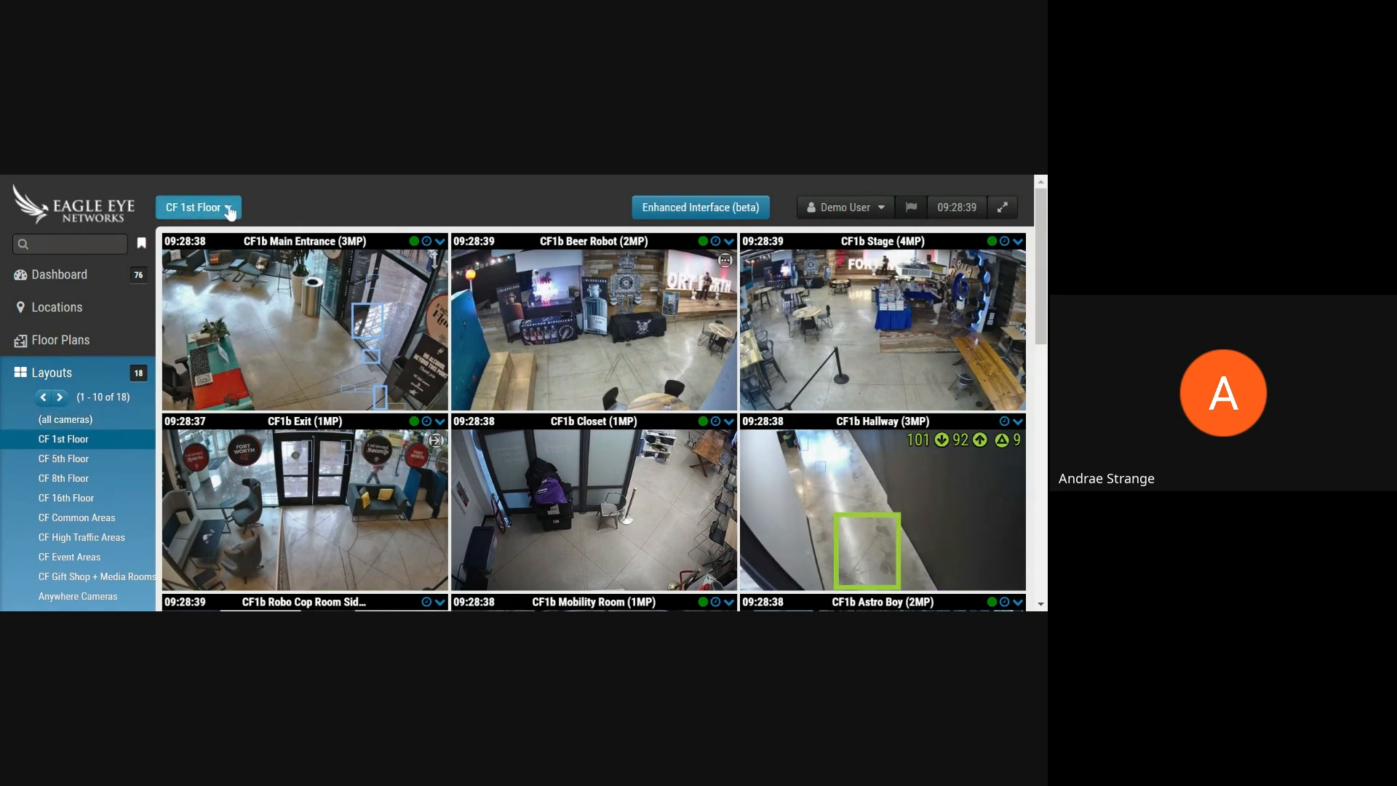
{"action": "left_click", "coordinate": [197, 207]}
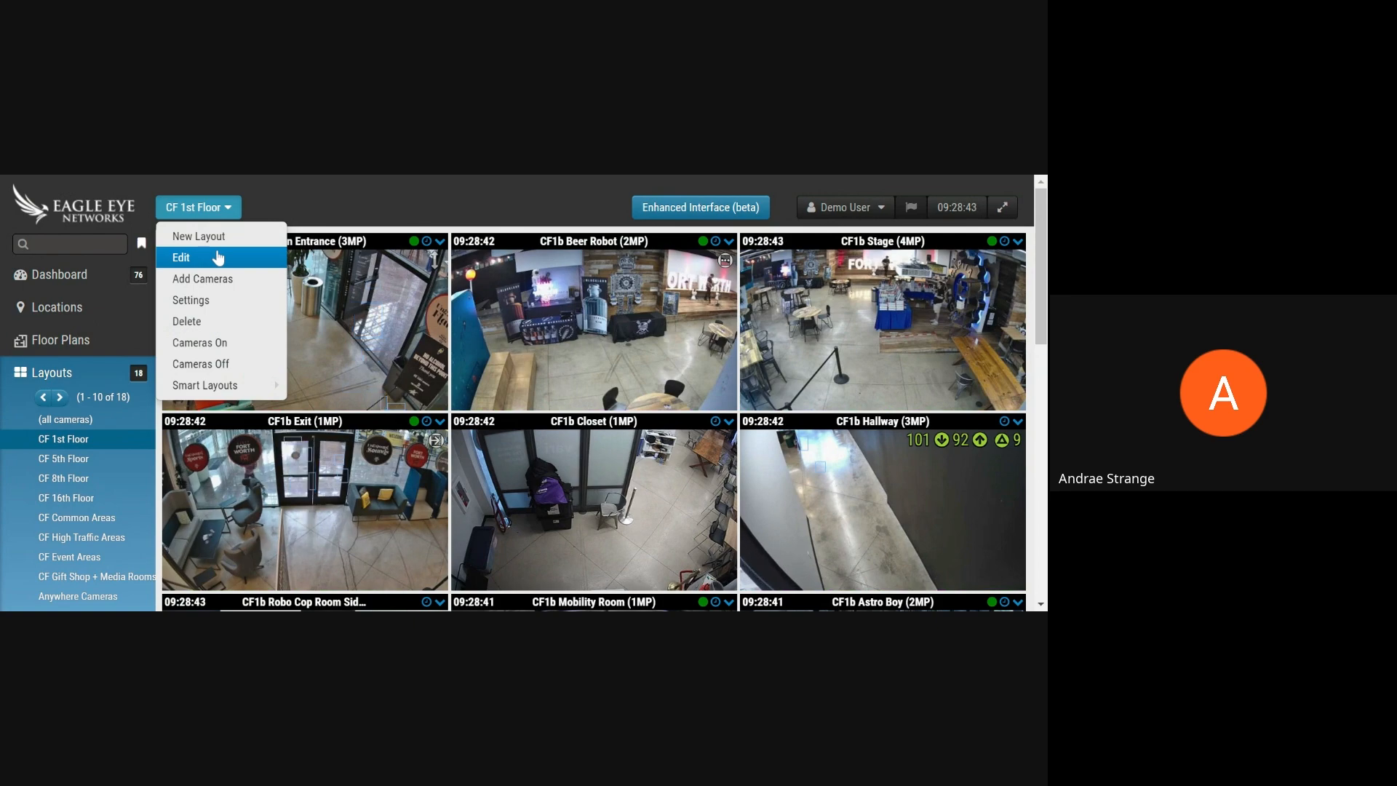
{"action": "mouse_move", "coordinate": [290, 211]}
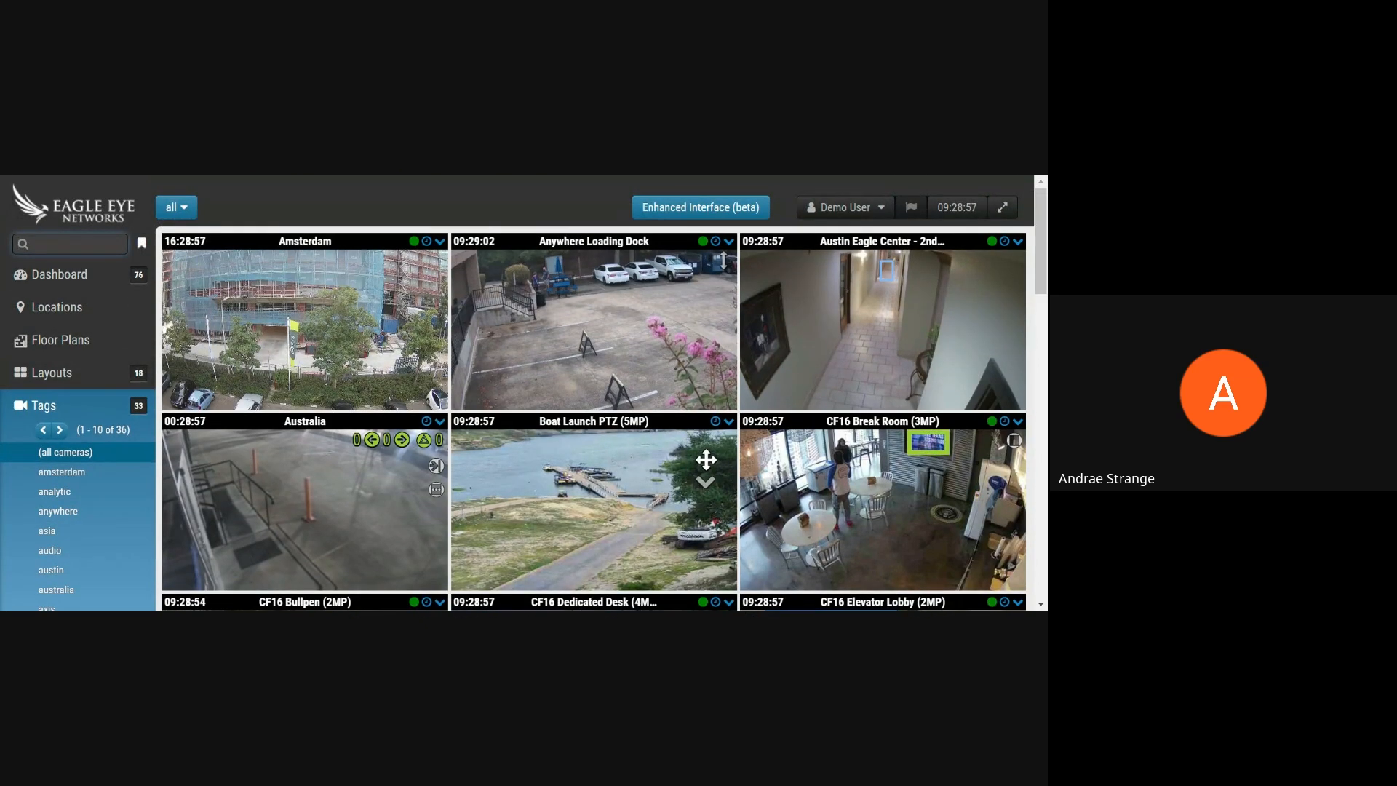
Select '(all cameras)' to display every live camera feed in a tiled grid.
{"action": "type", "text": "eel"}
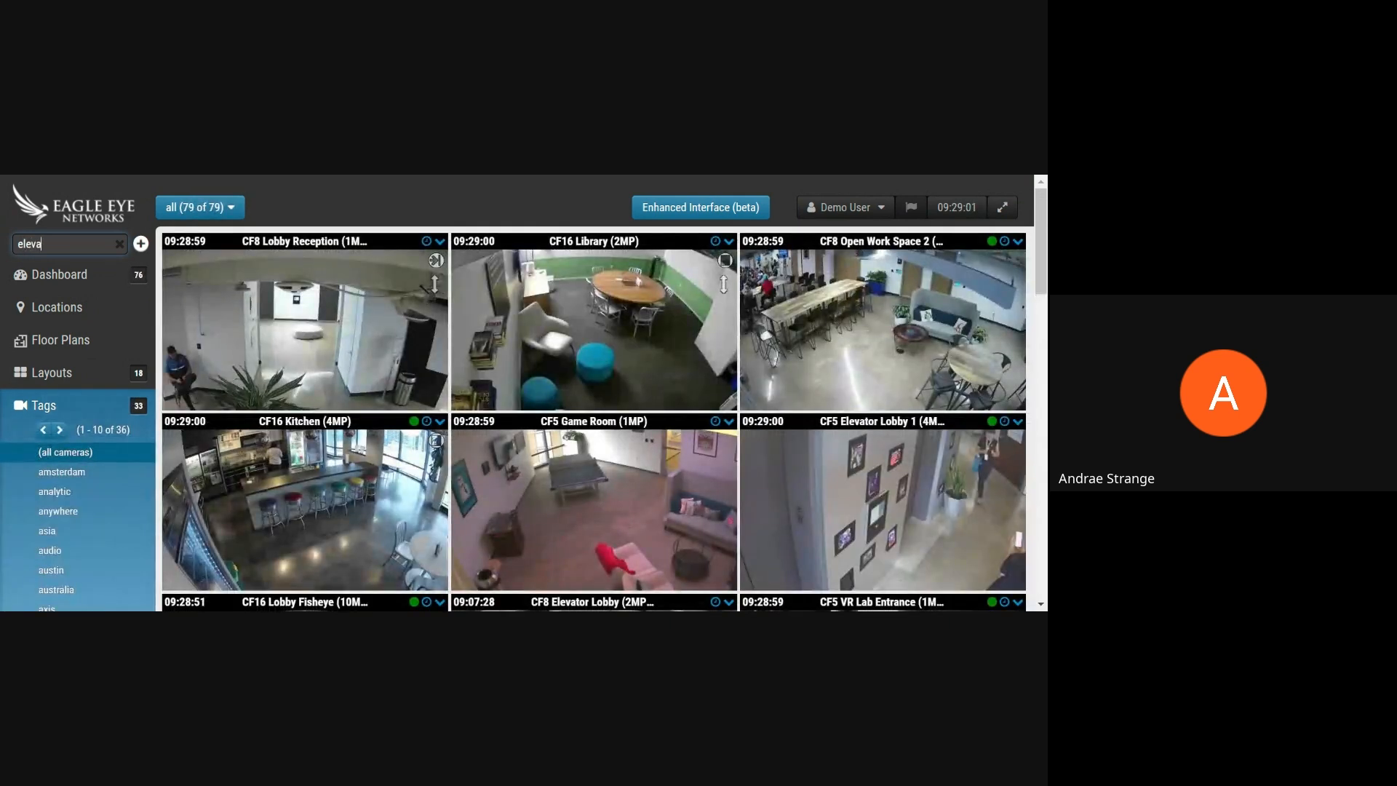
{"action": "type", "text": "tor"}
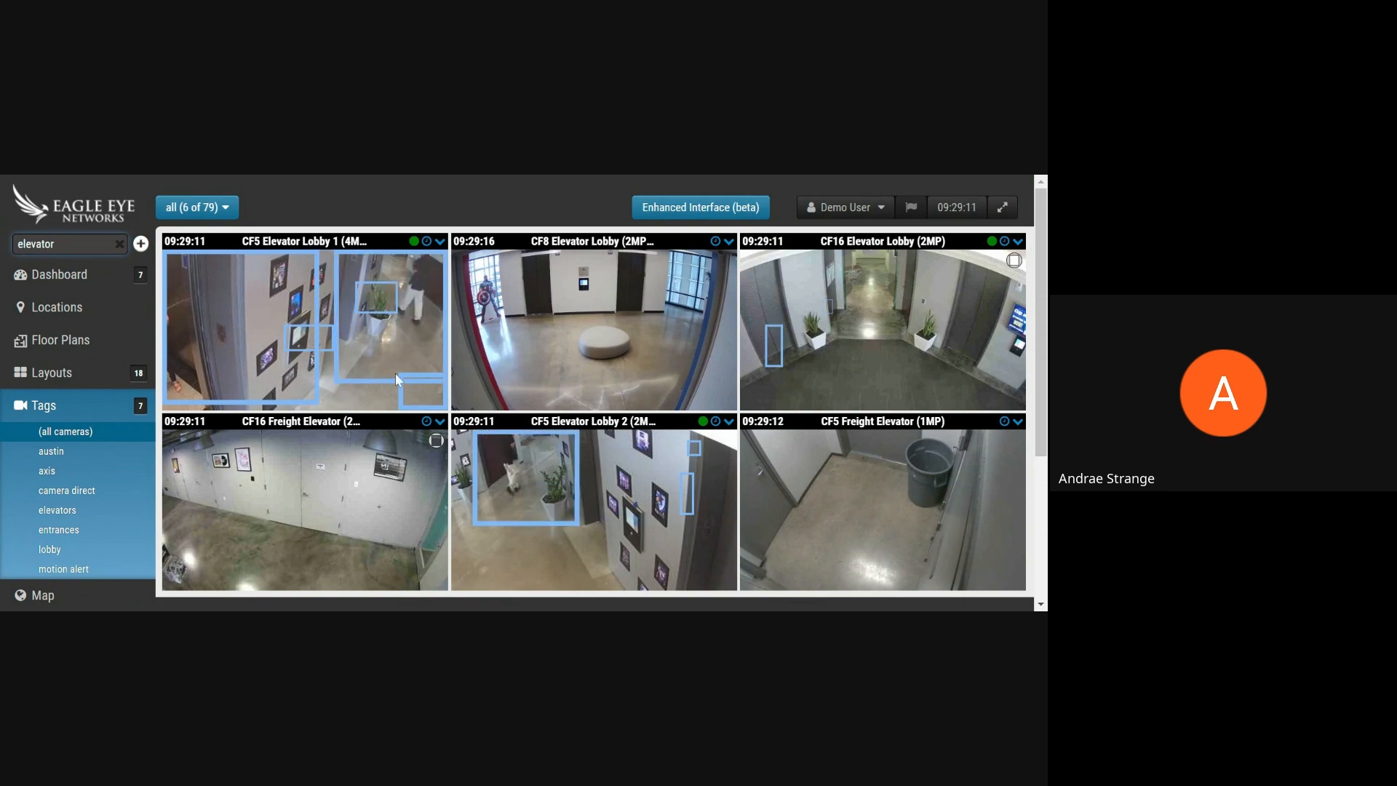
{"action": "left_click", "coordinate": [120, 242]}
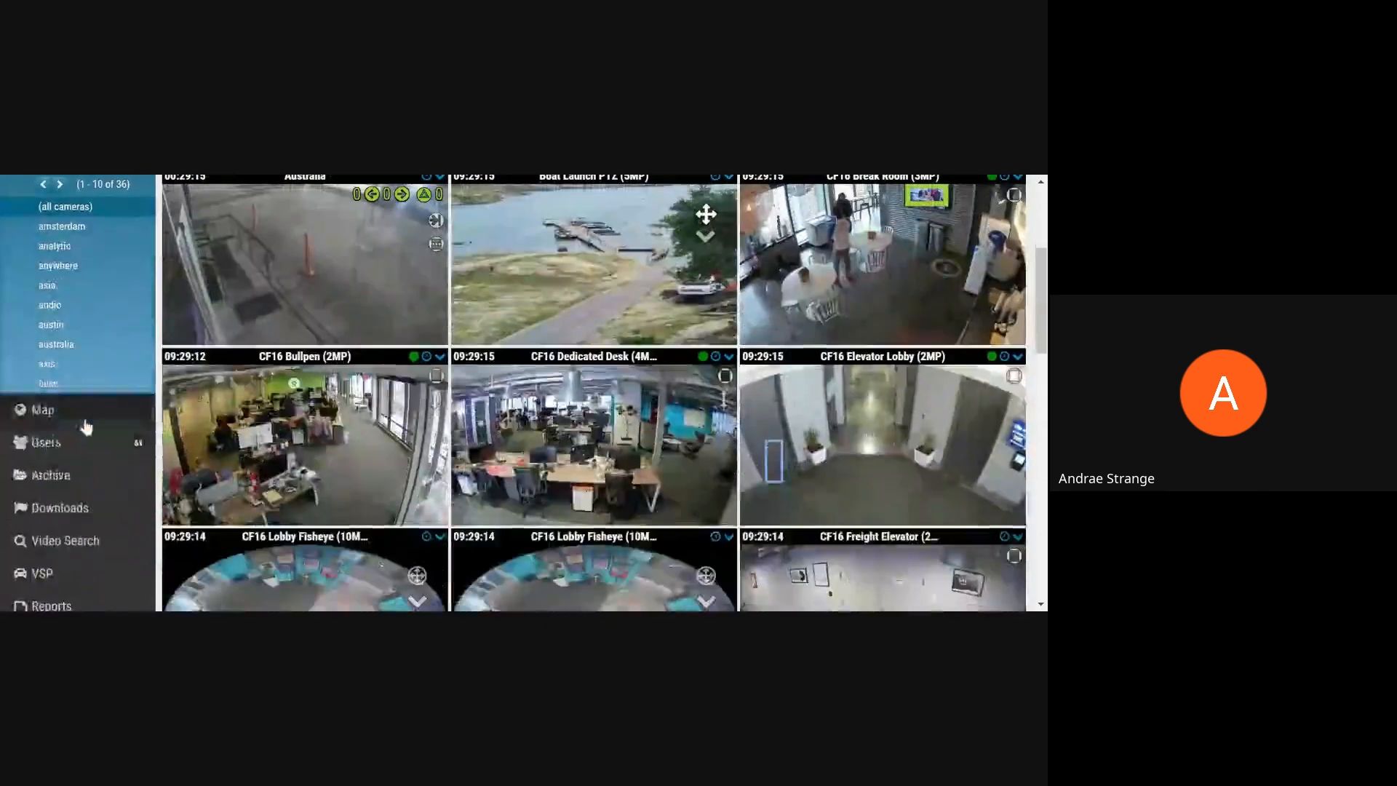
Switch the camera map to Satellite imagery.
{"action": "left_click", "coordinate": [42, 409]}
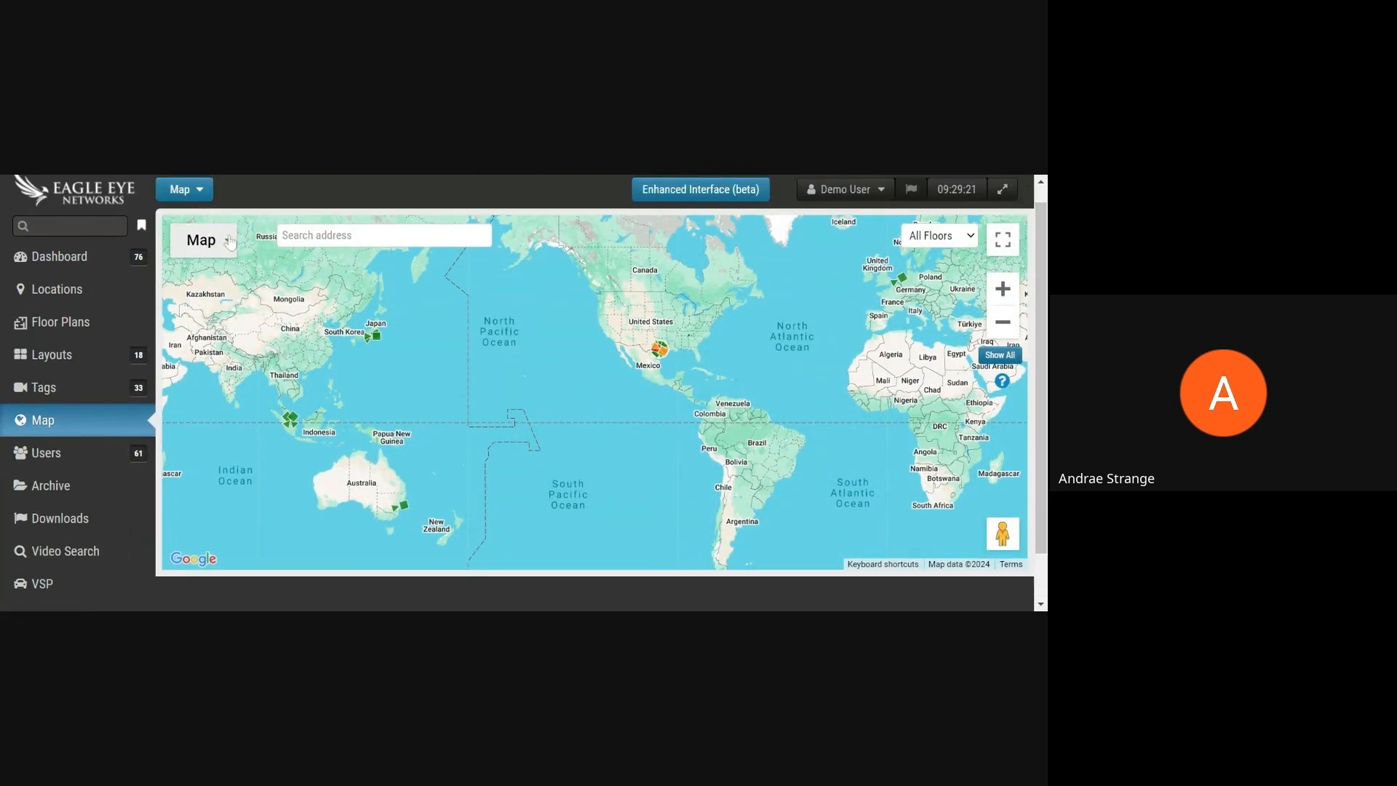
{"action": "left_click", "coordinate": [202, 239]}
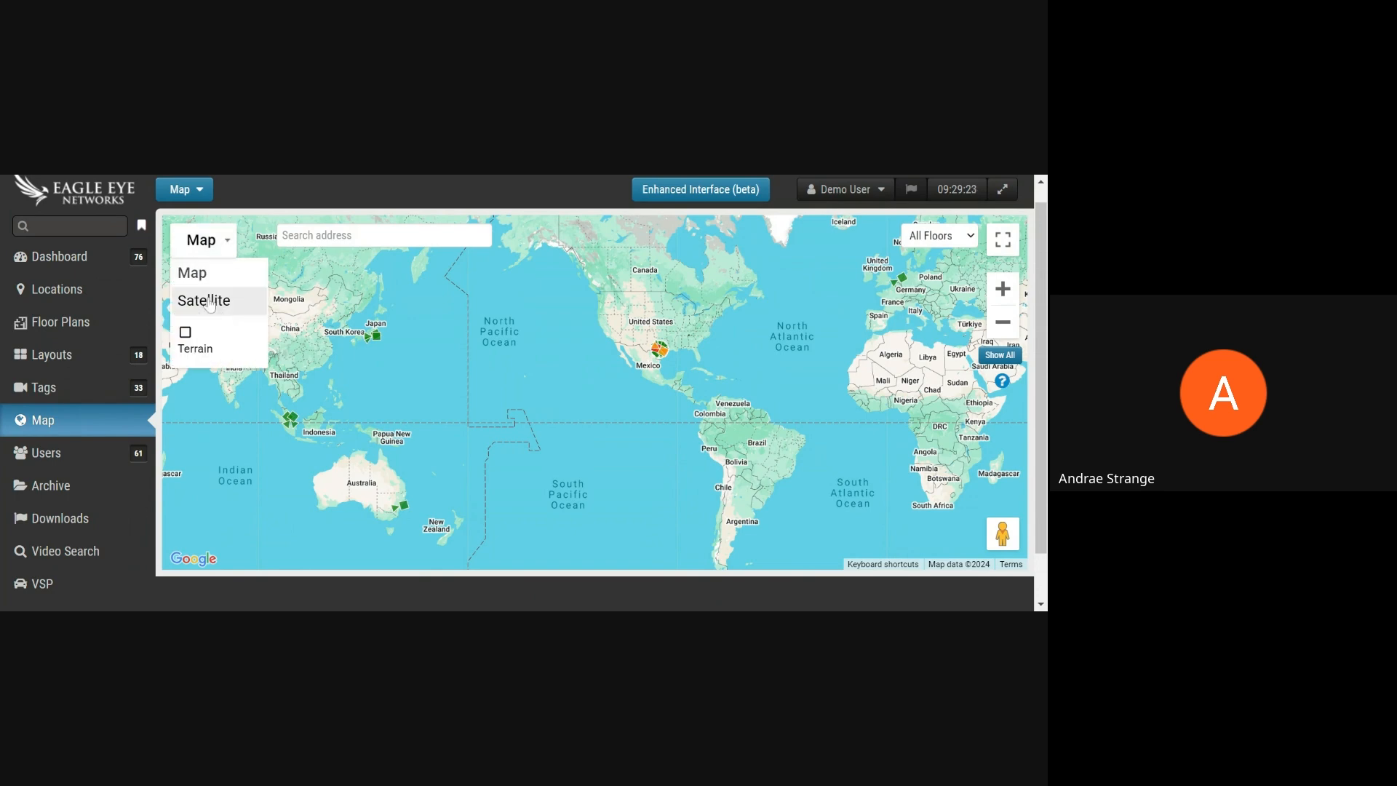
{"action": "left_click", "coordinate": [202, 301]}
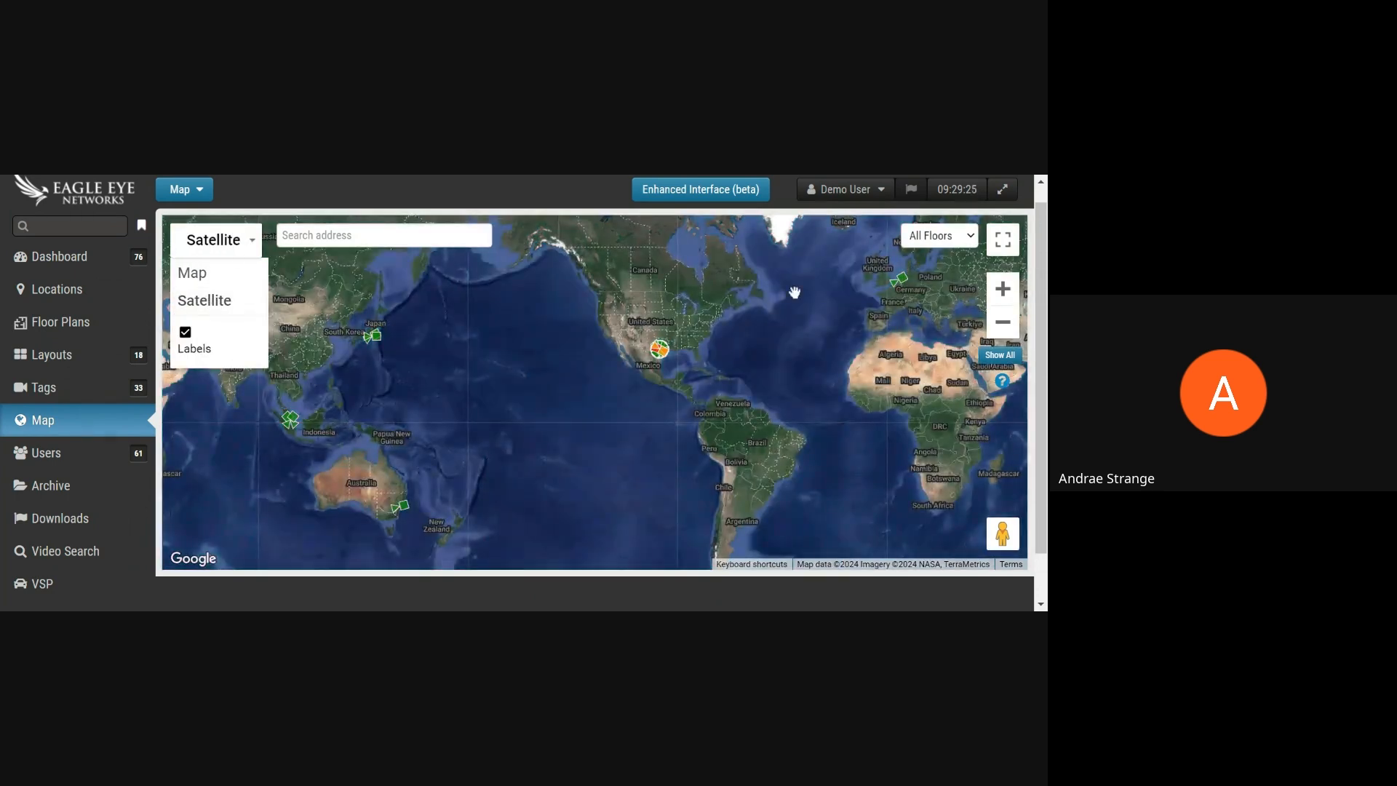
{"action": "left_click", "coordinate": [960, 258]}
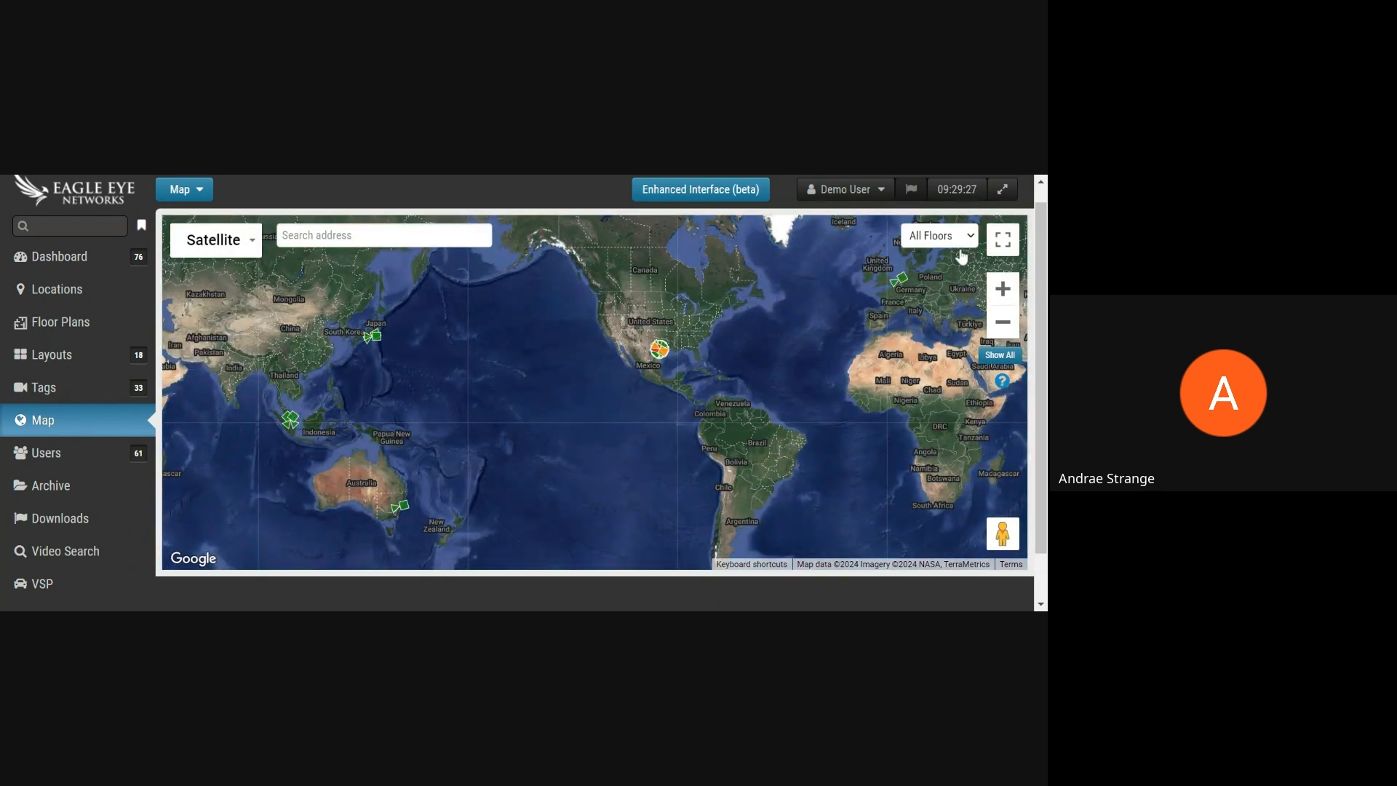
Show all Floor 5 cameras, preview the CF5 VR Lab feed, then list the 61 users.
{"action": "left_click", "coordinate": [939, 235]}
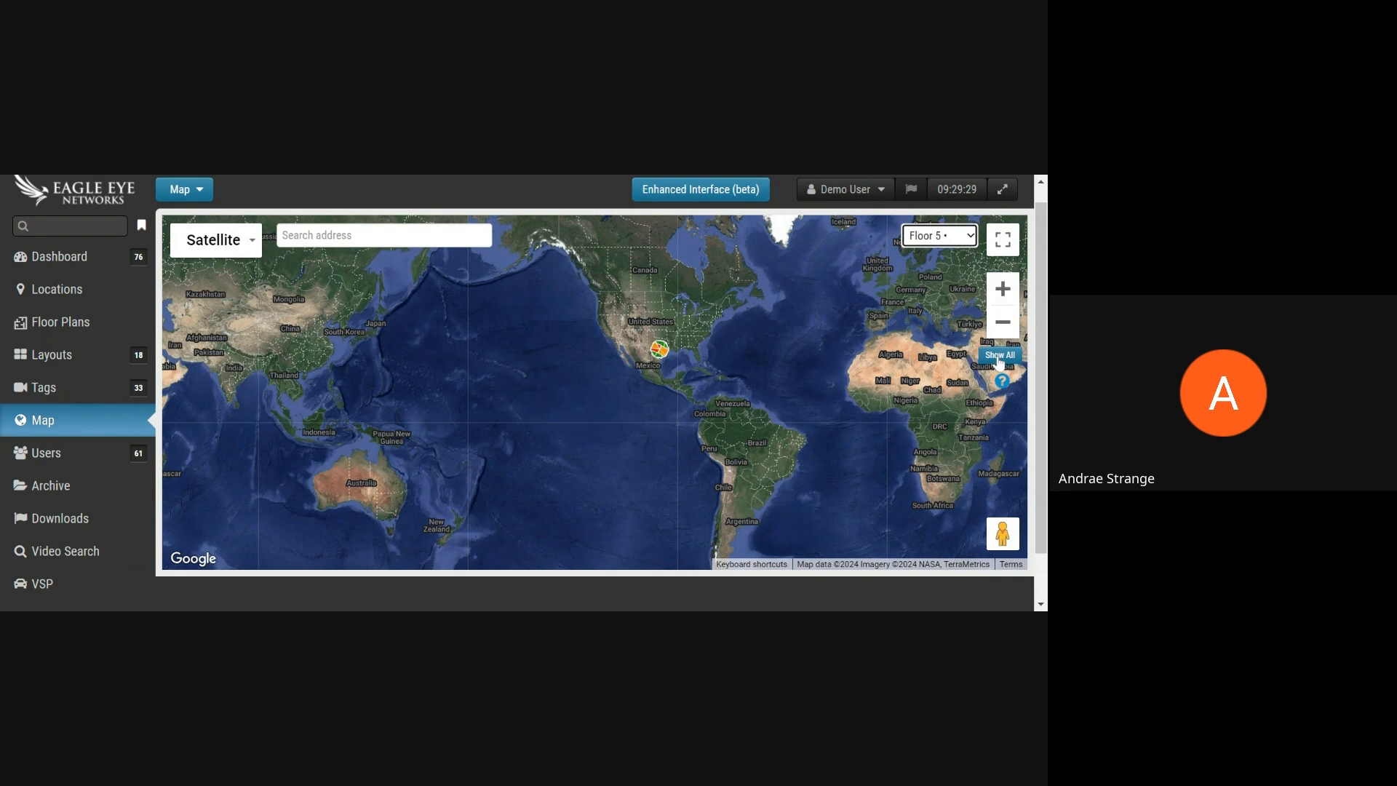
{"action": "left_click", "coordinate": [997, 354]}
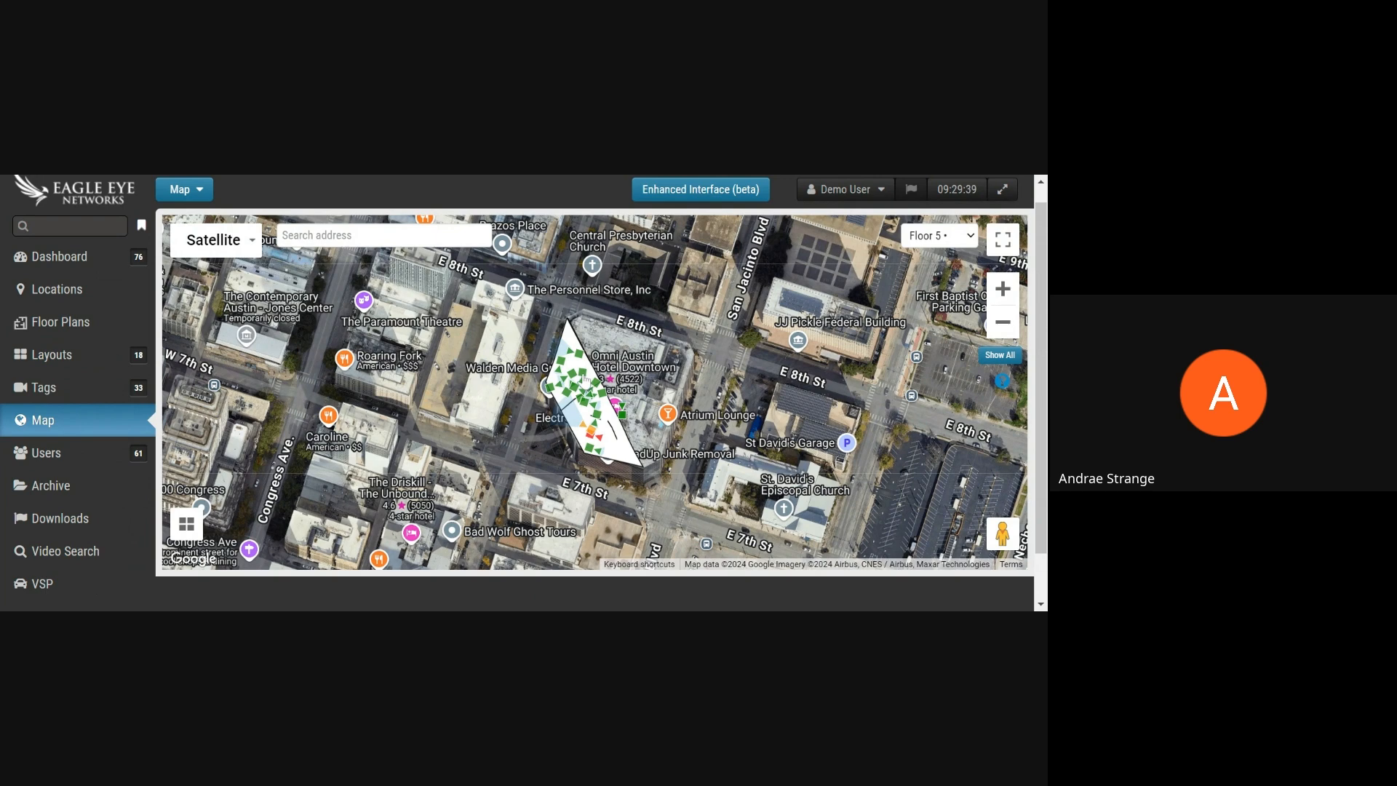
{"action": "left_click", "coordinate": [616, 412]}
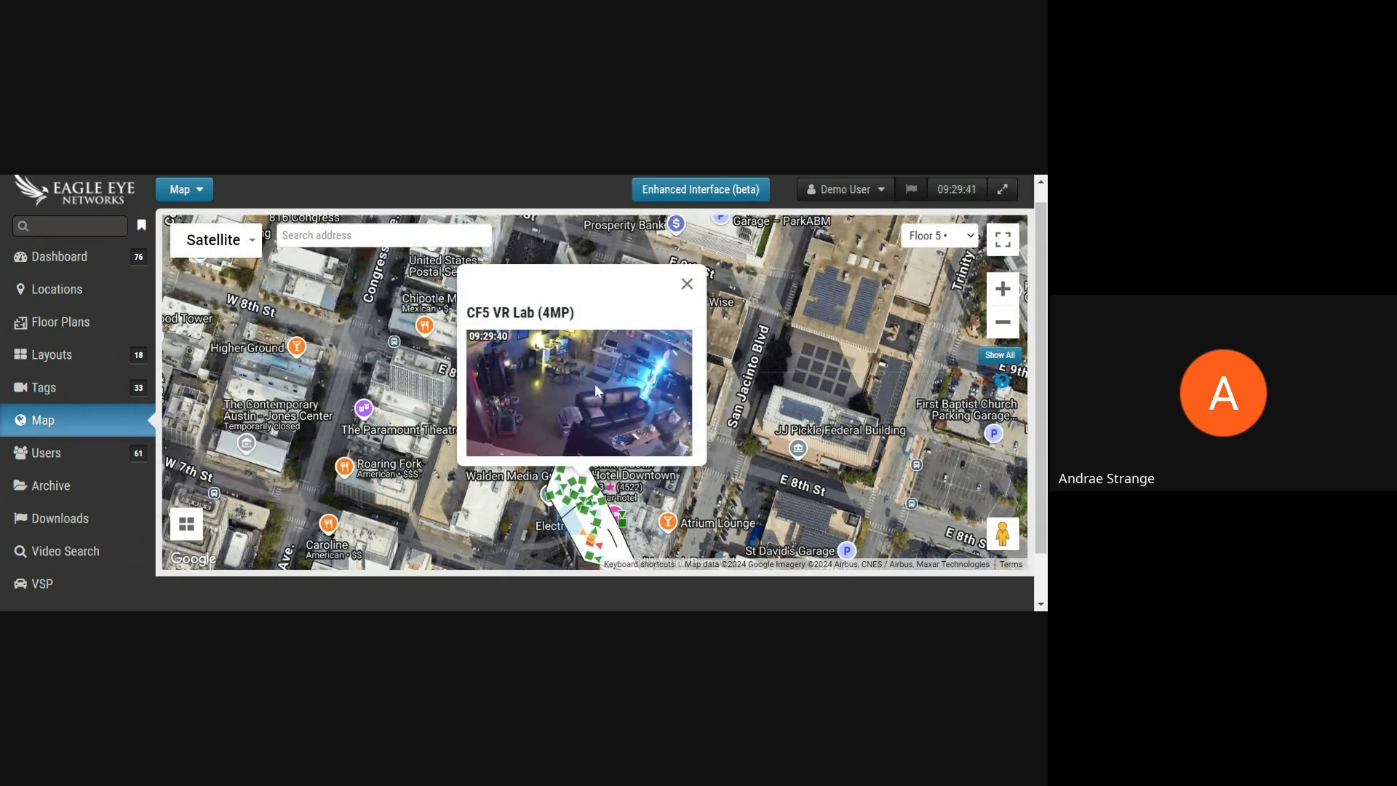
{"action": "mouse_move", "coordinate": [652, 441]}
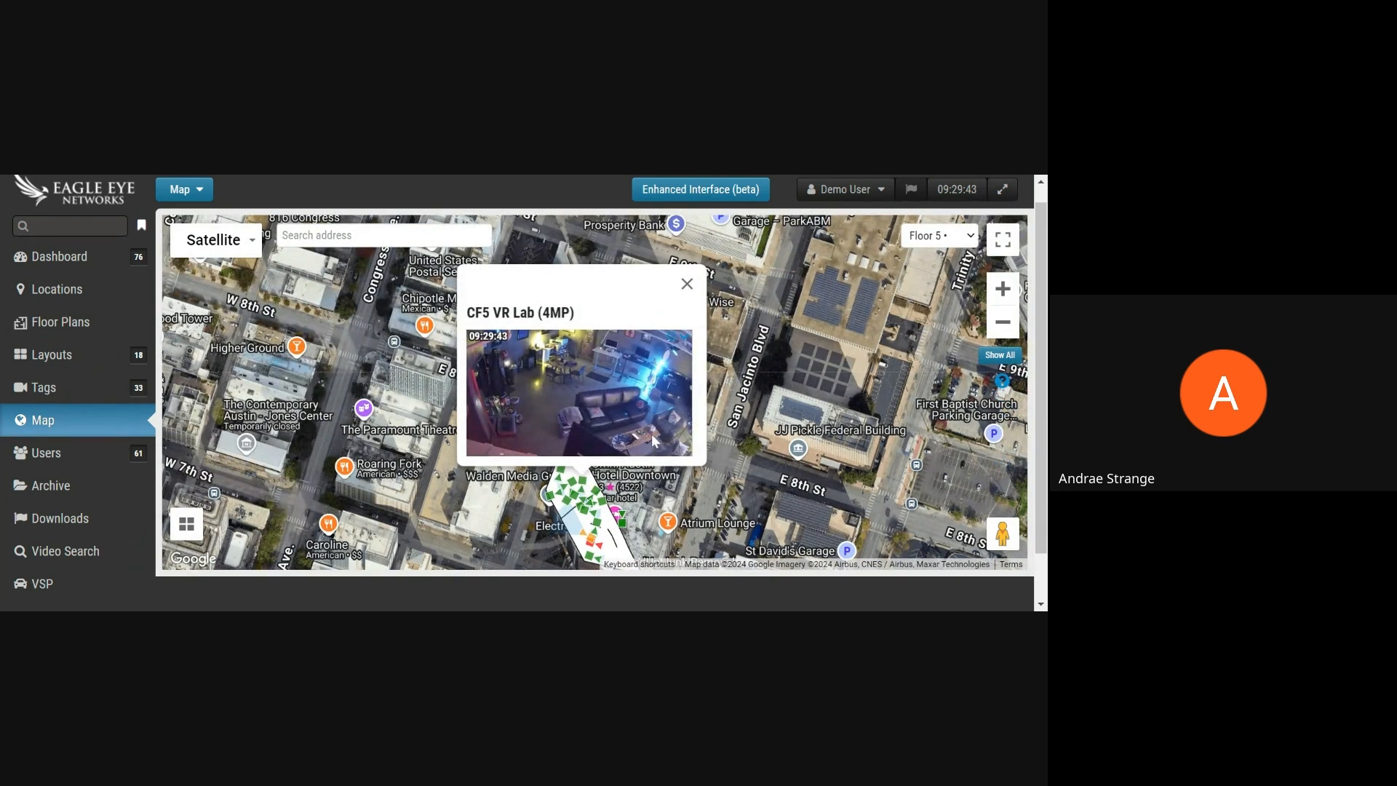
{"action": "mouse_move", "coordinate": [686, 283]}
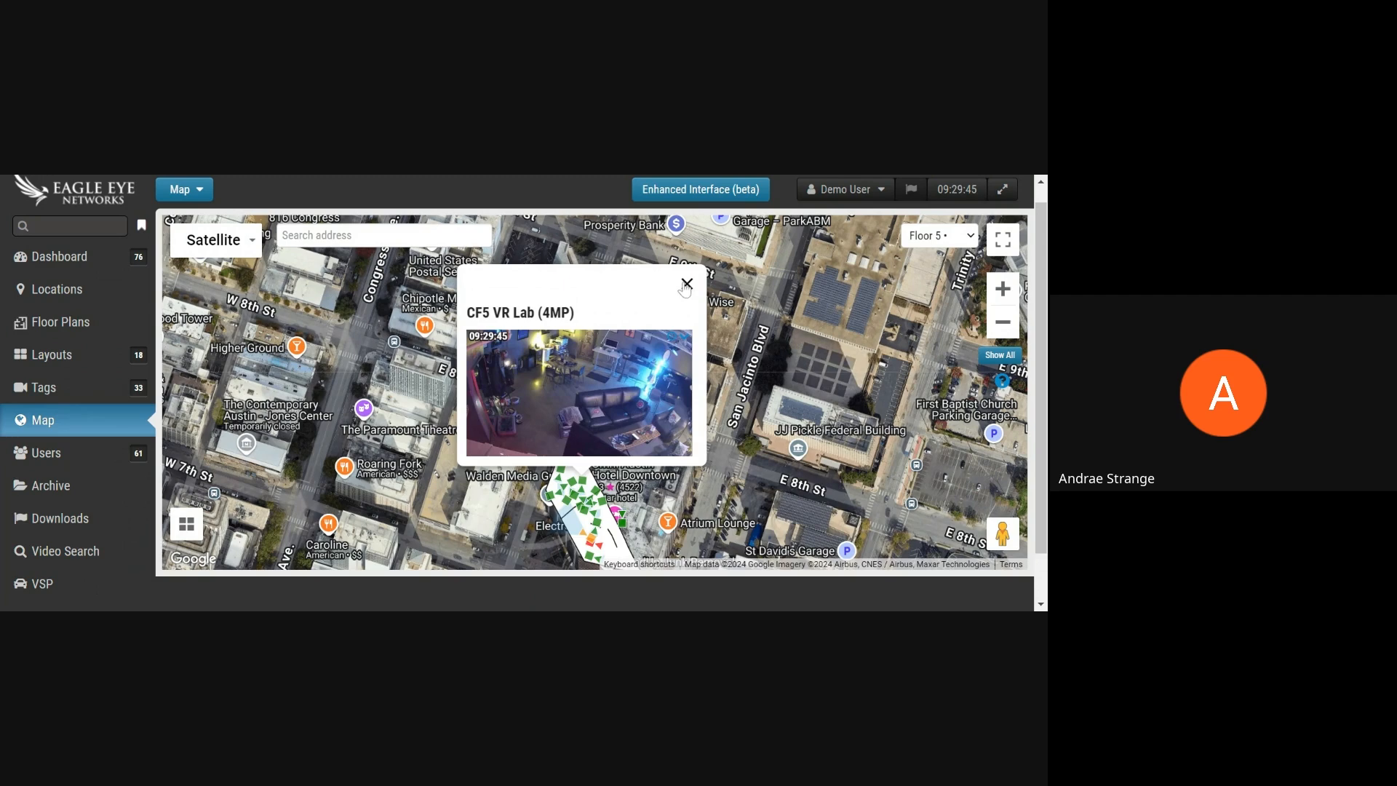
{"action": "left_click", "coordinate": [686, 282]}
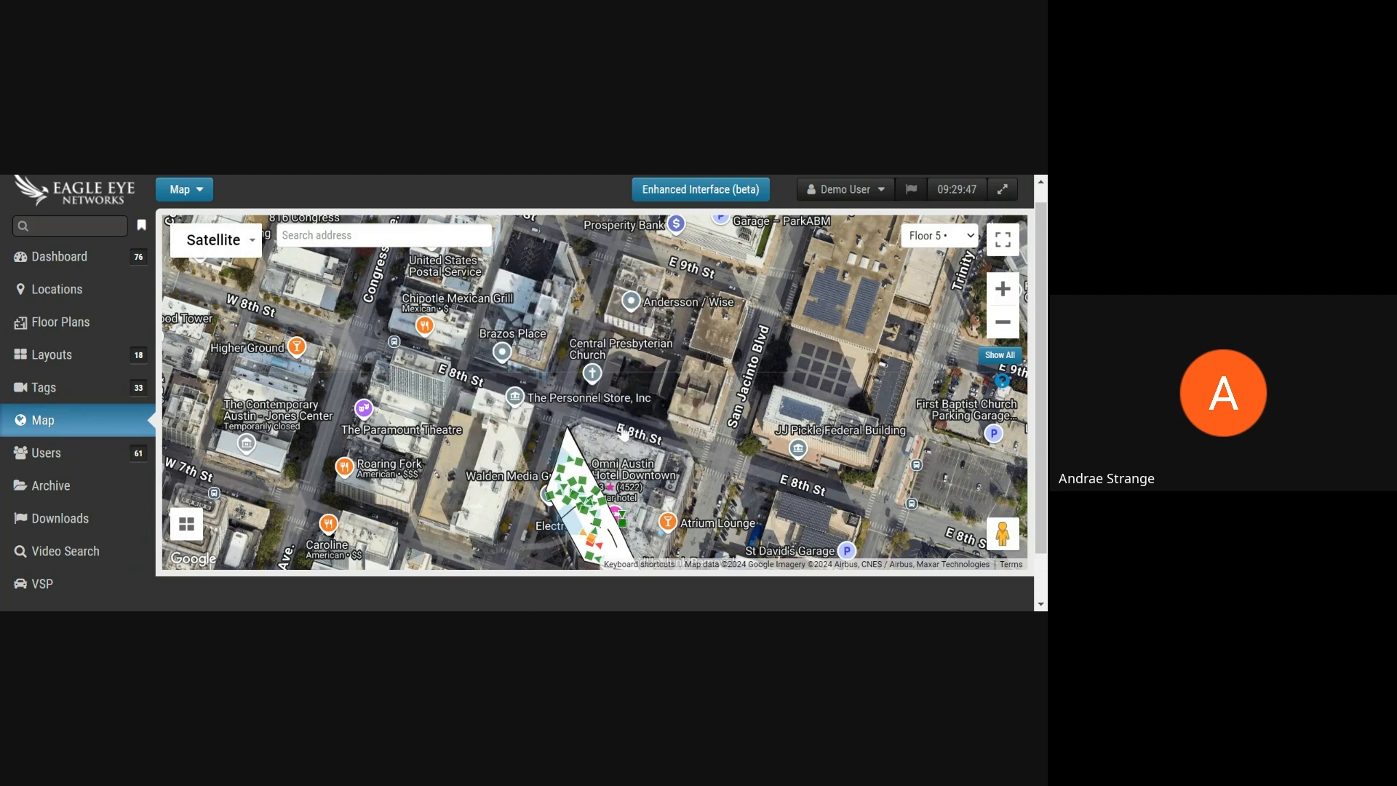
{"action": "left_click", "coordinate": [45, 452]}
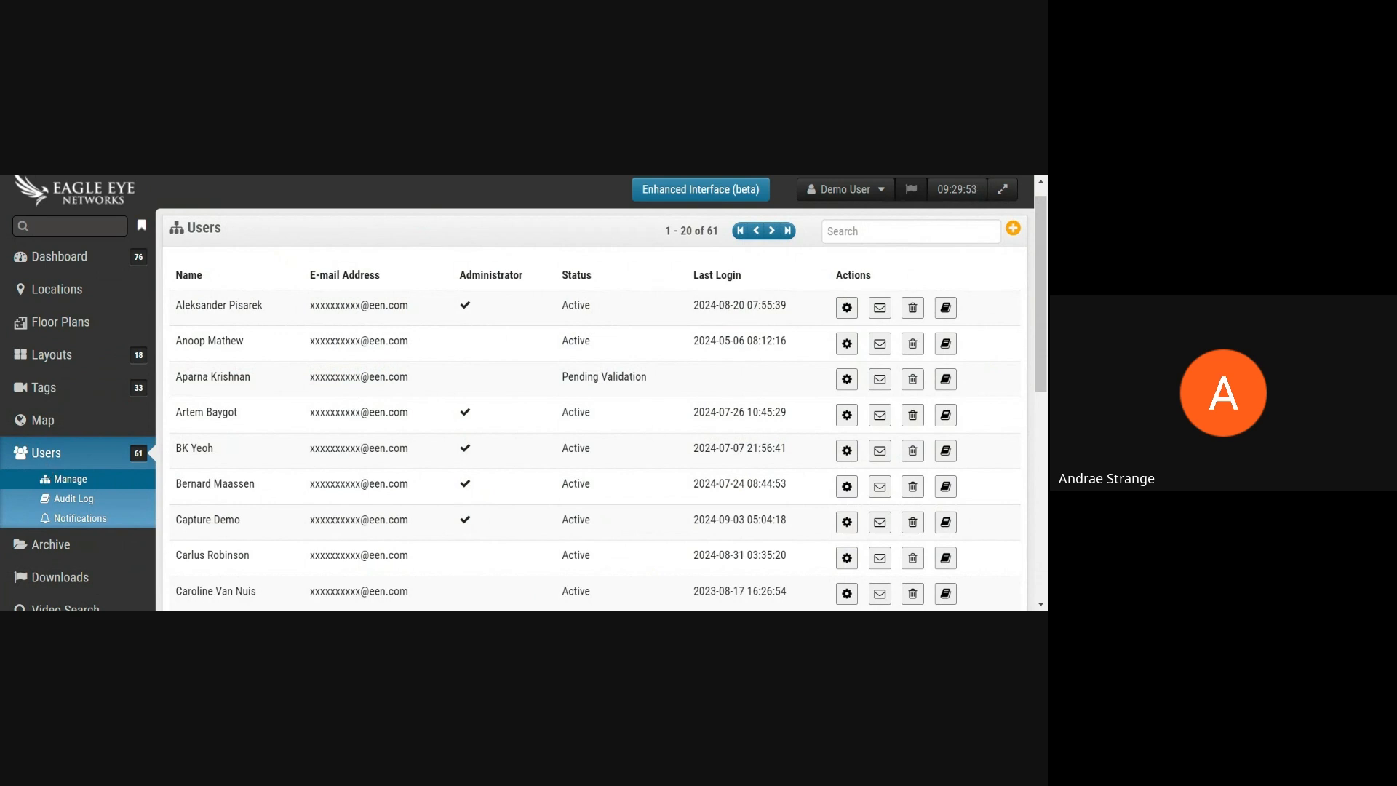
{"action": "double_click", "coordinate": [359, 304]}
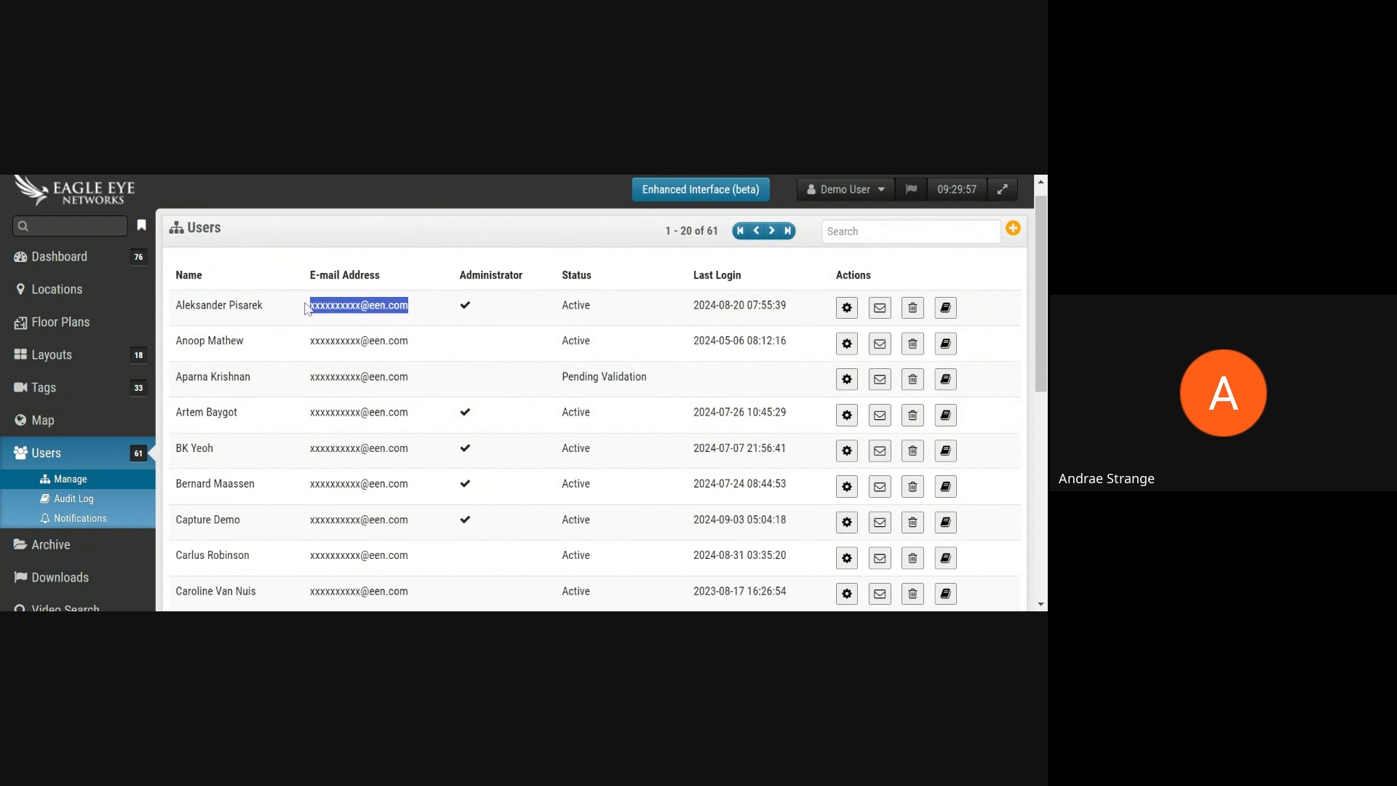
{"action": "mouse_move", "coordinate": [817, 323]}
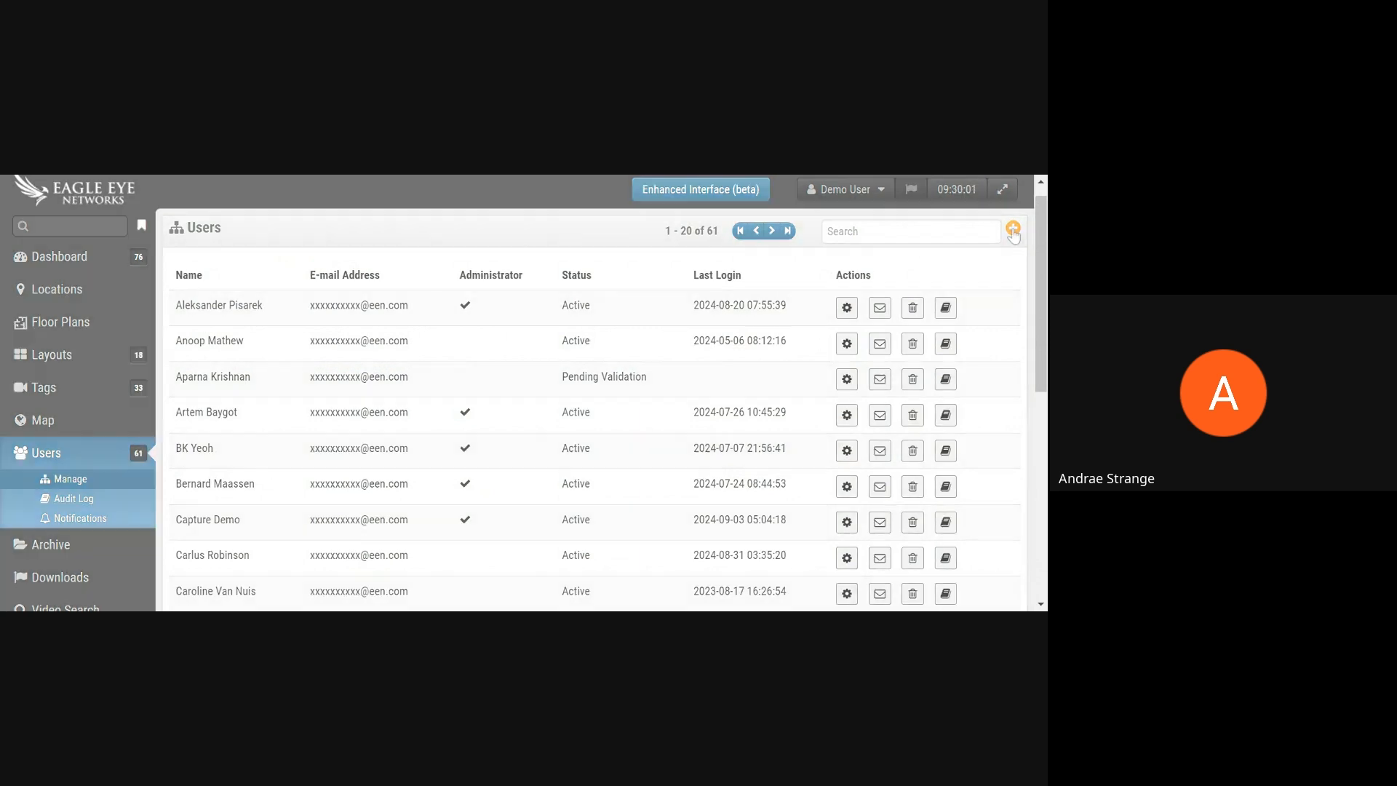
{"action": "left_click", "coordinate": [1013, 231]}
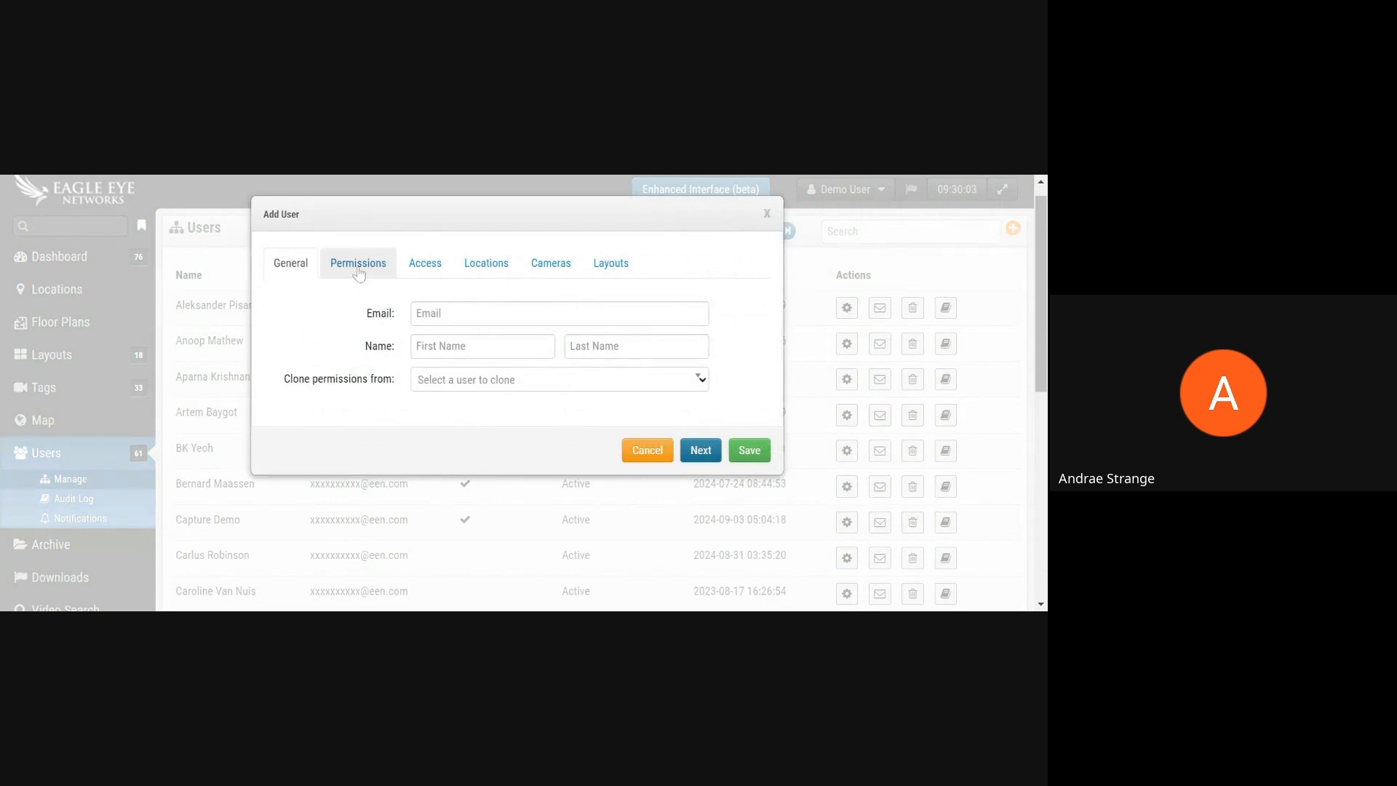
{"action": "left_click", "coordinate": [357, 262]}
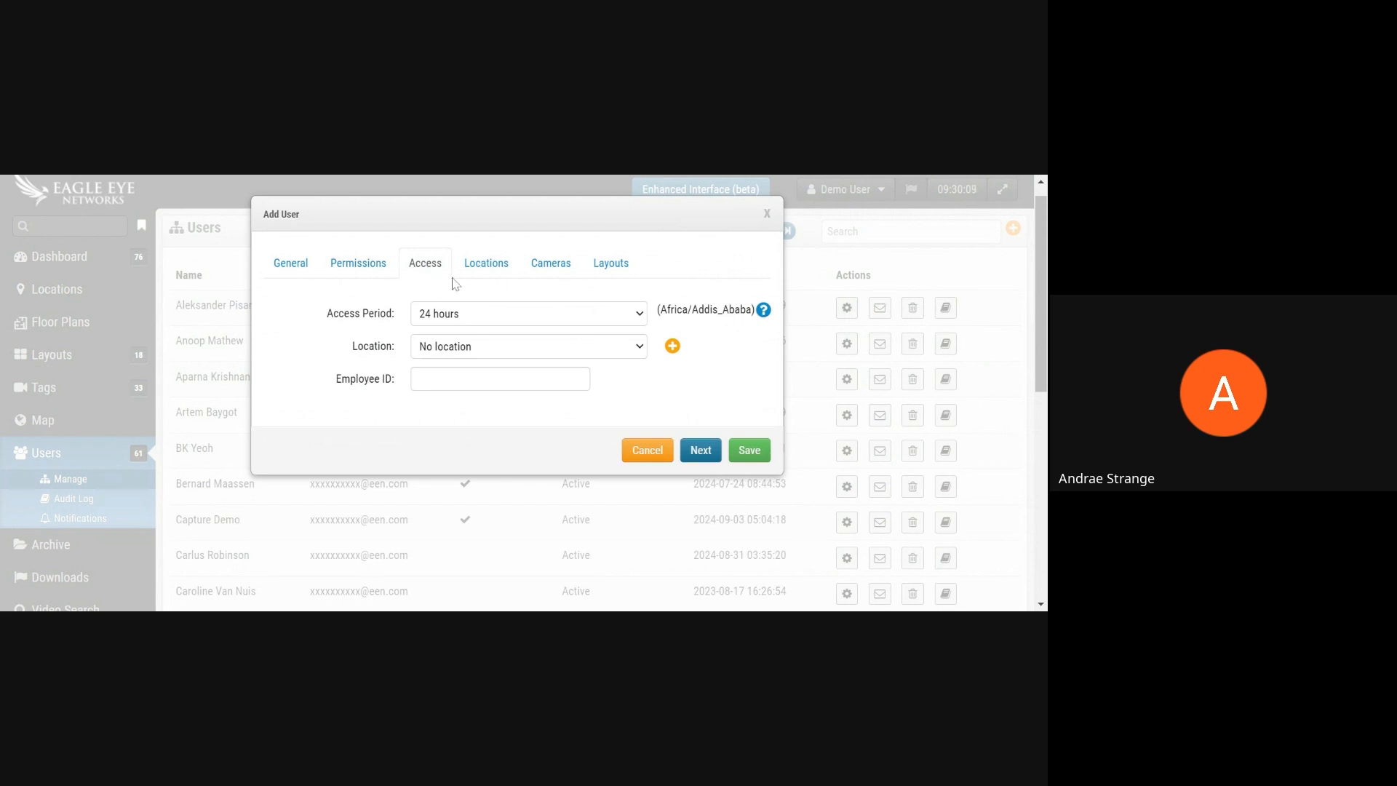
{"action": "left_click", "coordinate": [549, 263]}
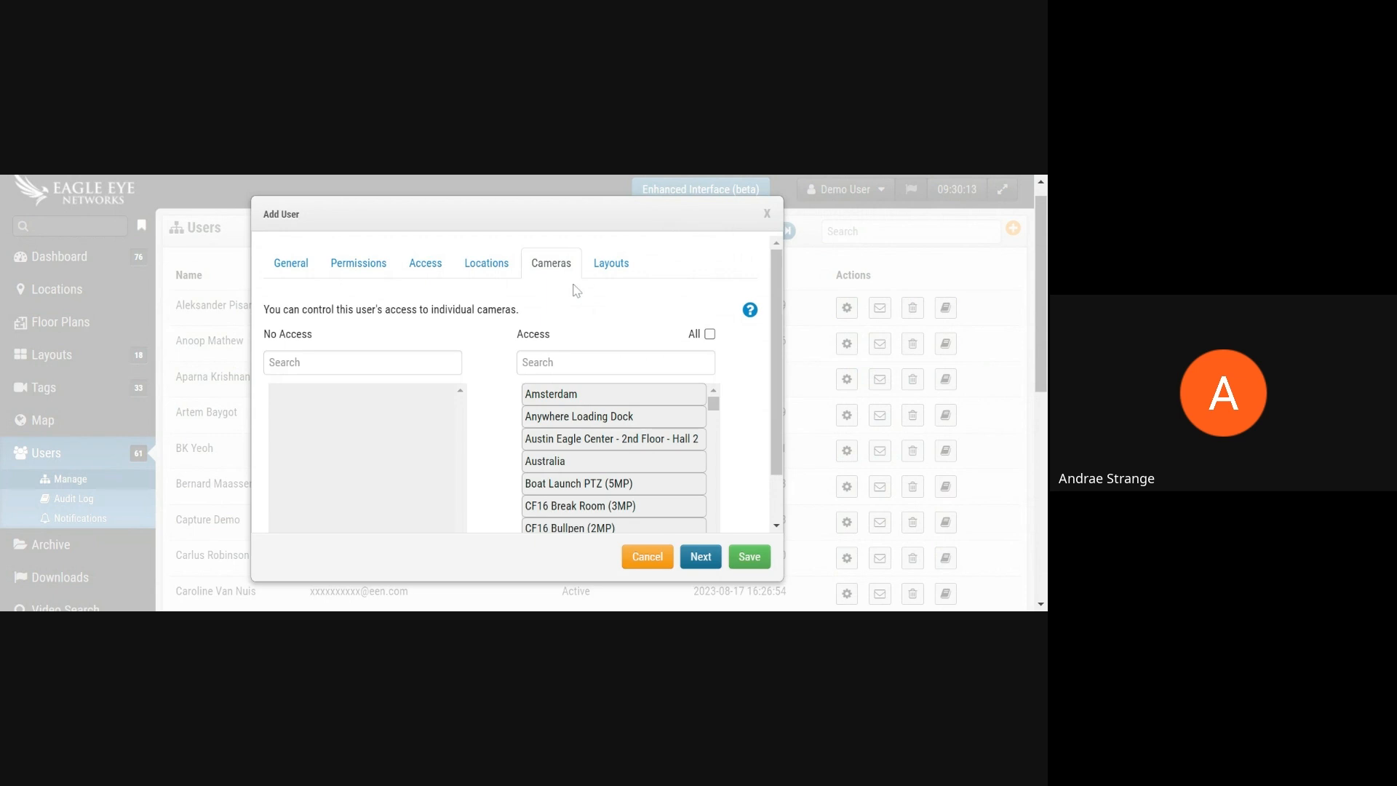
{"action": "left_click", "coordinate": [610, 263]}
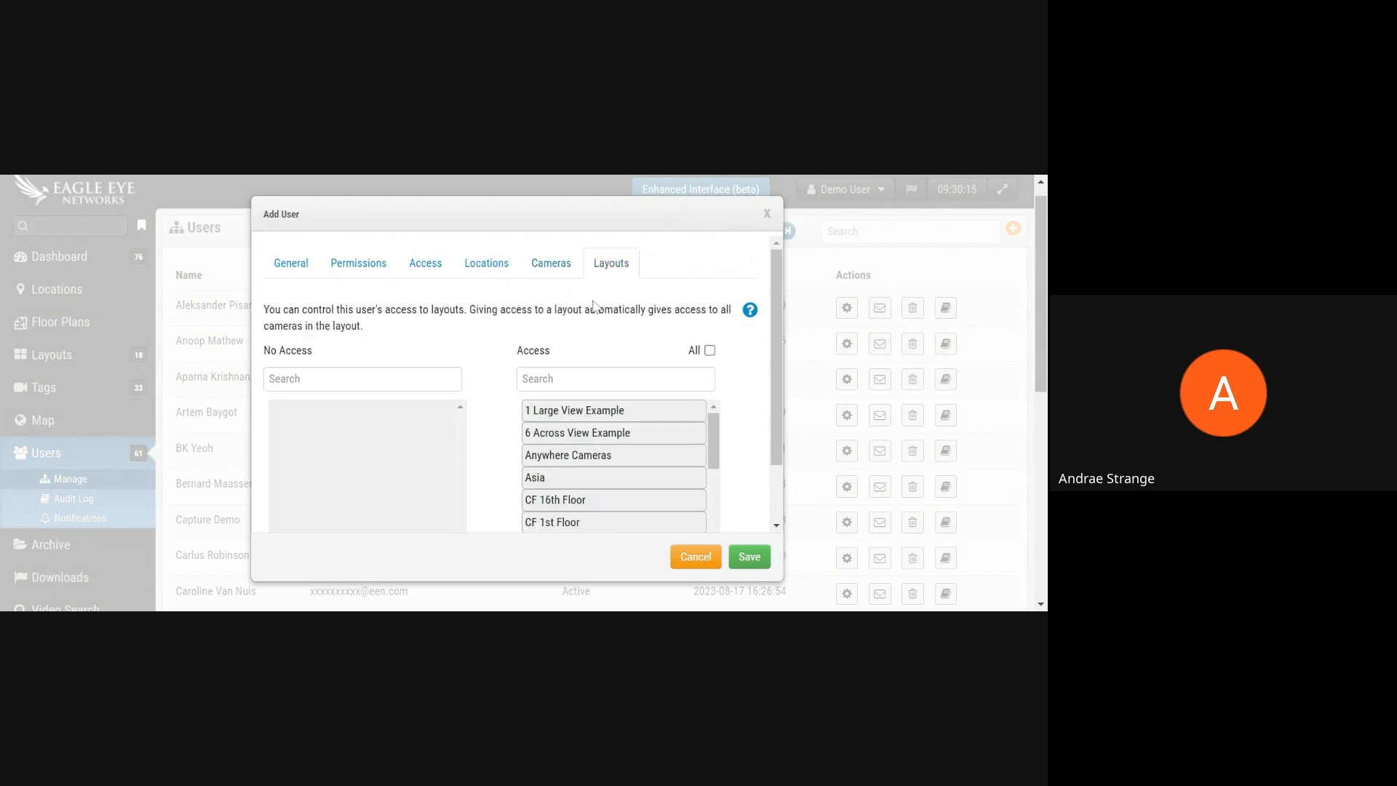
{"action": "left_click", "coordinate": [695, 556]}
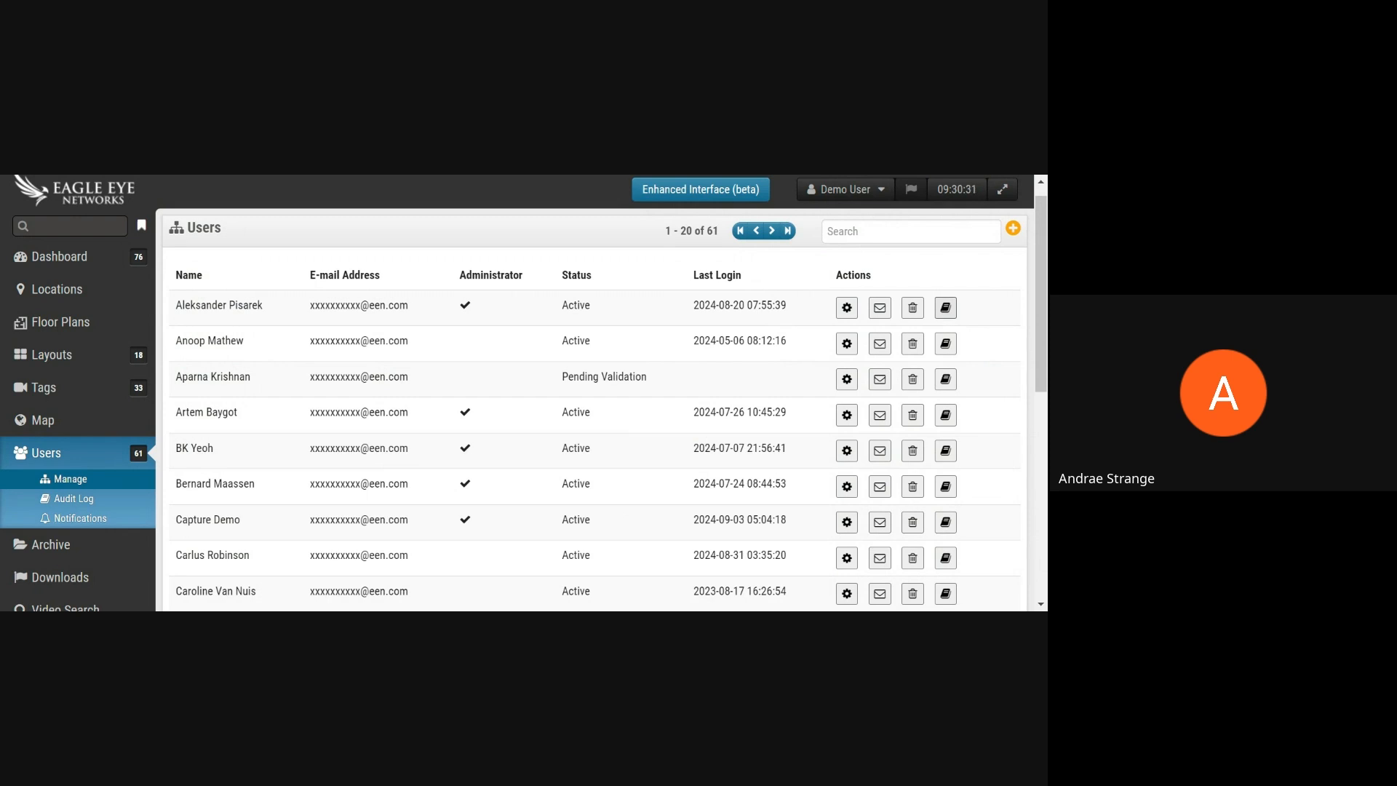
Open the Archive, showing the empty Training folder using 370 MB.
{"action": "scroll", "scroll_direction": "down", "scroll_amount": 3}
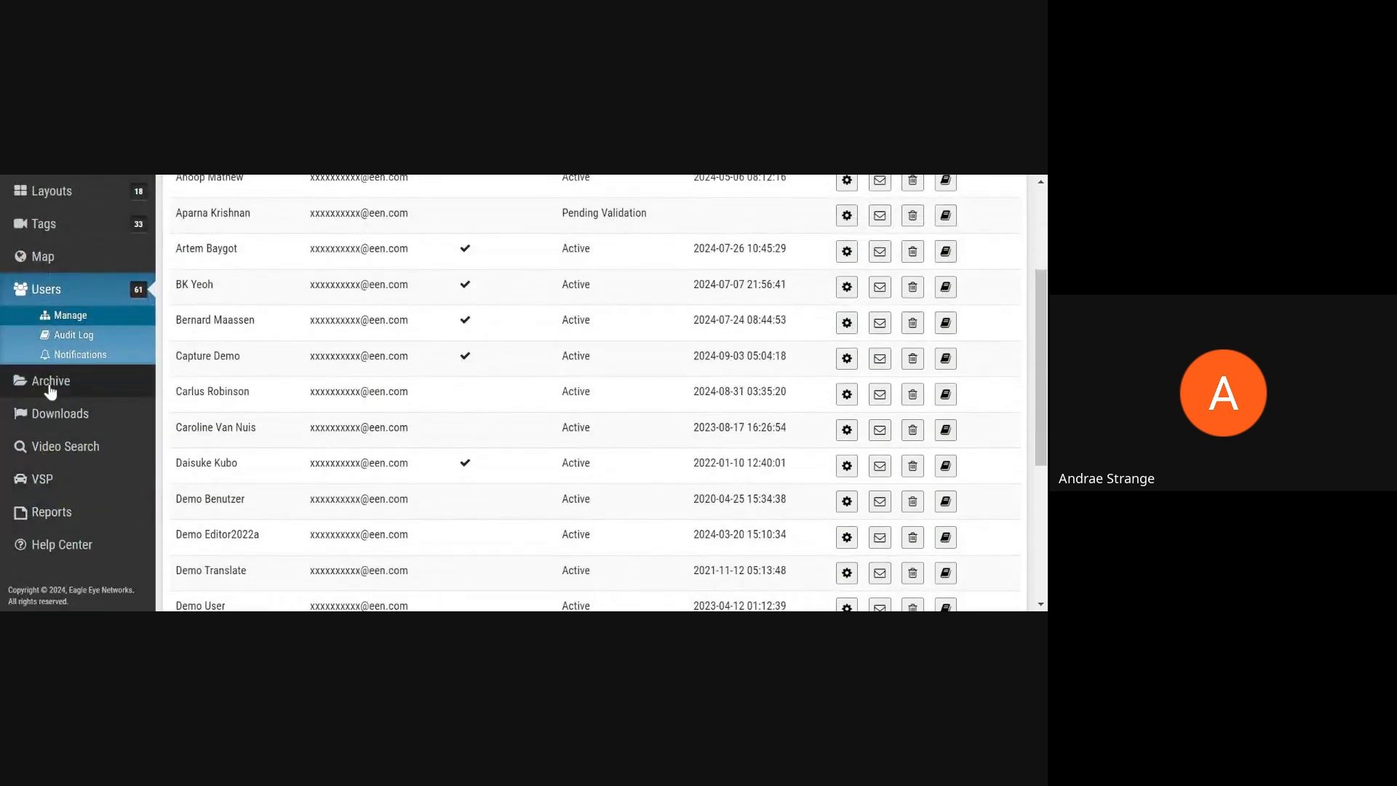
{"action": "left_click", "coordinate": [51, 381]}
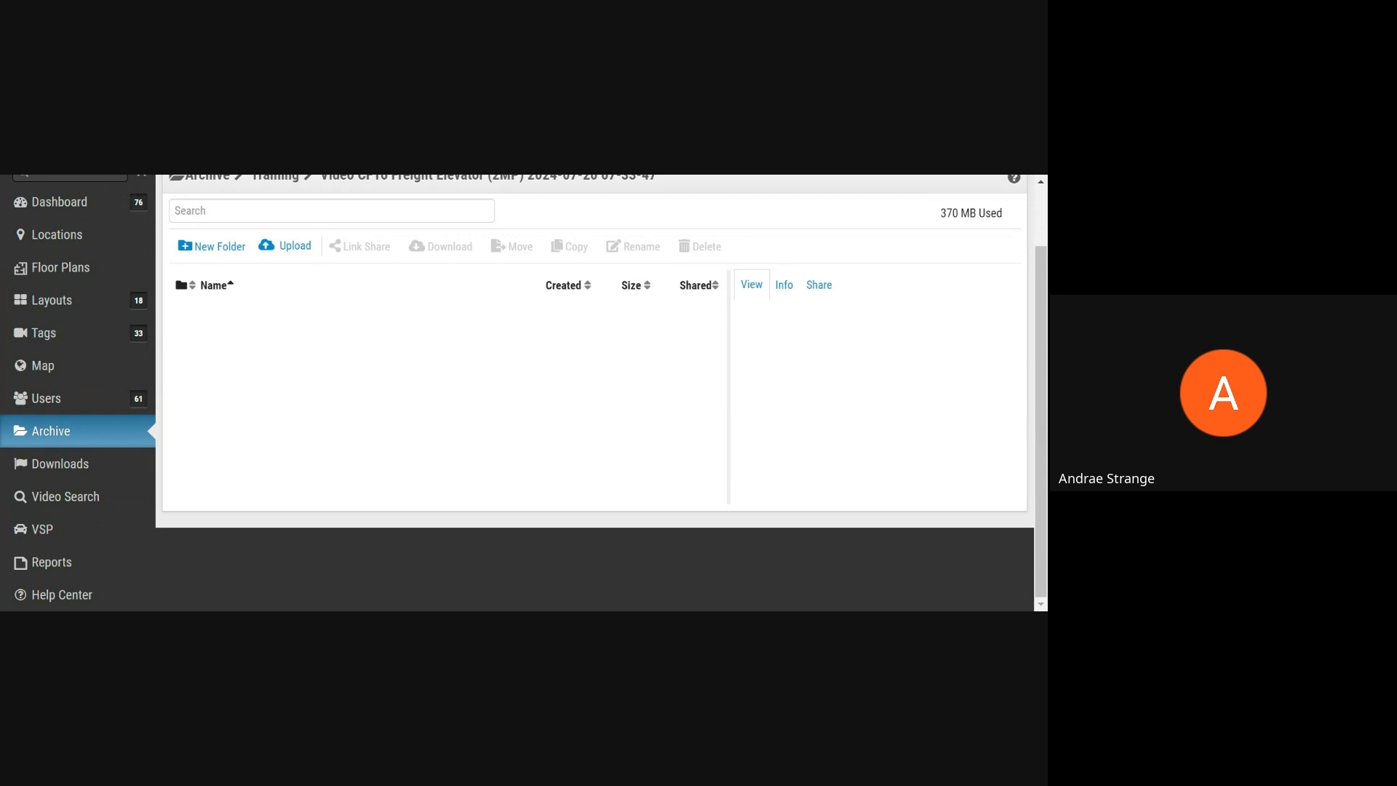
{"action": "mouse_move", "coordinate": [801, 271]}
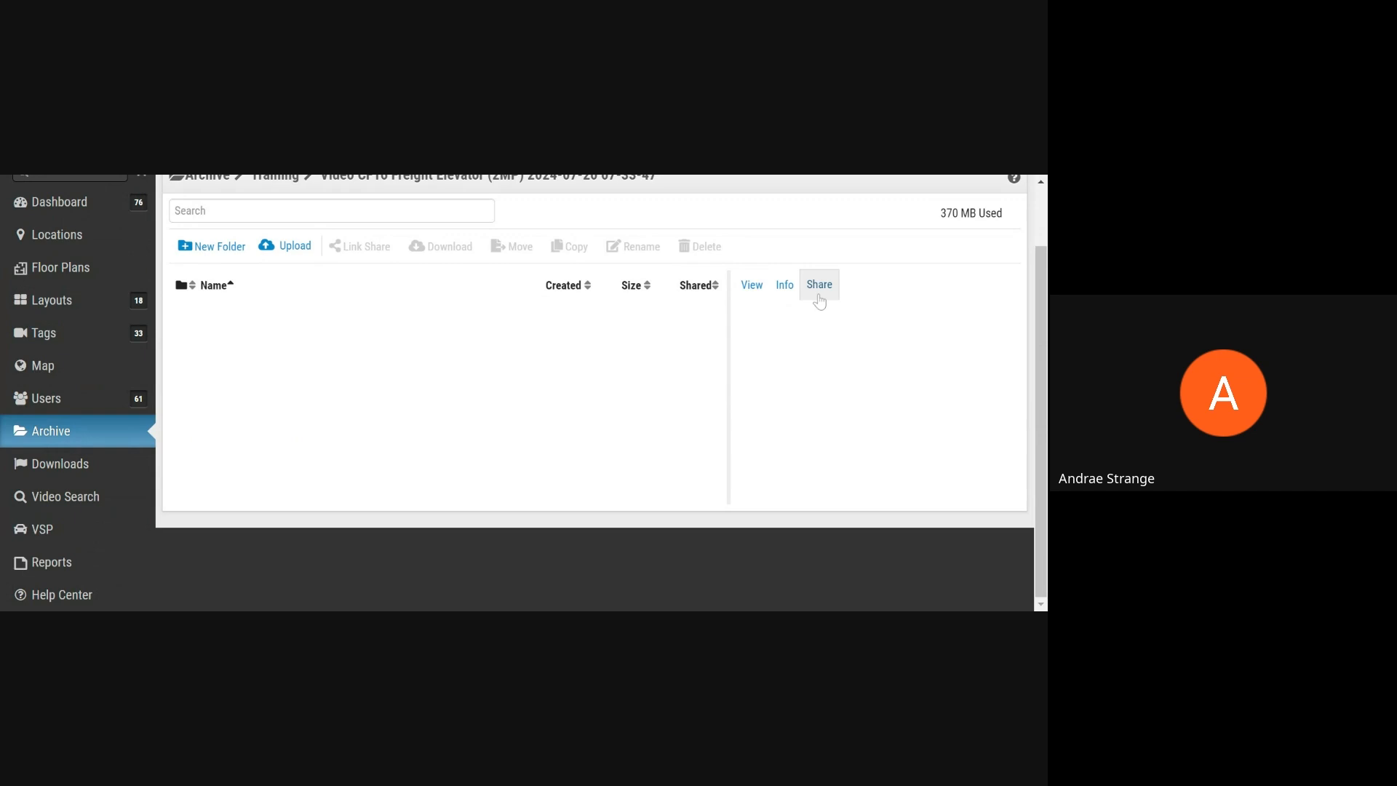
{"action": "mouse_move", "coordinate": [817, 284]}
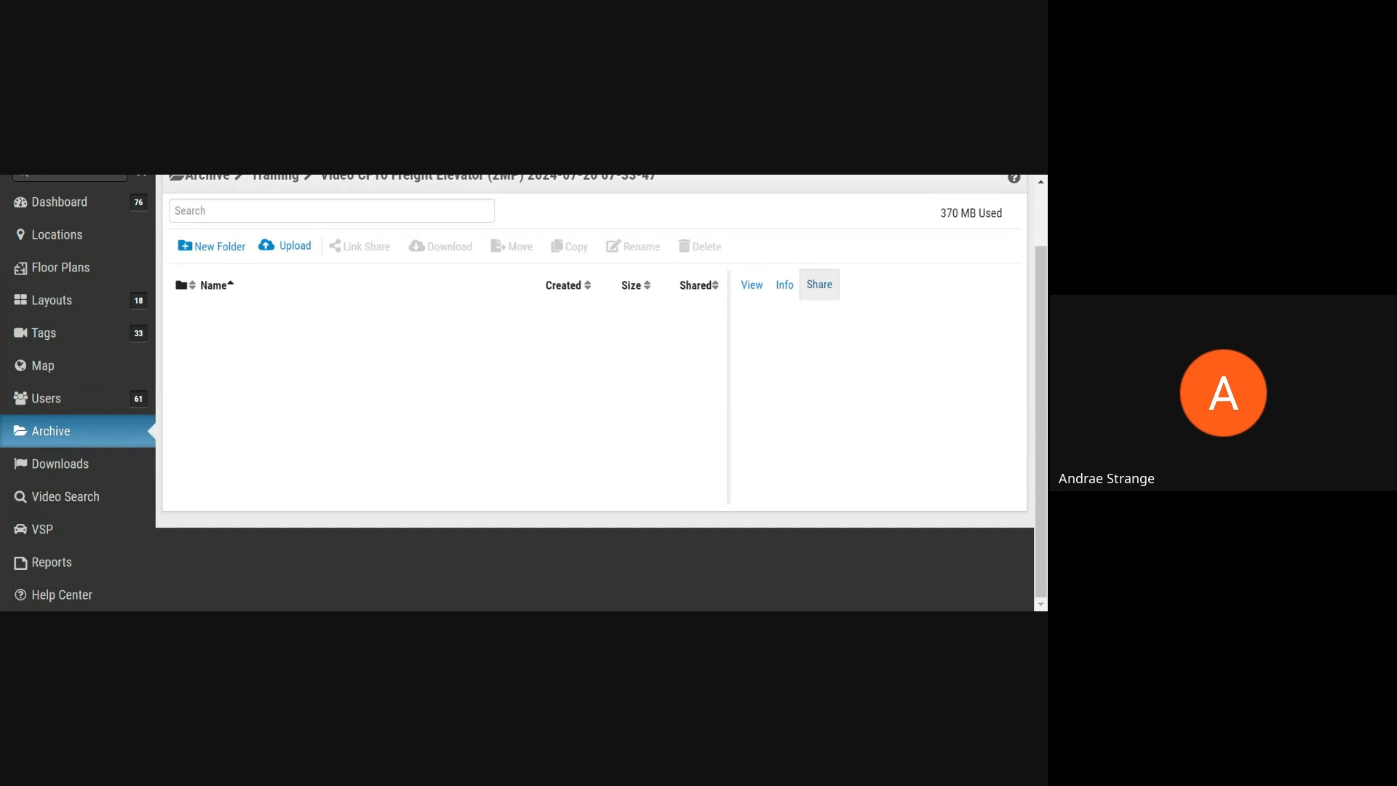
{"action": "mouse_move", "coordinate": [140, 479]}
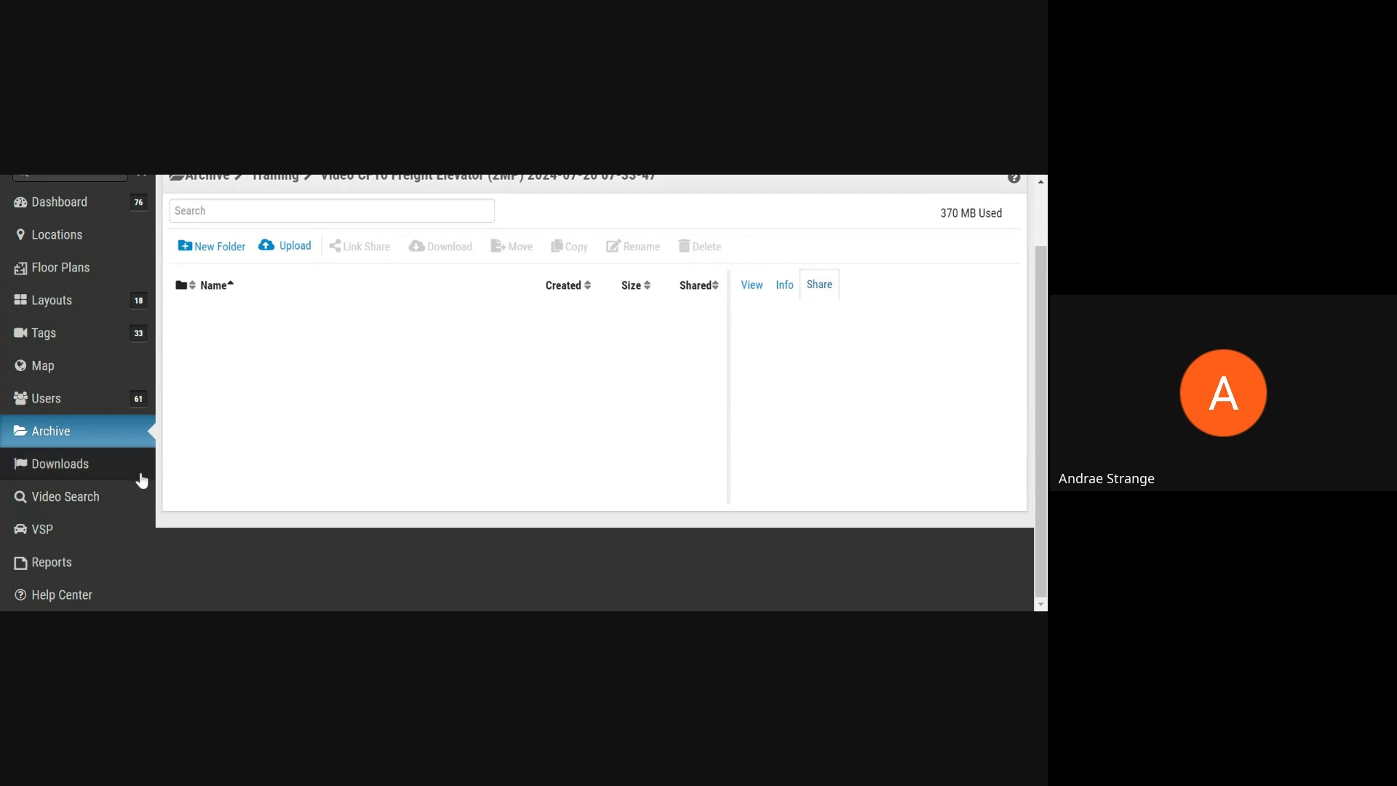
Open Downloads to list the five video bundles and their expiry dates.
{"action": "left_click", "coordinate": [60, 464]}
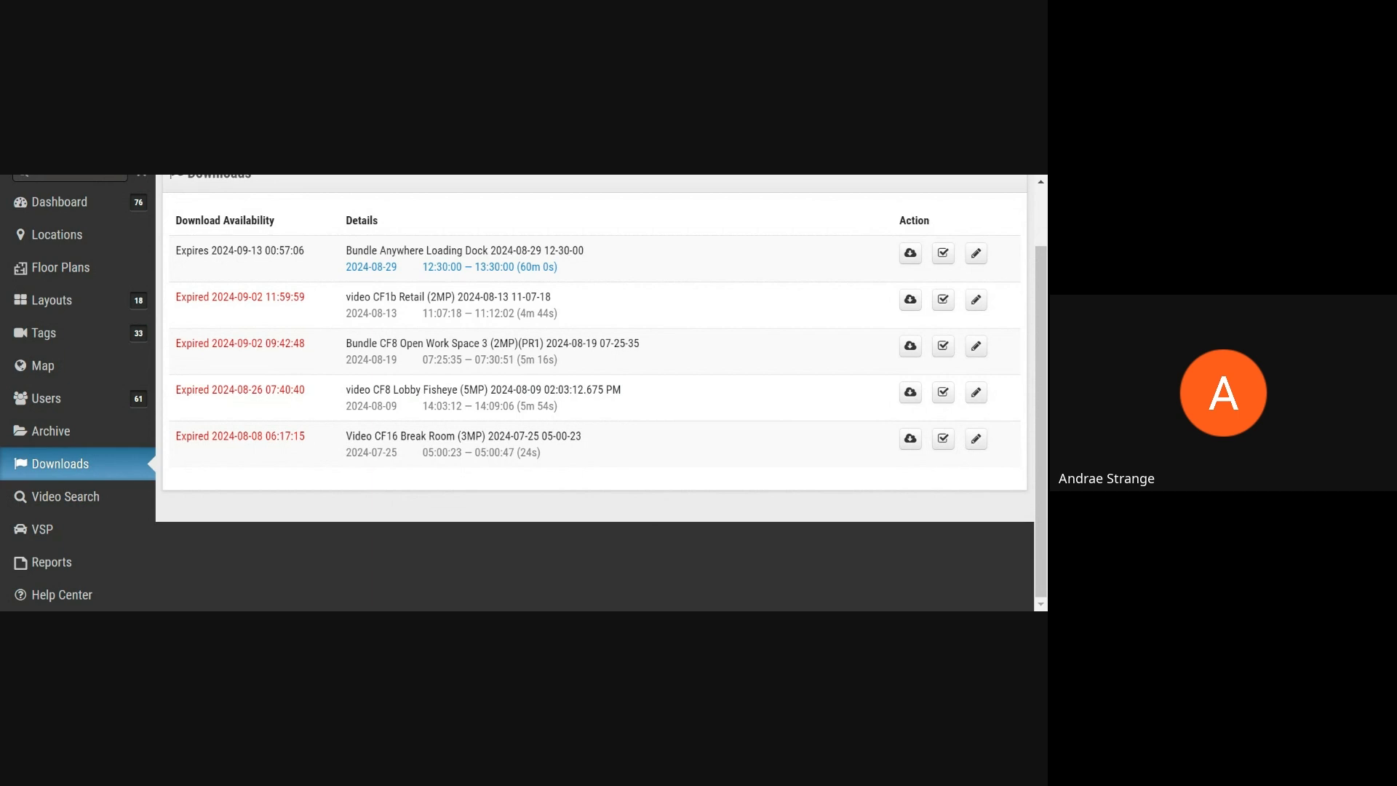
{"action": "mouse_move", "coordinate": [51, 430]}
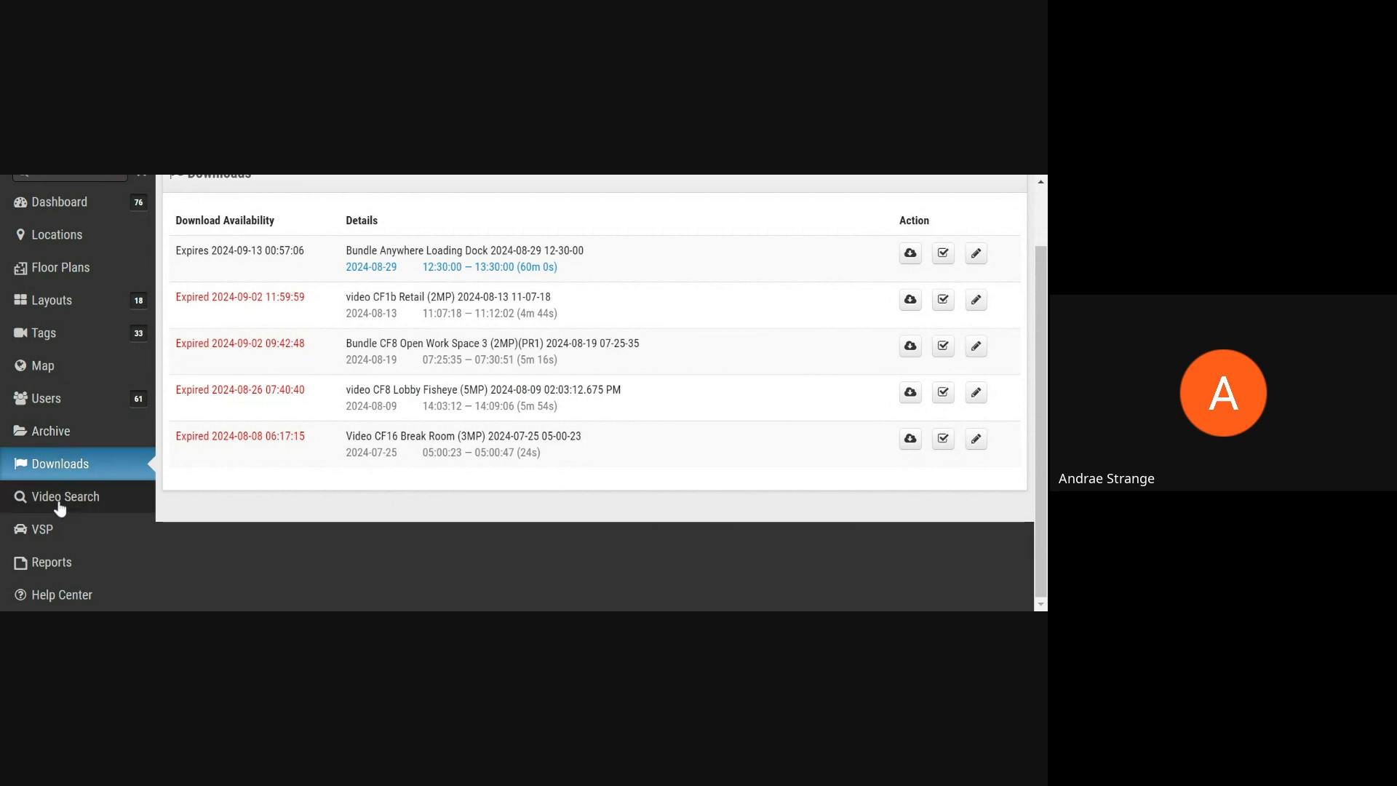
Open Video Search and show the time range picker spanning Sep 5–6.
{"action": "left_click", "coordinate": [63, 496]}
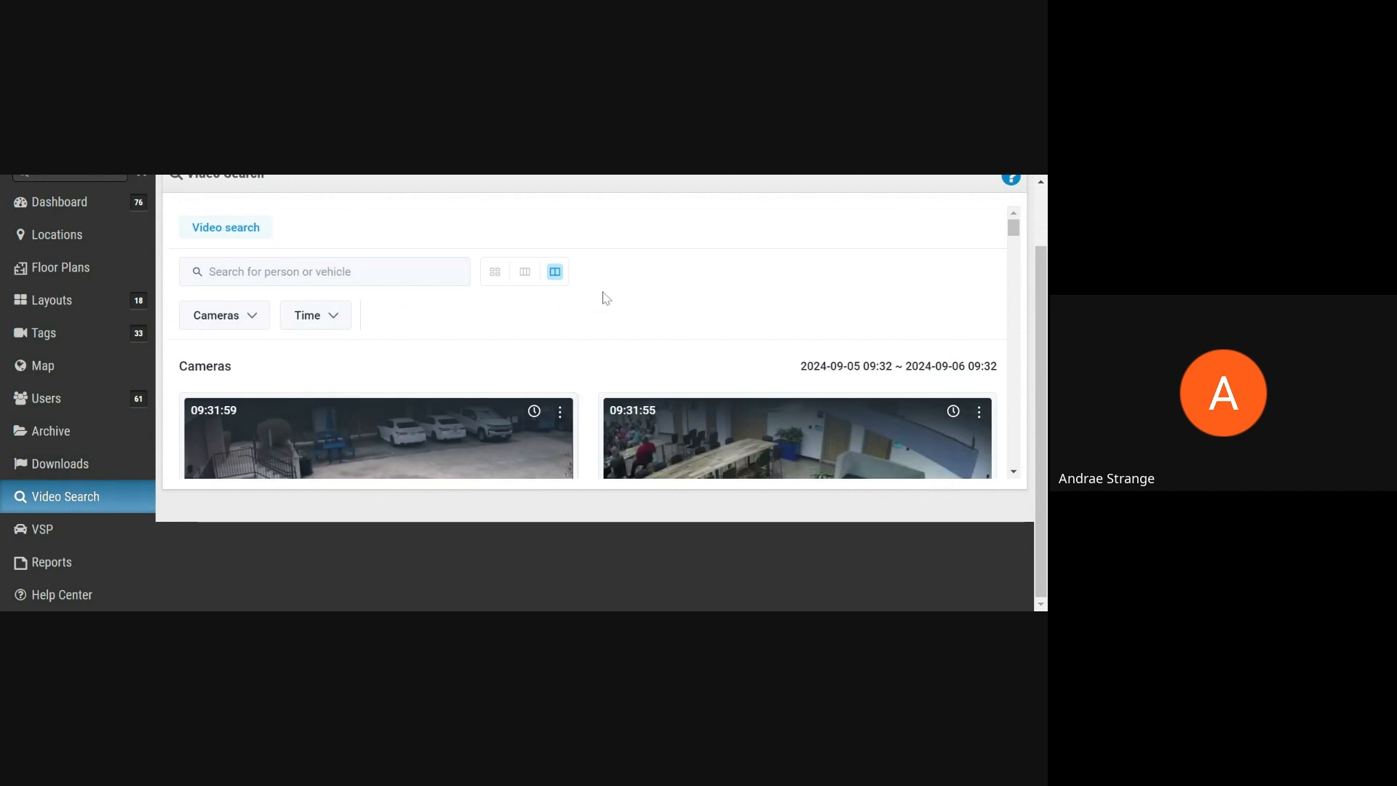
{"action": "scroll", "scroll_direction": "down", "scroll_amount": 3}
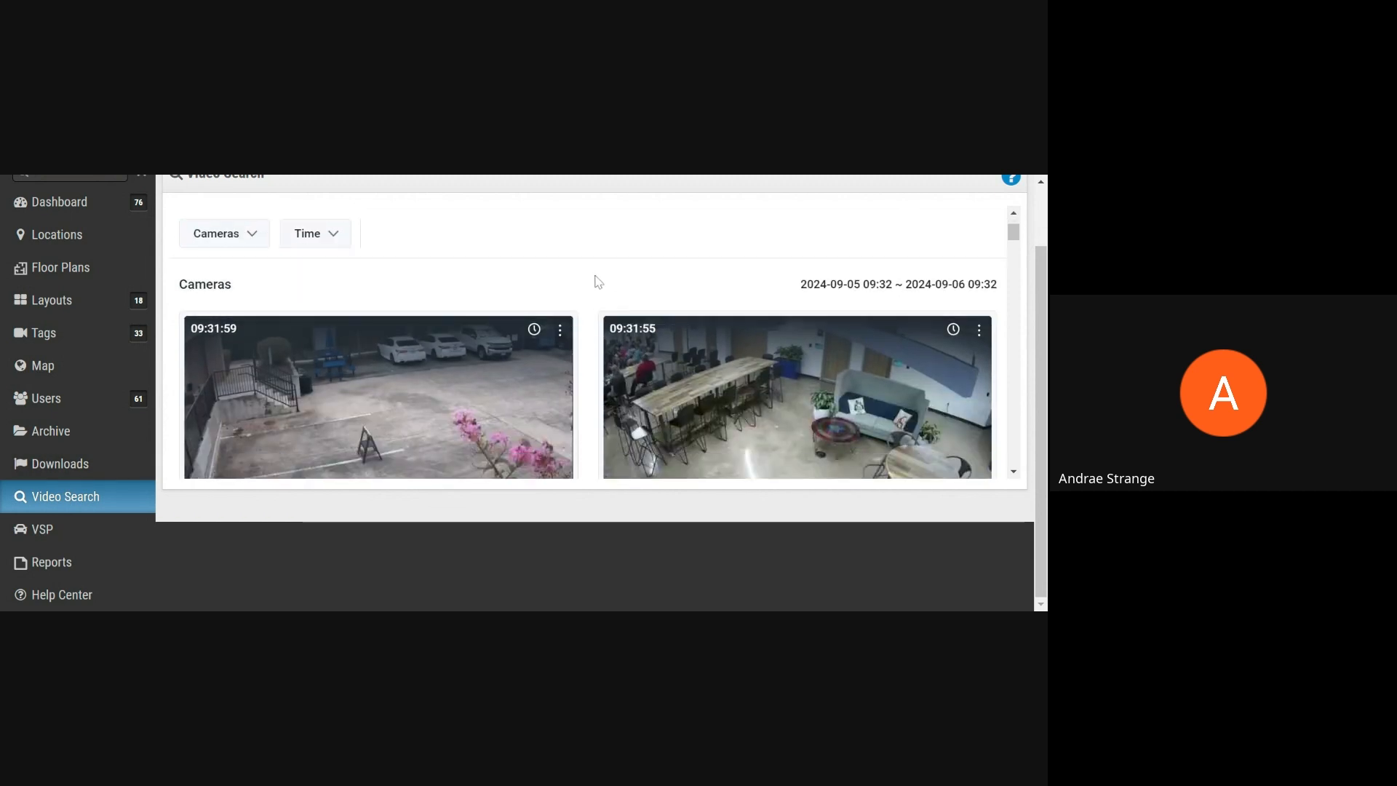
{"action": "scroll", "scroll_direction": "down", "scroll_amount": 3}
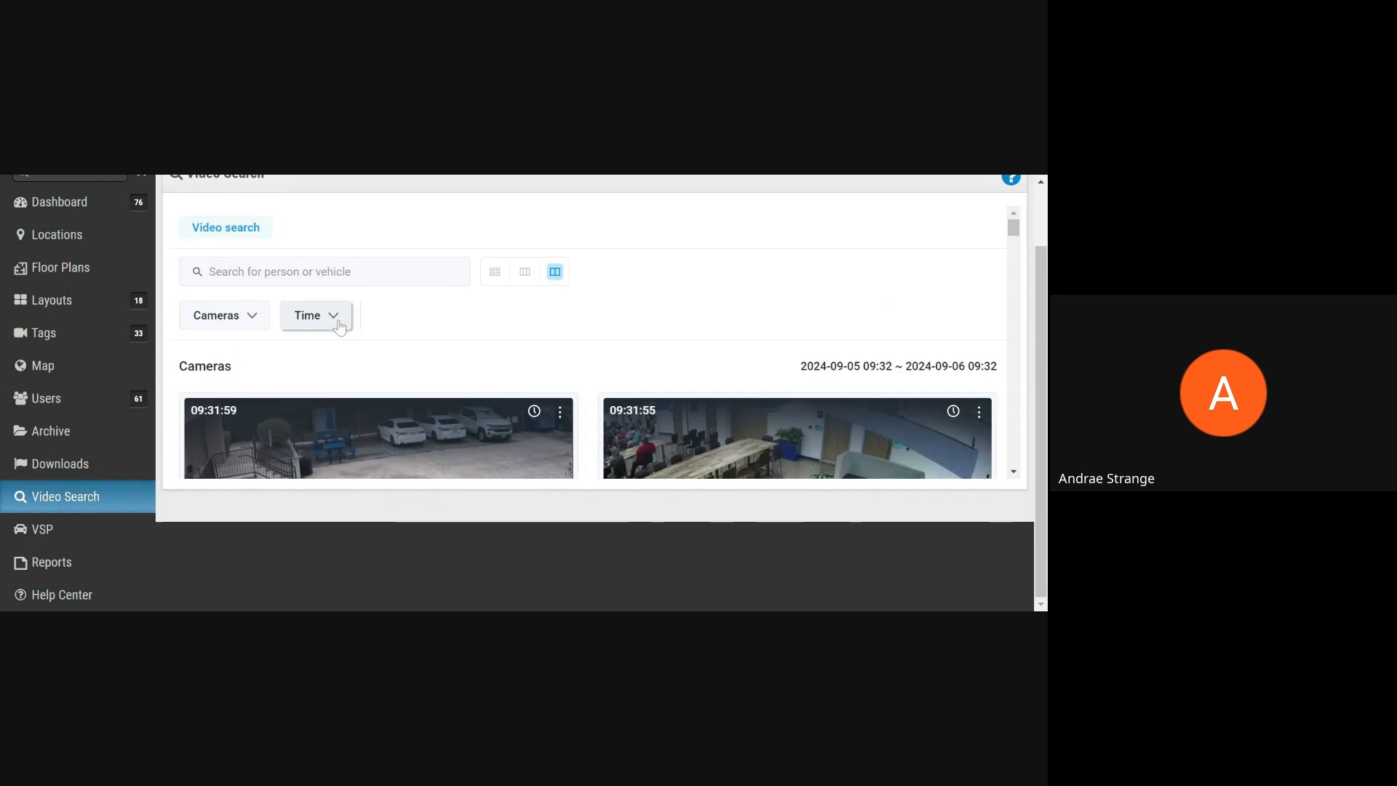
{"action": "left_click", "coordinate": [313, 314]}
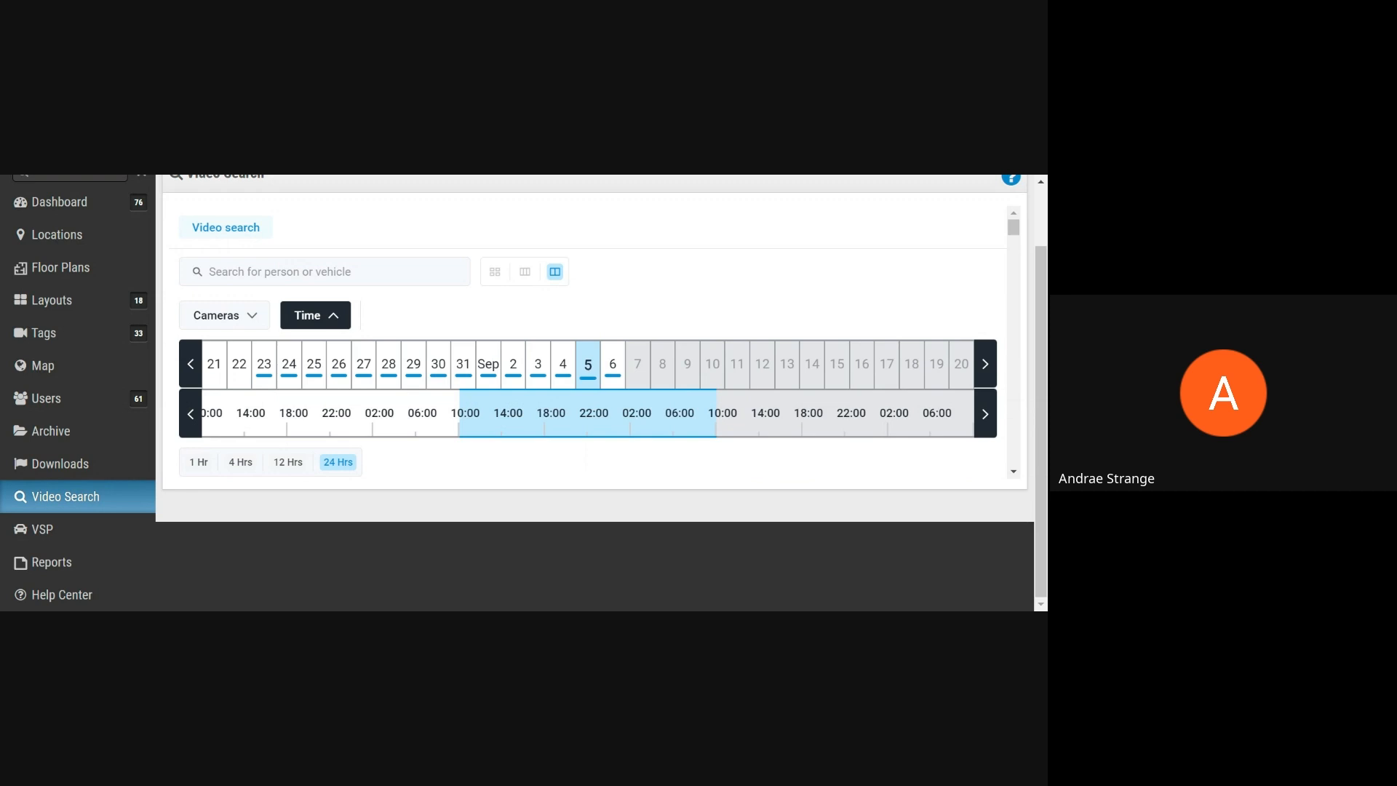
{"action": "mouse_move", "coordinate": [538, 381]}
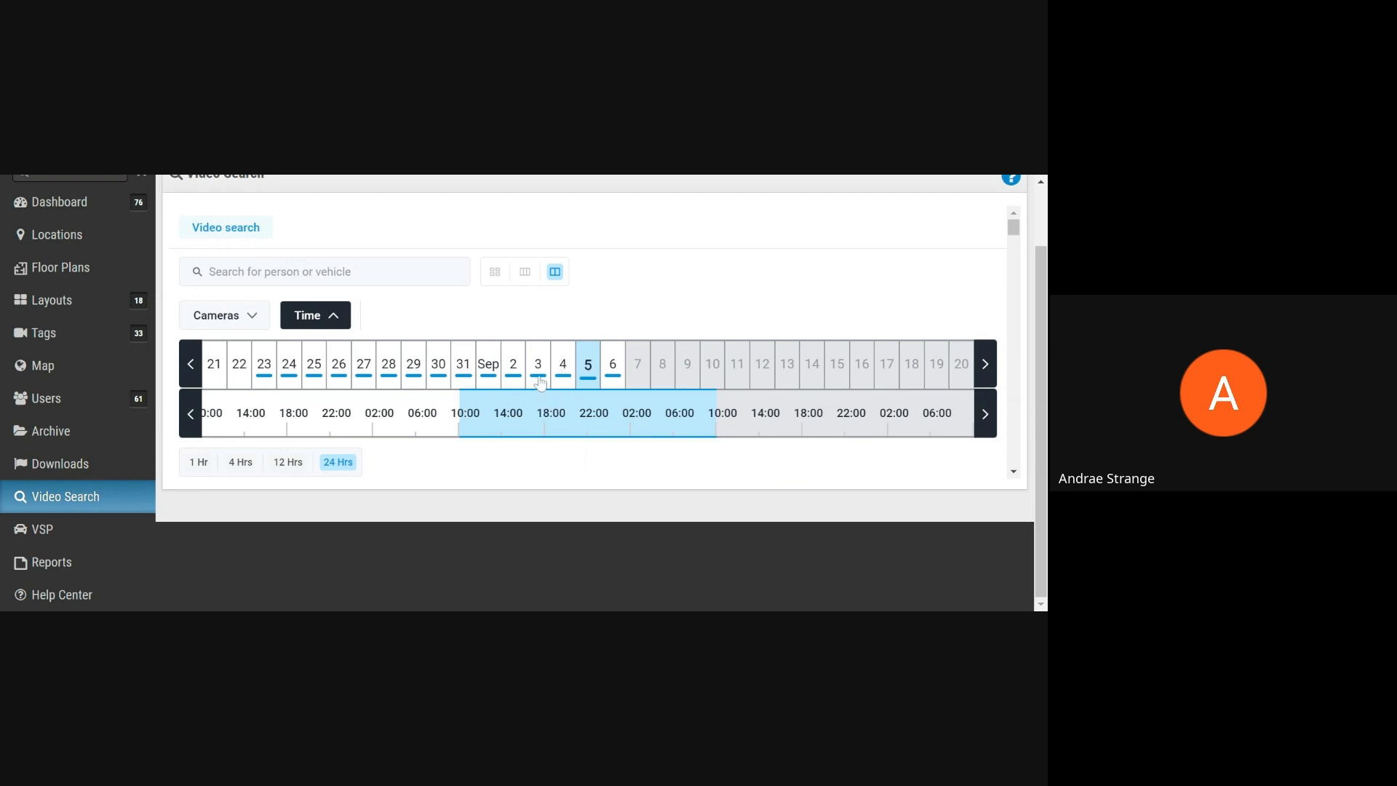
Search footage for 'man in a blue shirt' and review the 'Male in blue upperwear' results.
{"action": "left_click", "coordinate": [324, 271]}
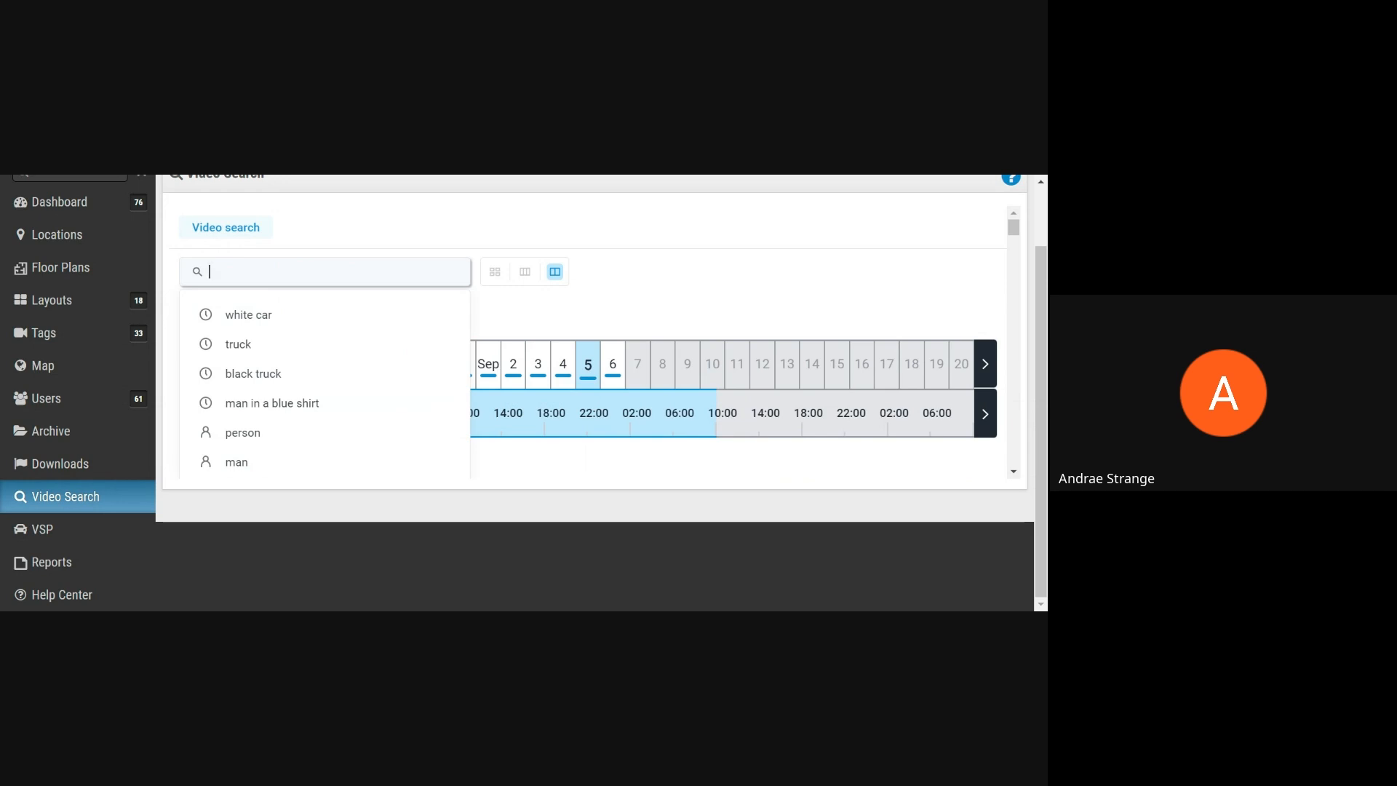
{"action": "left_click", "coordinate": [271, 402]}
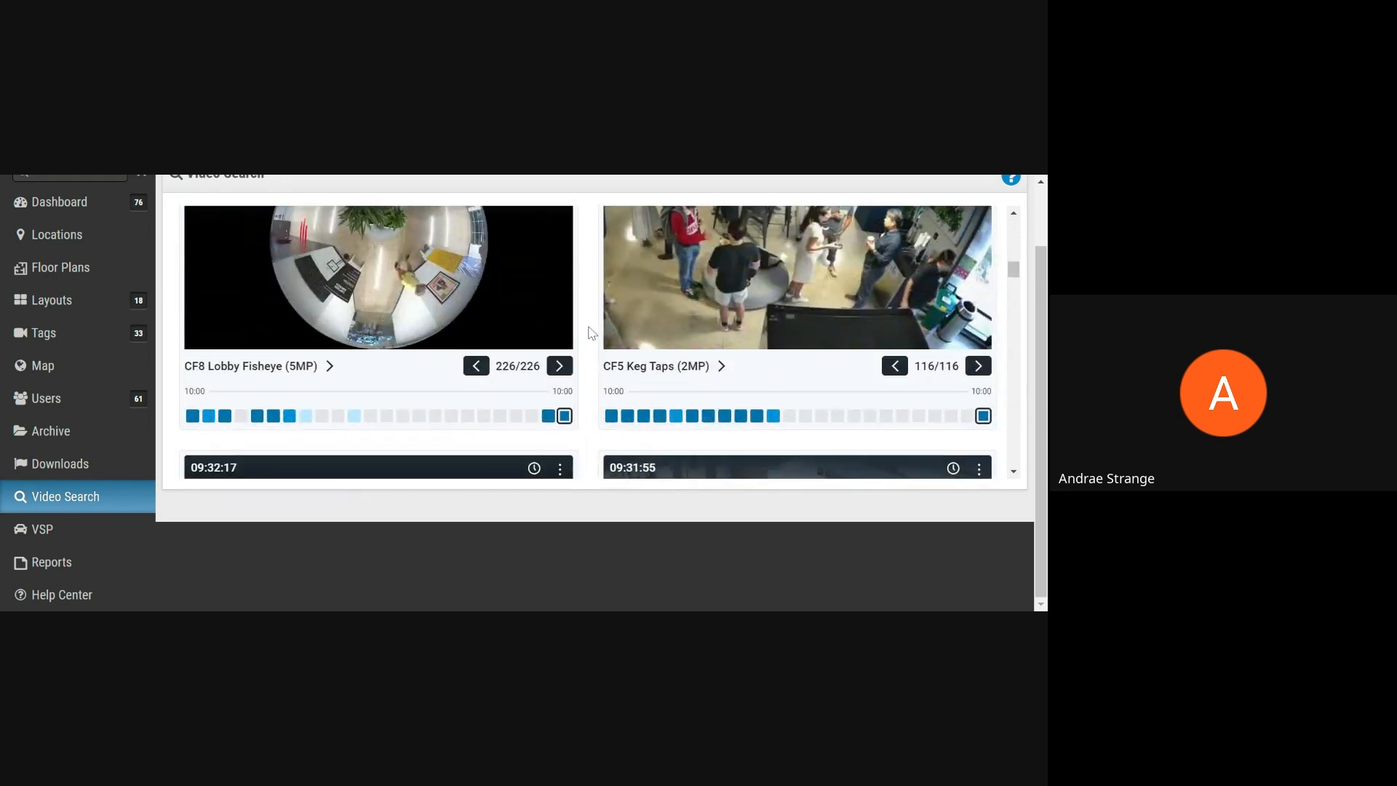
{"action": "scroll", "scroll_direction": "down", "scroll_amount": 3}
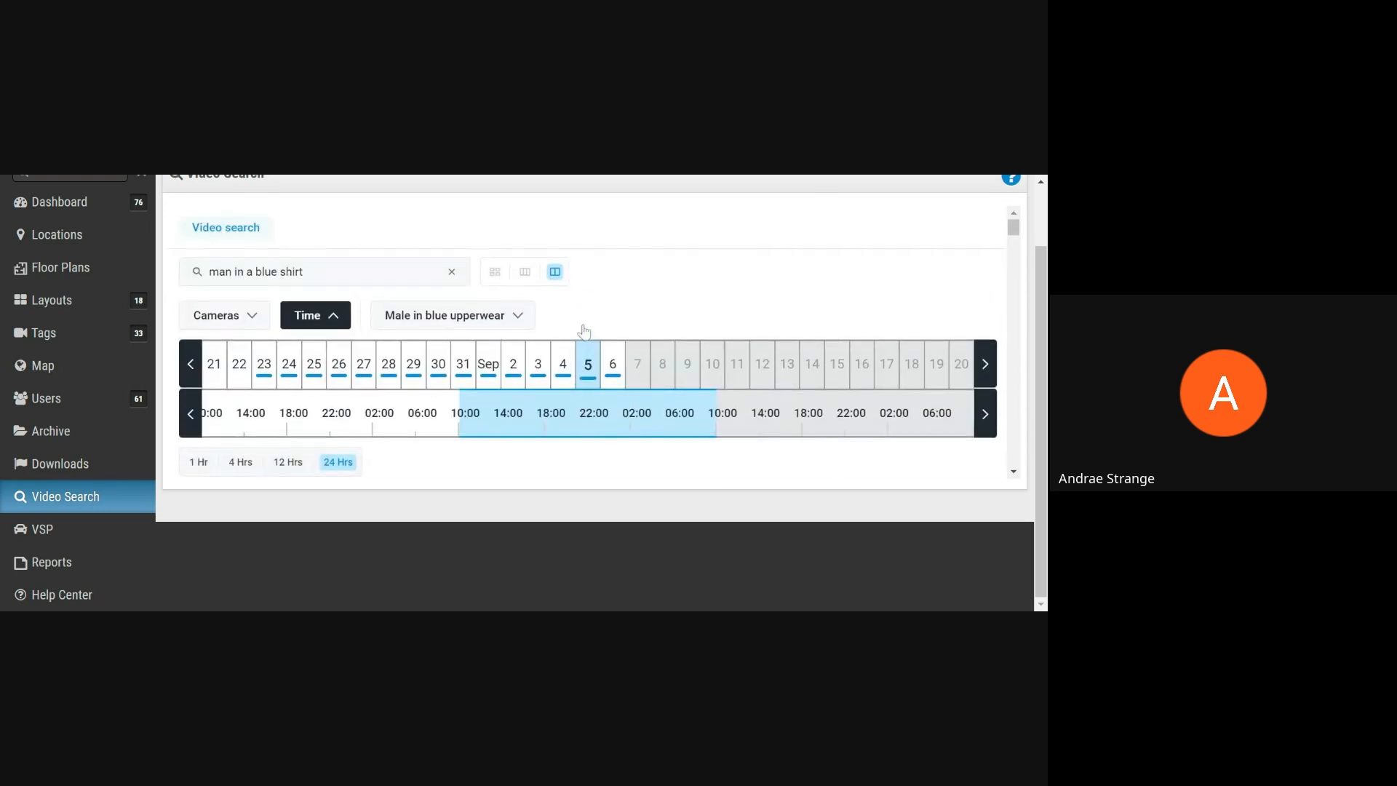
Search footage for 'black truck', showing 20 matches from the Anywhere Loading Dock camera.
{"action": "left_click", "coordinate": [321, 272]}
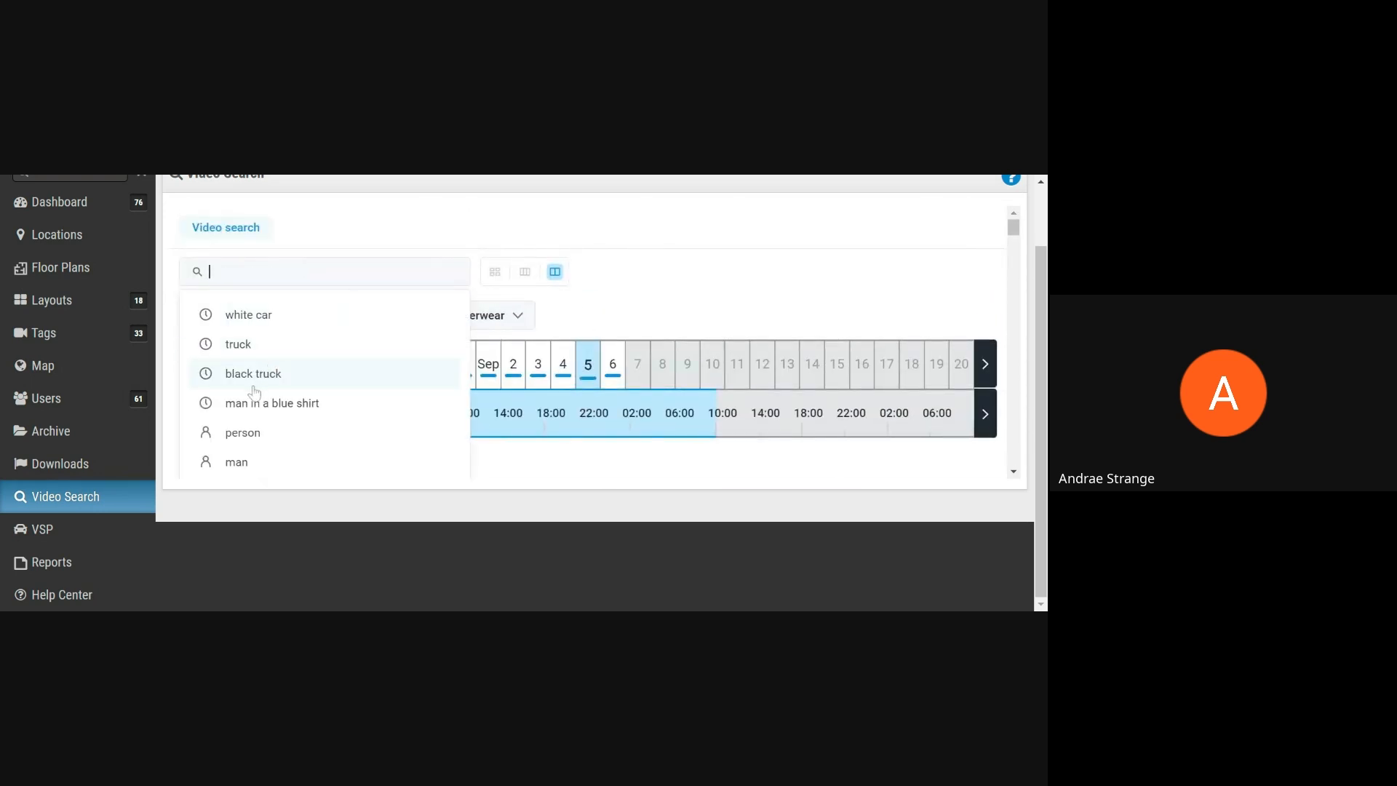
{"action": "left_click", "coordinate": [252, 374]}
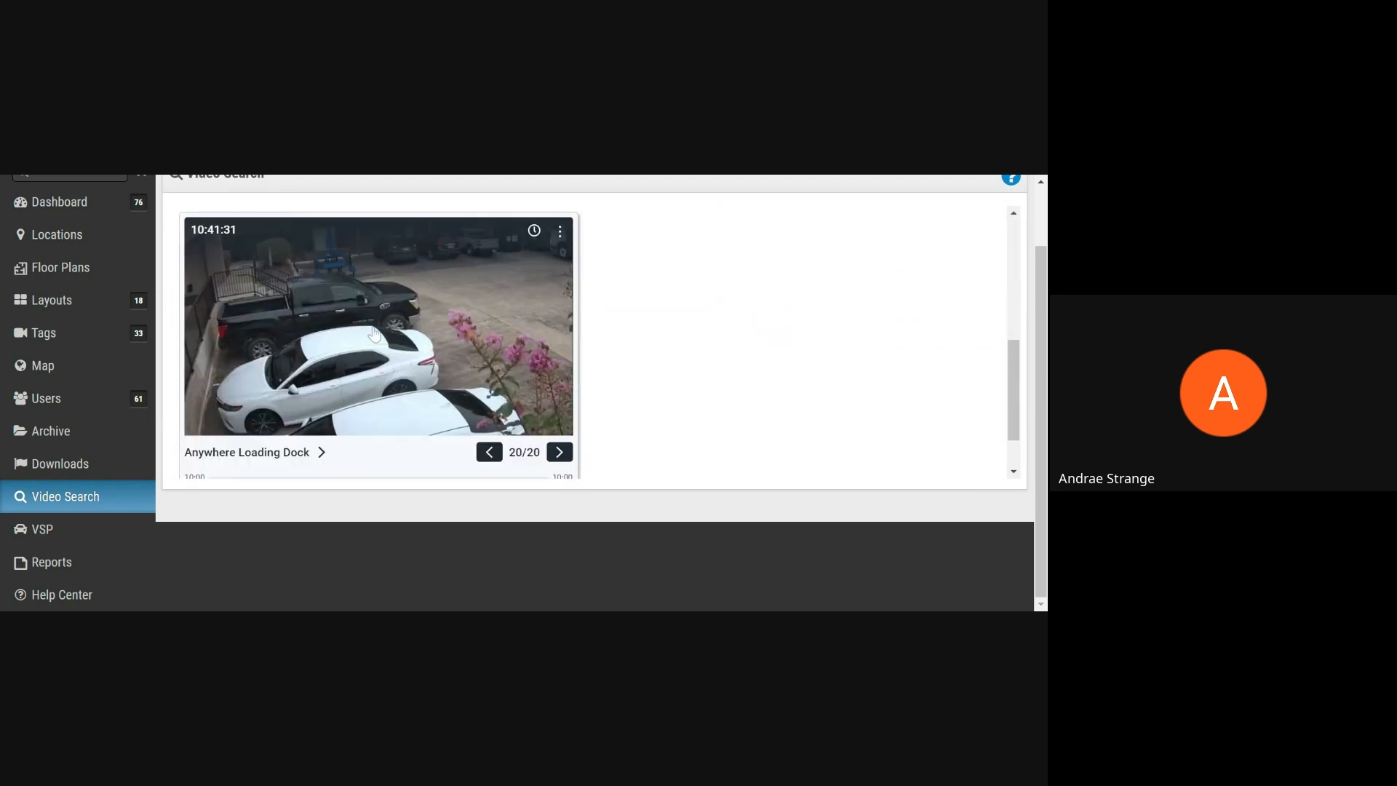
{"action": "mouse_move", "coordinate": [512, 329]}
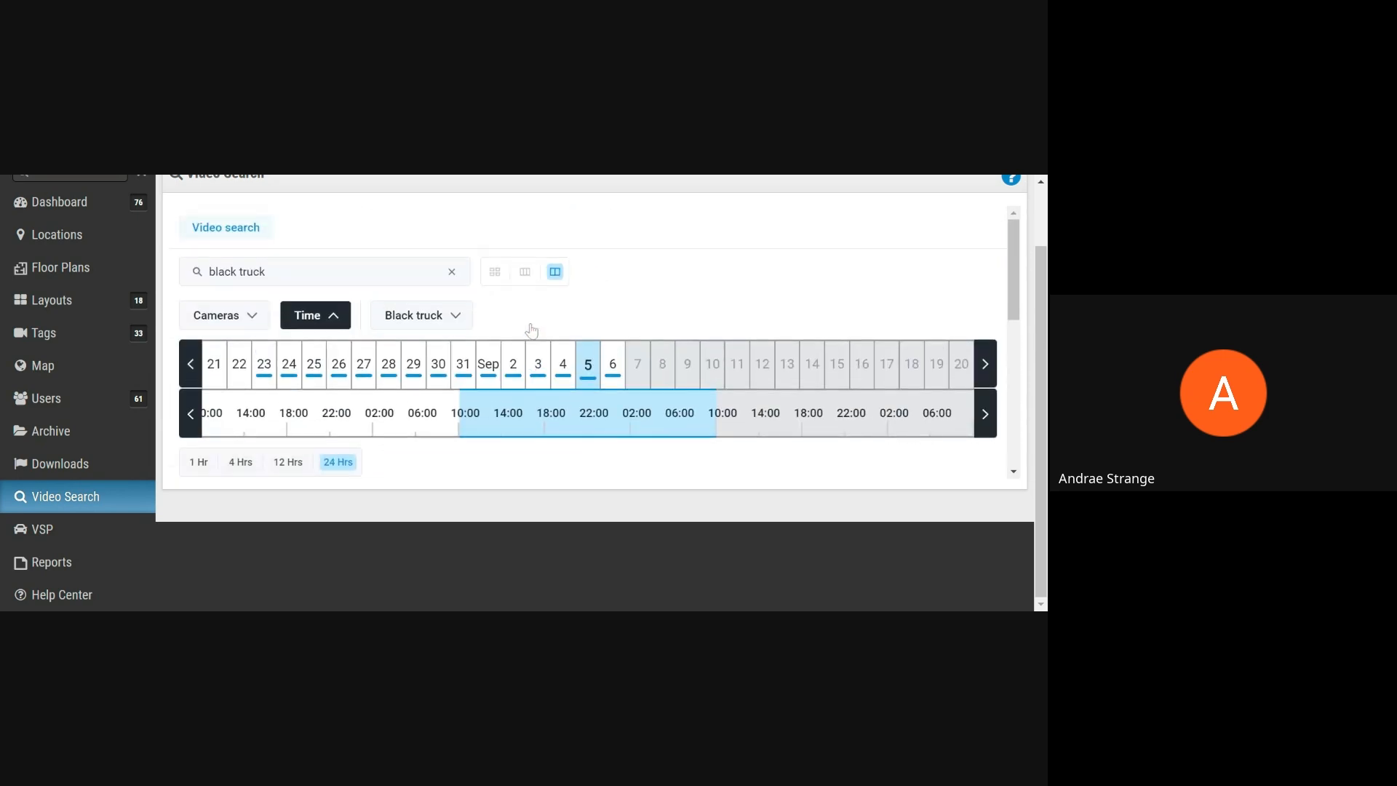
{"action": "mouse_move", "coordinate": [353, 345]}
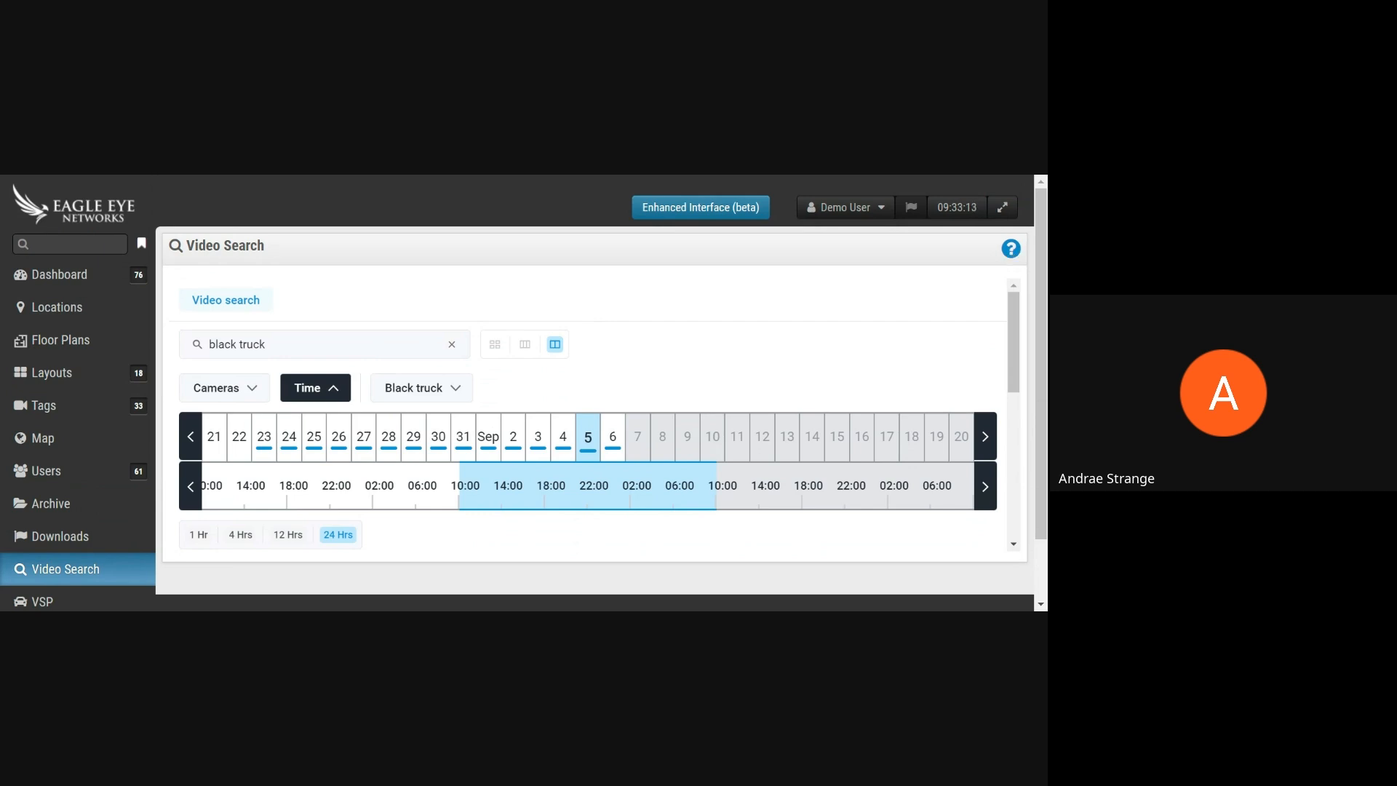
{"action": "mouse_move", "coordinate": [673, 333]}
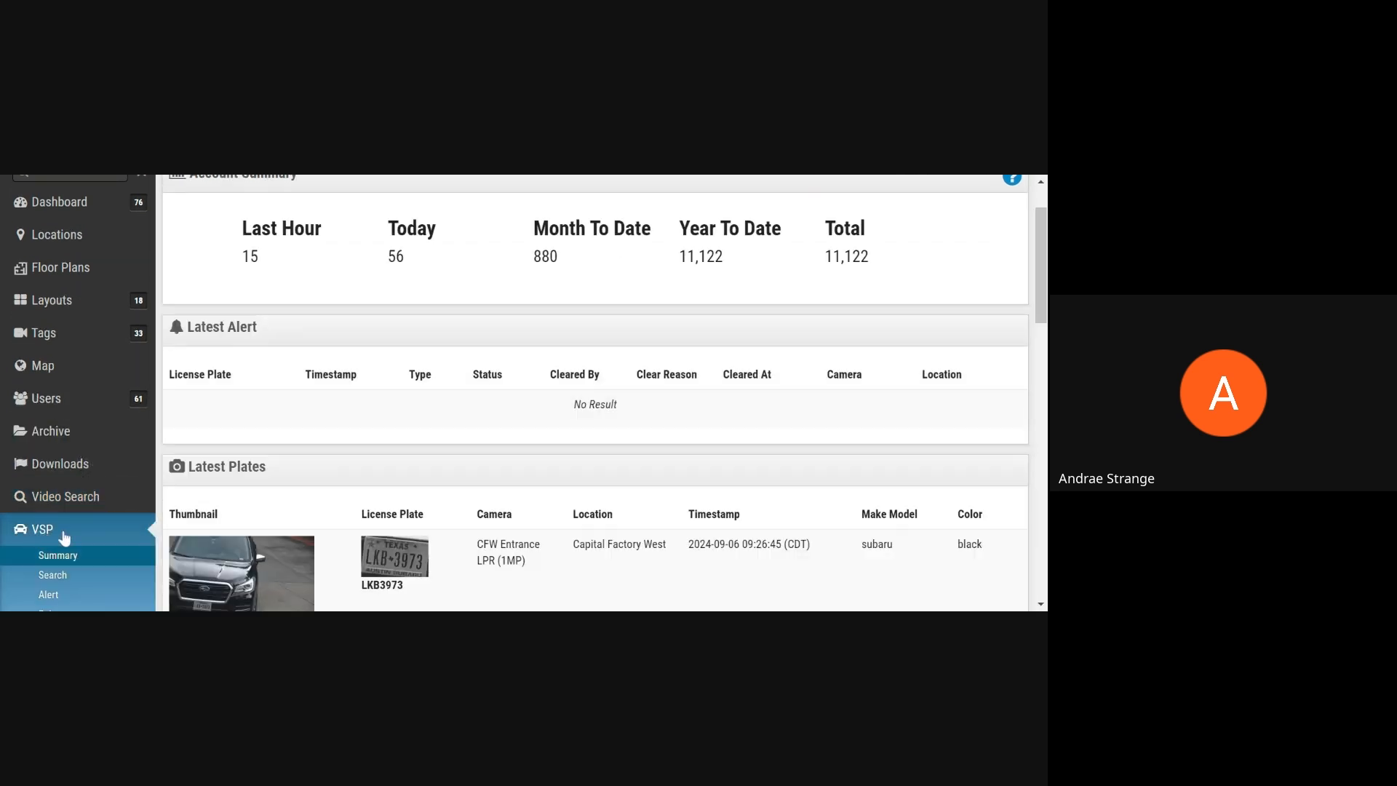
{"action": "scroll", "scroll_direction": "down", "scroll_amount": 3}
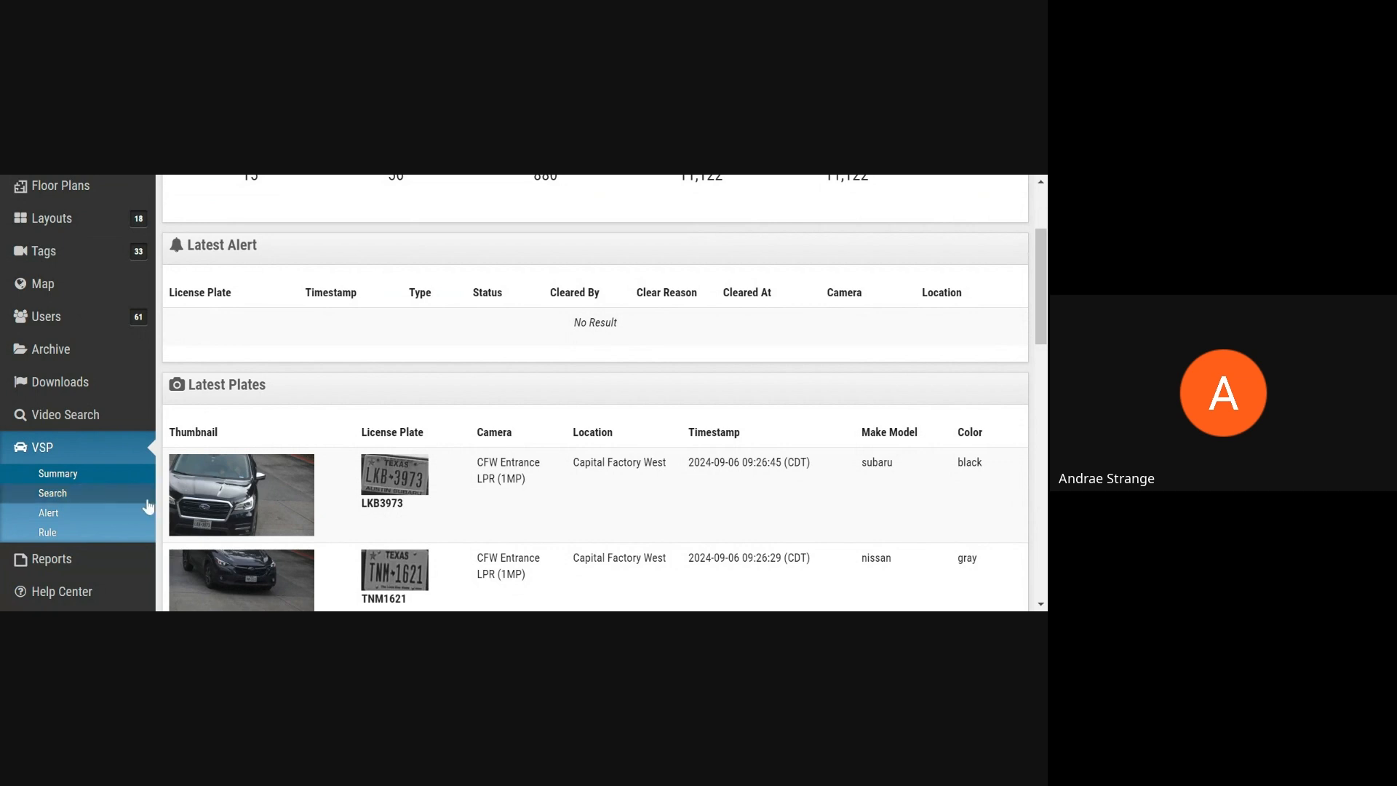
{"action": "scroll", "scroll_direction": "down", "scroll_amount": 3}
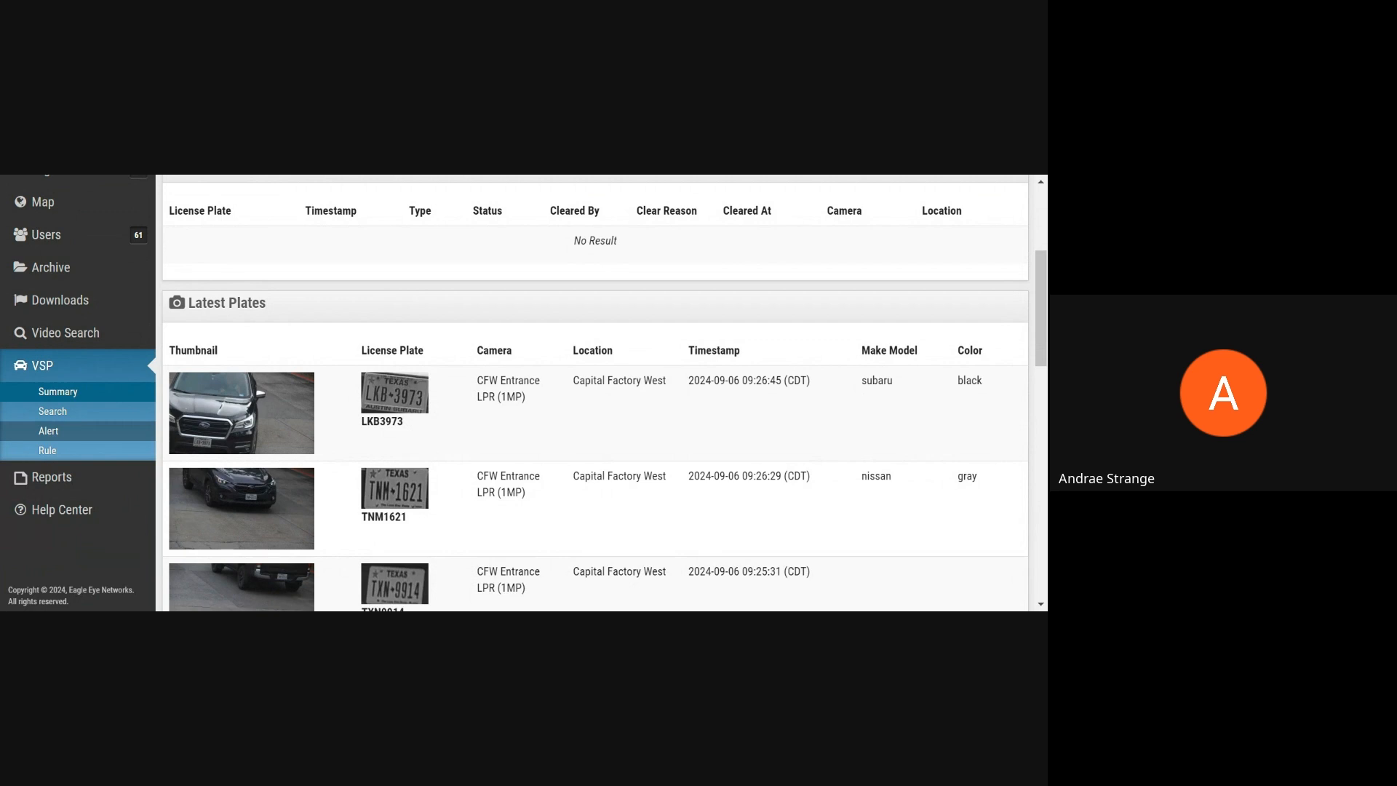
{"action": "mouse_move", "coordinate": [52, 410]}
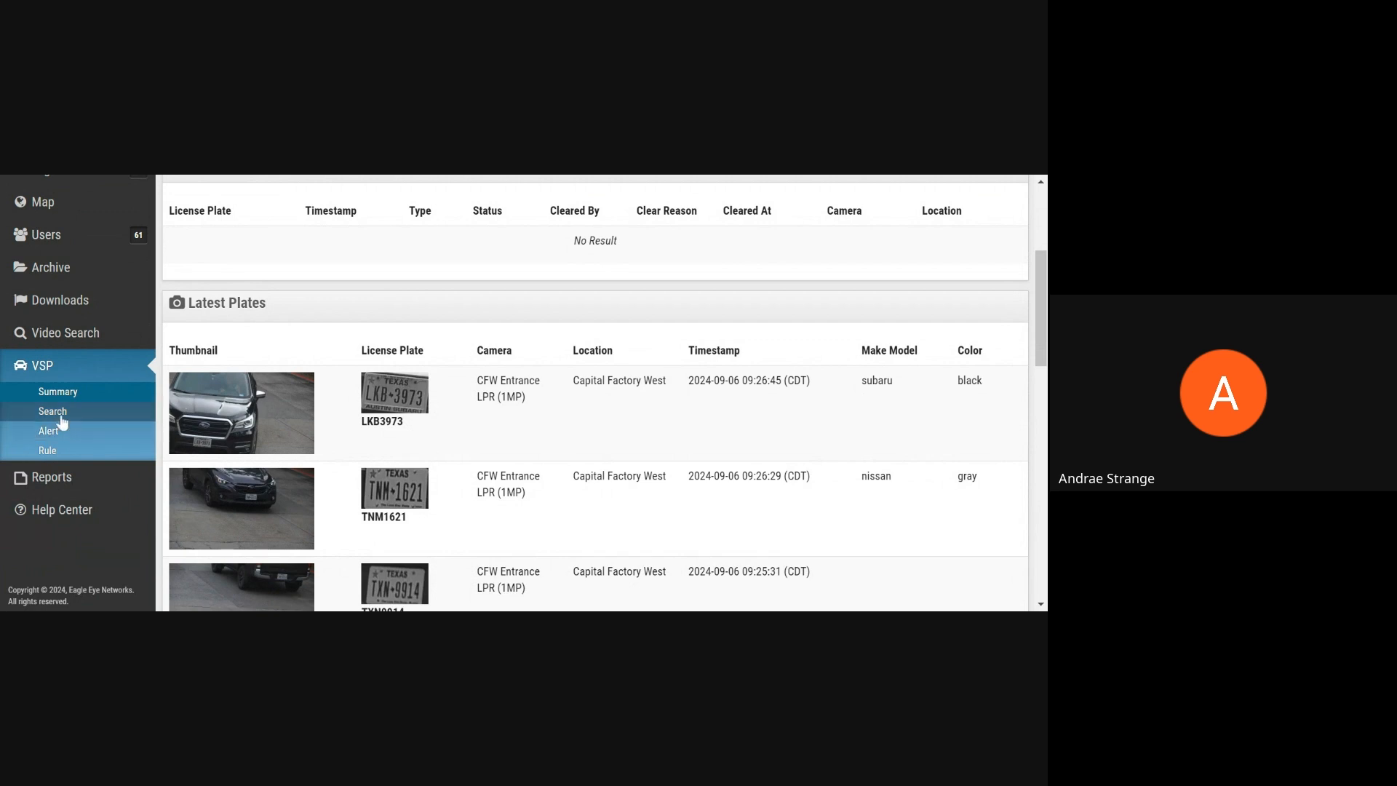
{"action": "mouse_move", "coordinate": [58, 392]}
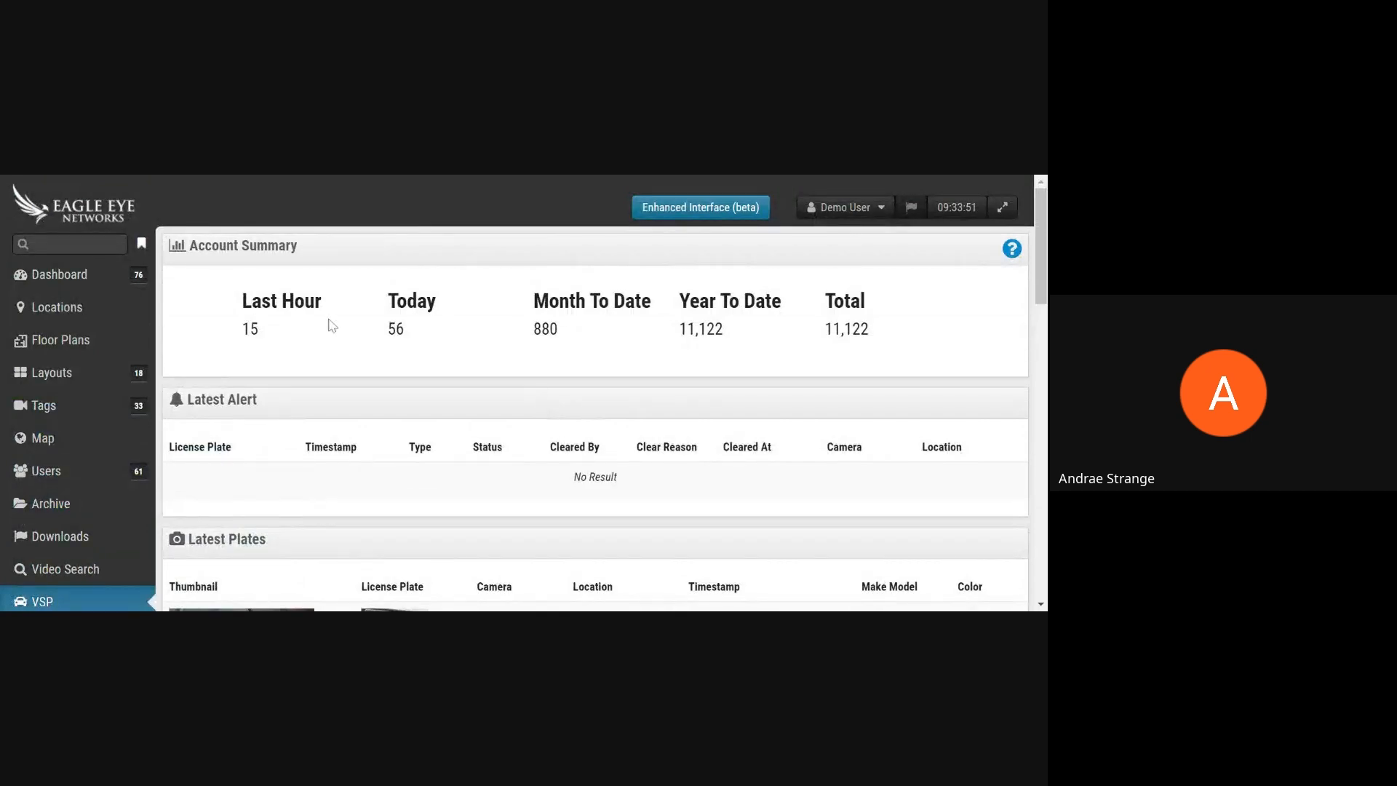
{"action": "scroll", "scroll_direction": "down", "scroll_amount": 3}
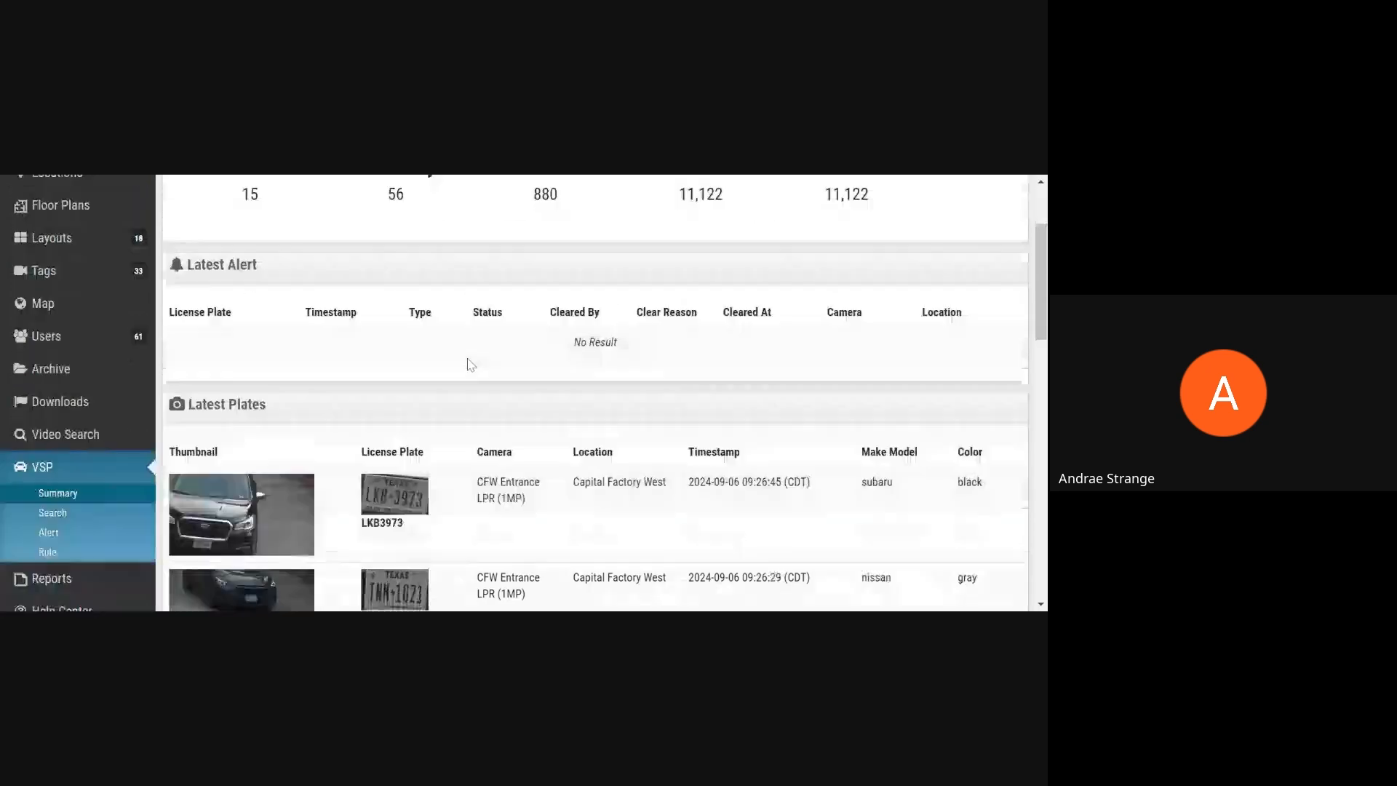
{"action": "scroll", "scroll_direction": "down", "scroll_amount": 3}
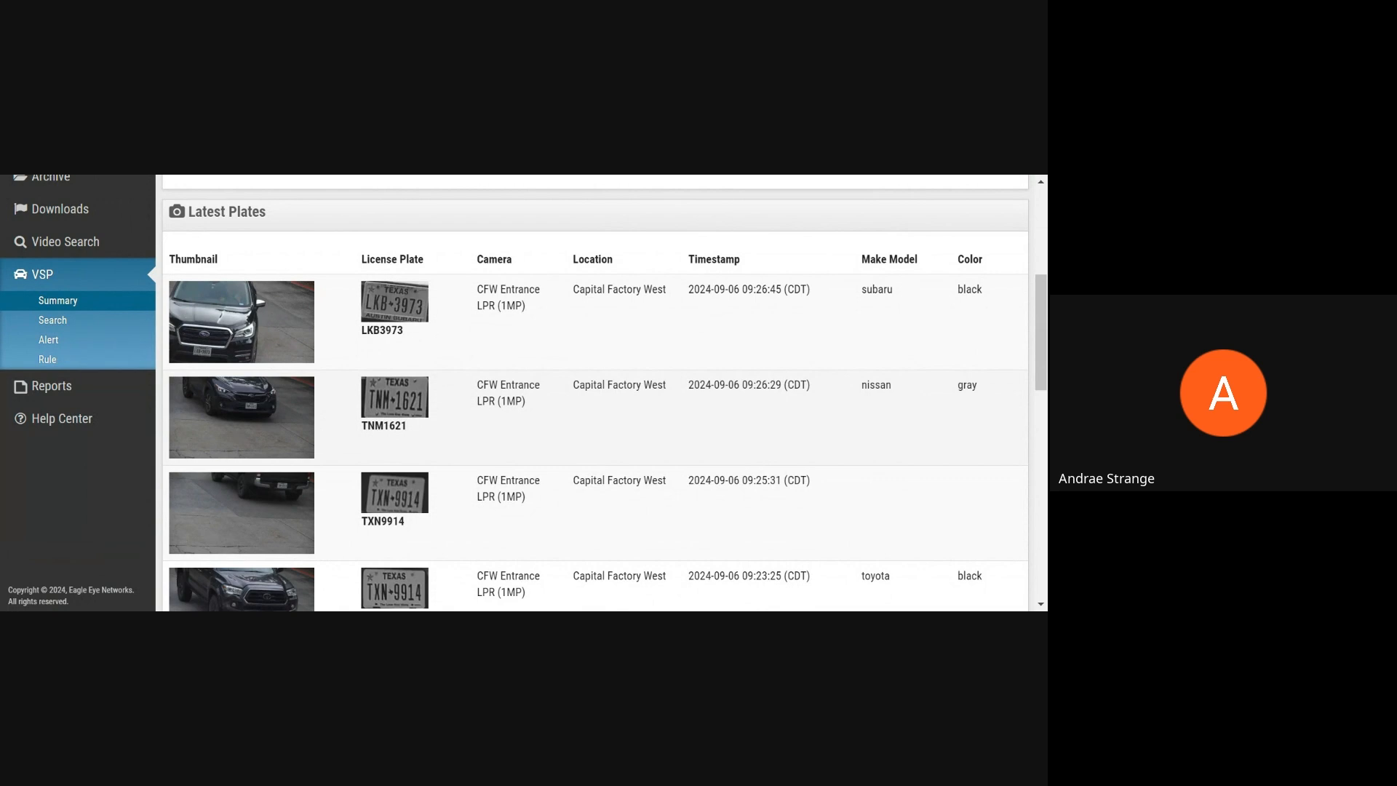
{"action": "mouse_move", "coordinate": [51, 386]}
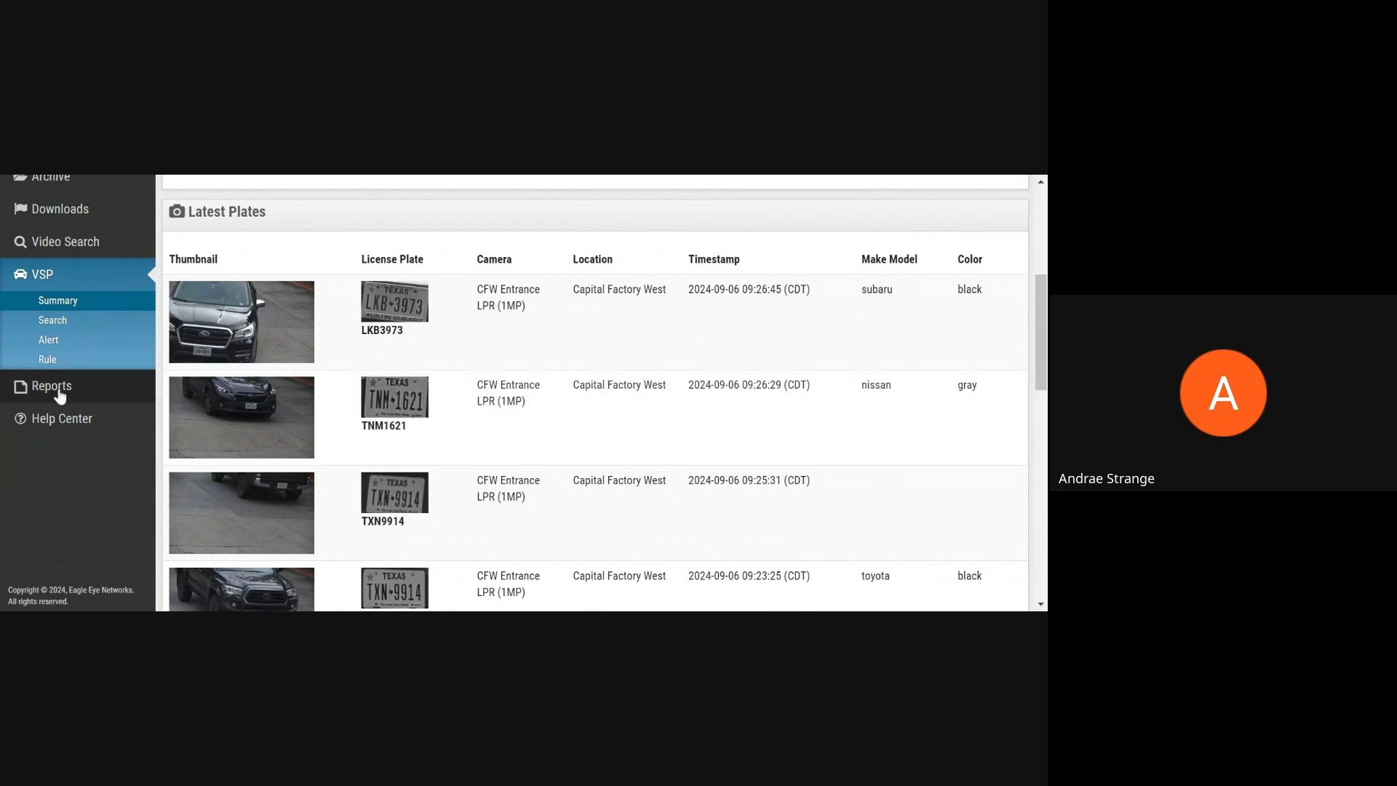
Open the Reports page listing scheduled reports like Bridge Status and Camera Uptime.
{"action": "left_click", "coordinate": [51, 386]}
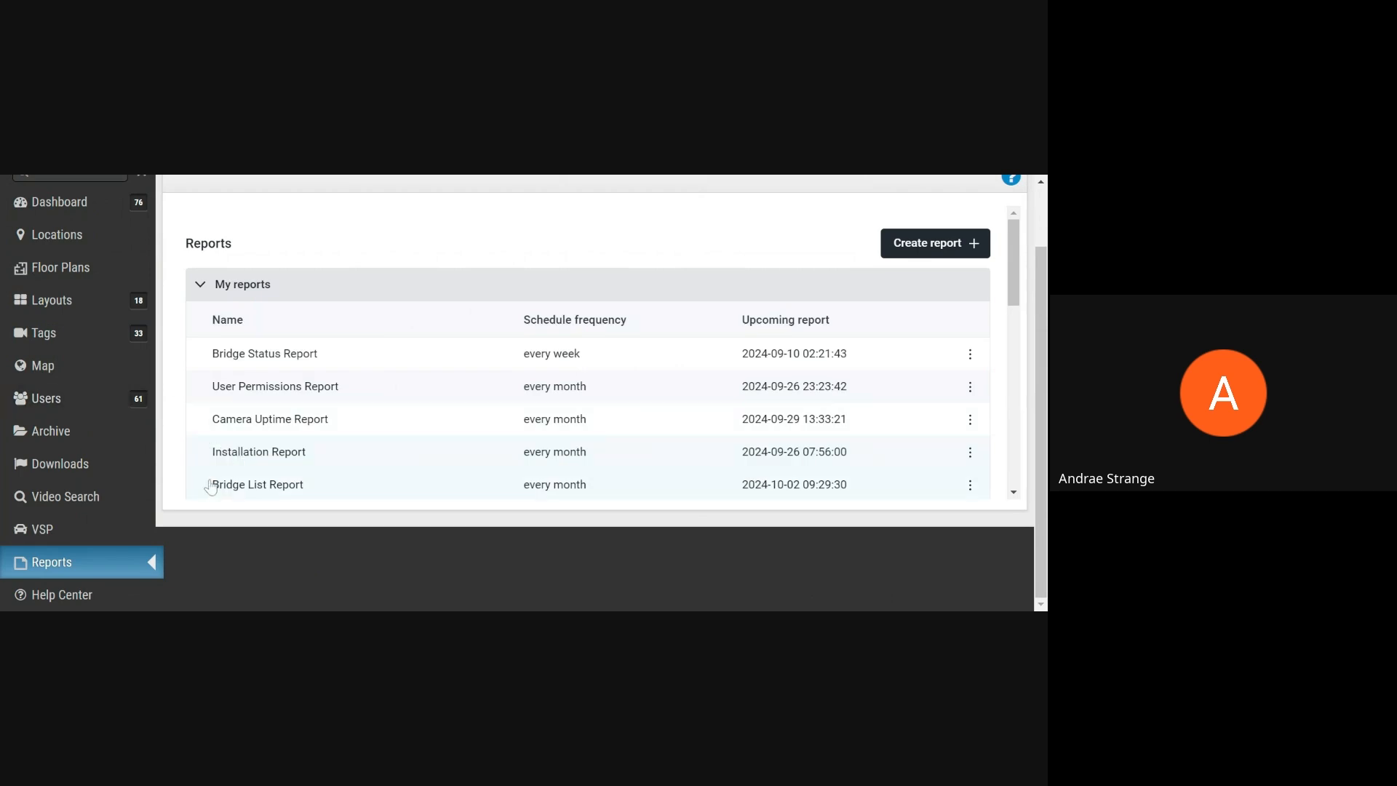
{"action": "mouse_move", "coordinate": [211, 487]}
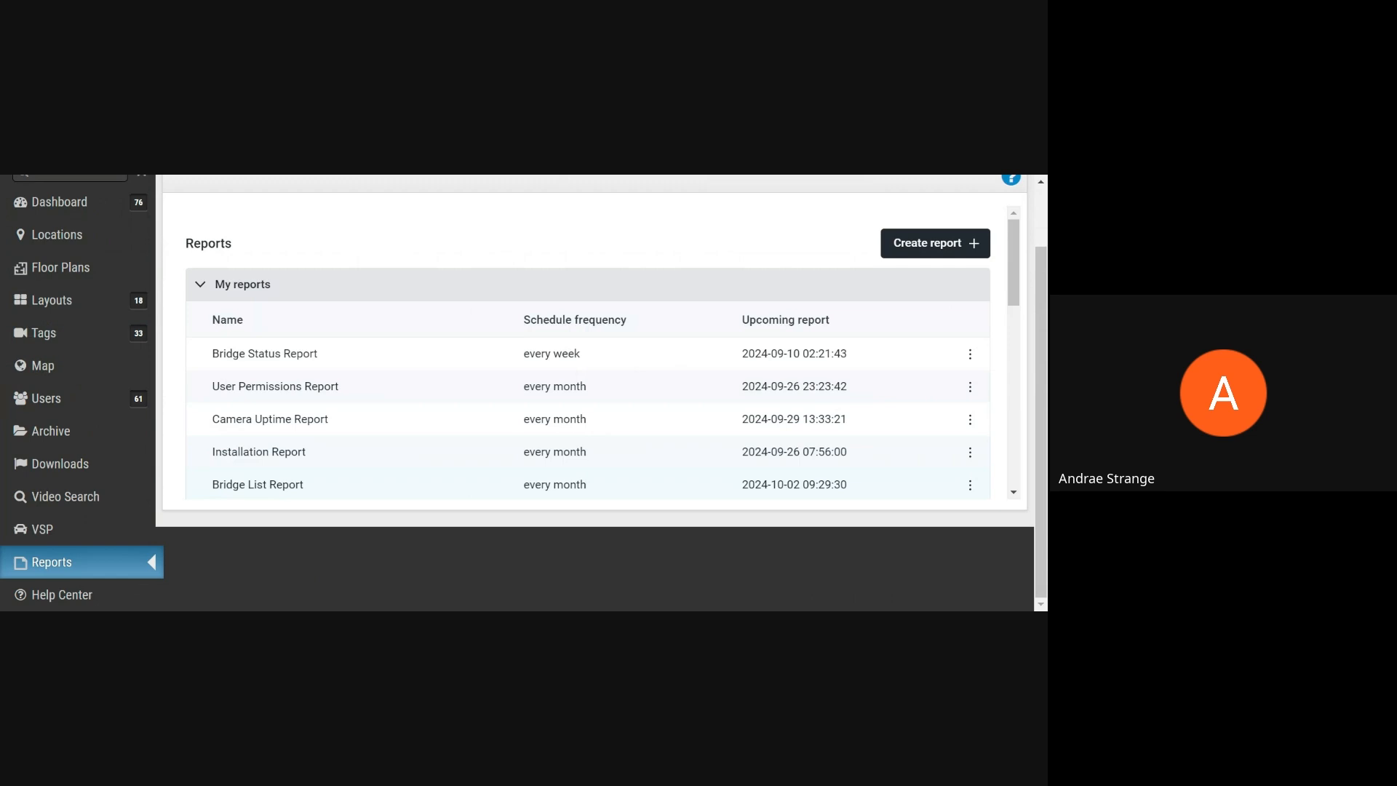
{"action": "mouse_move", "coordinate": [144, 518]}
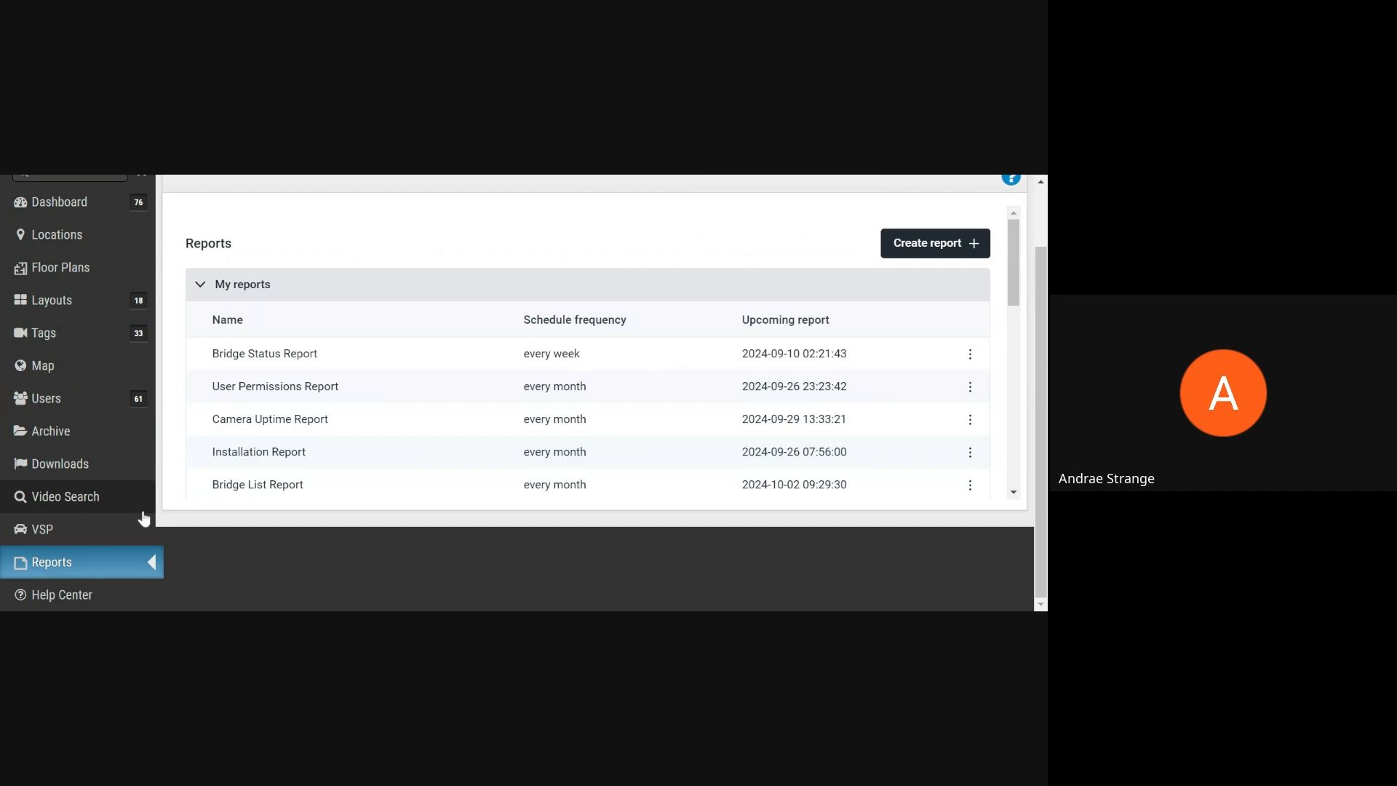
{"action": "mouse_move", "coordinate": [71, 594]}
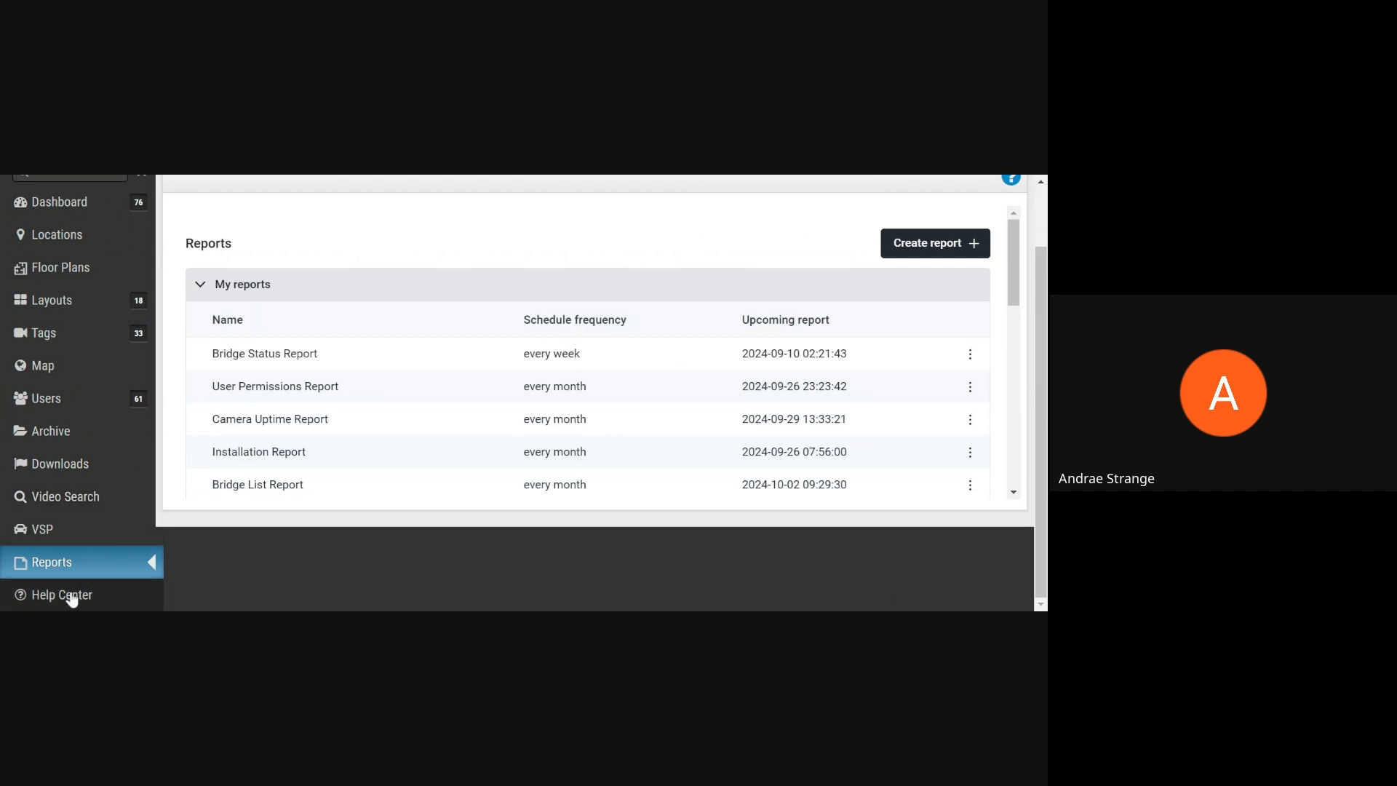
Open Help Center, dismiss the 'Something went wrong' notice, and browse support resources.
{"action": "left_click", "coordinate": [62, 594]}
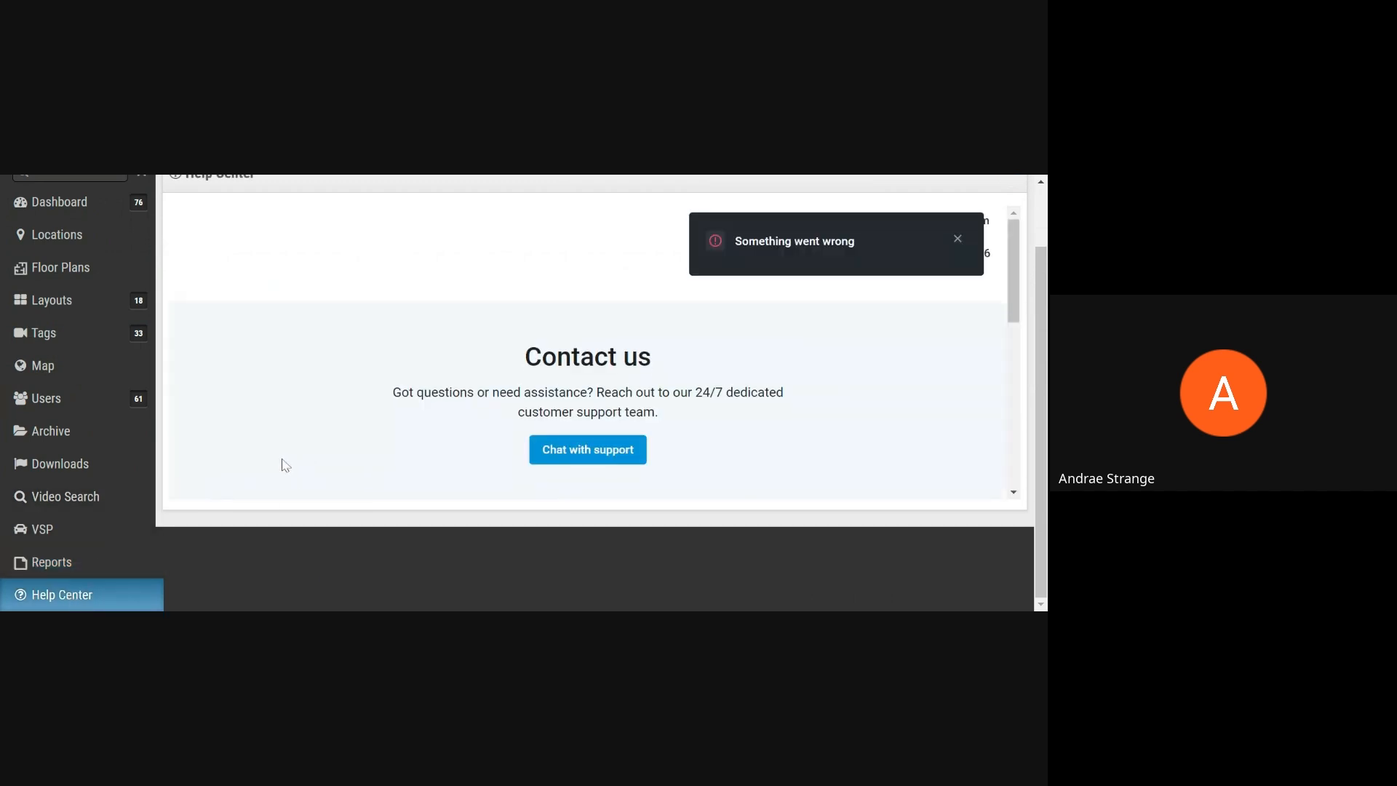
{"action": "left_click", "coordinate": [956, 239]}
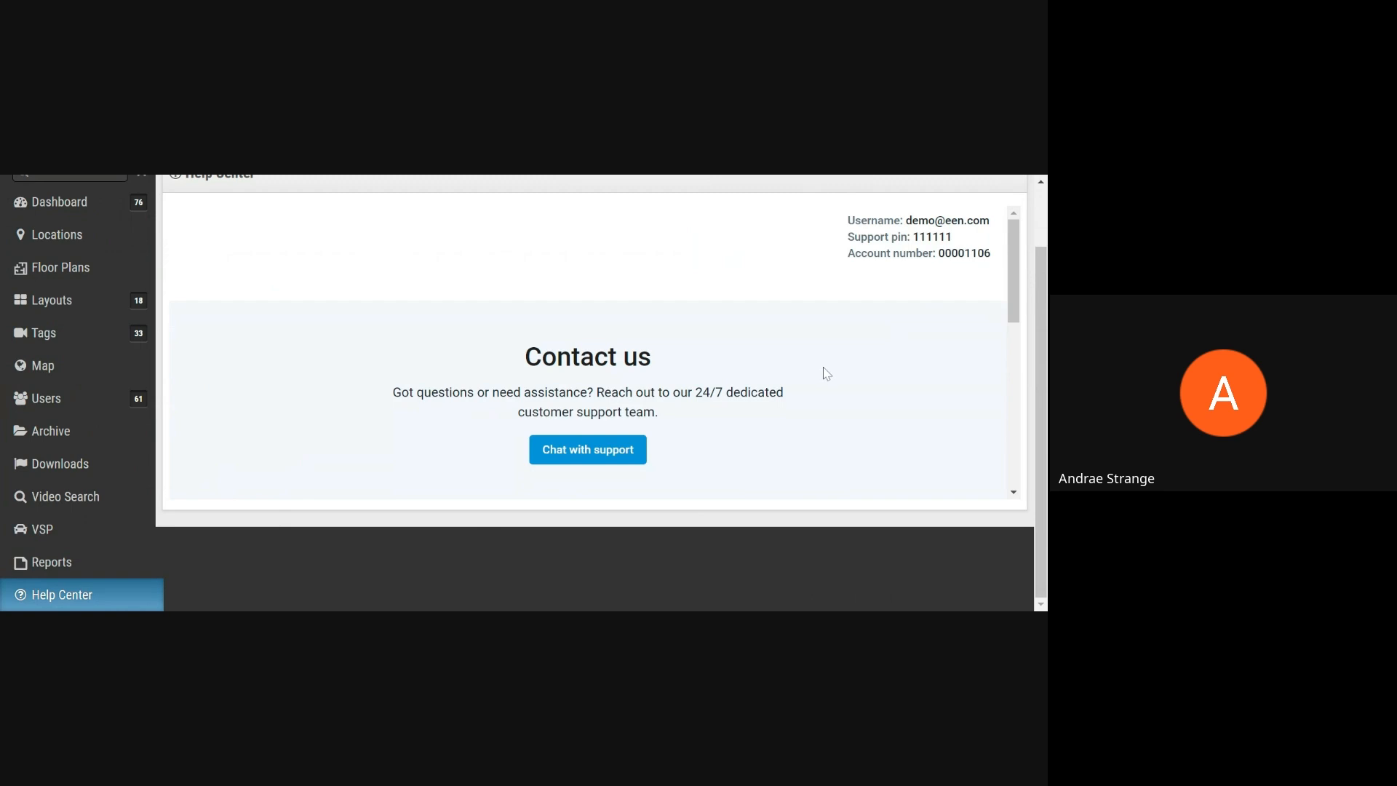
{"action": "scroll", "scroll_direction": "down", "scroll_amount": 3}
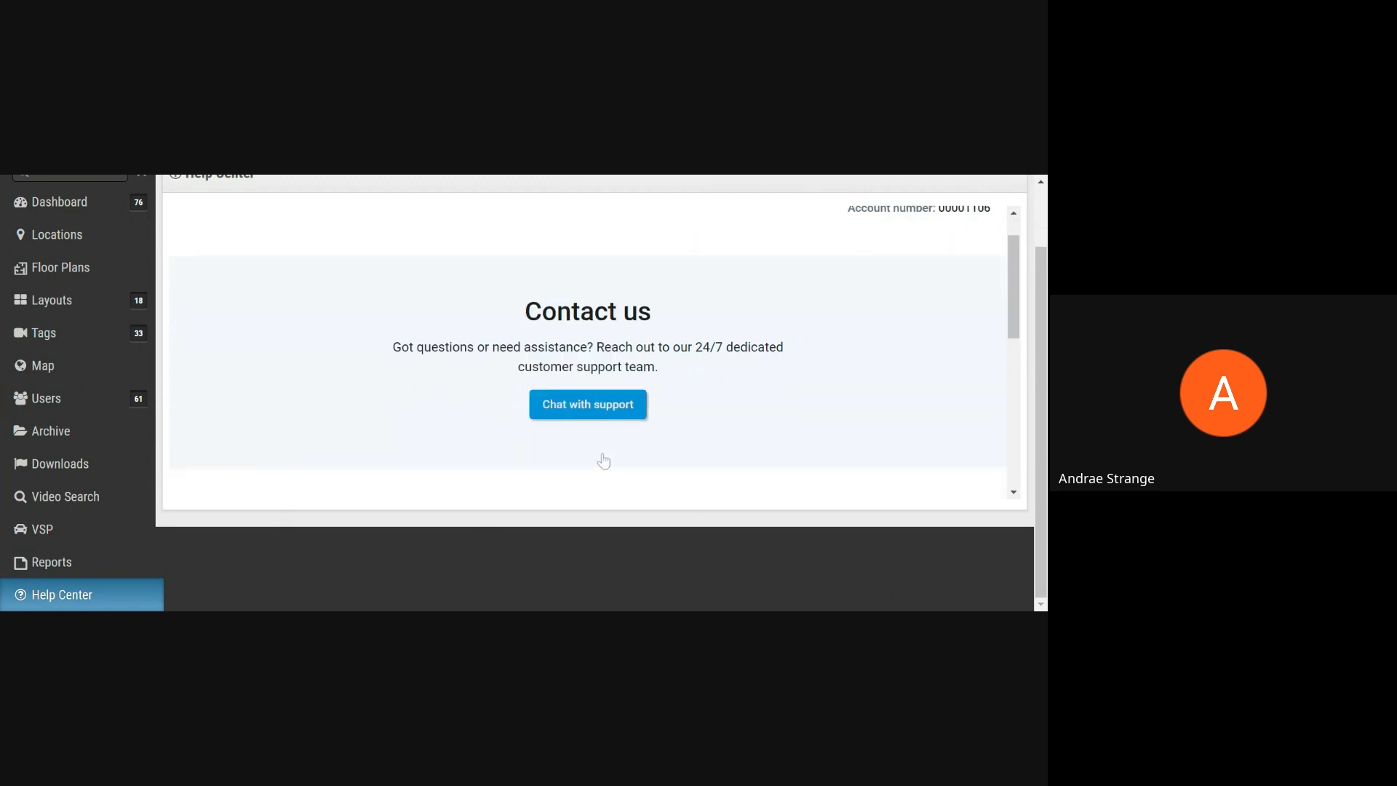
{"action": "scroll", "scroll_direction": "down", "scroll_amount": 3}
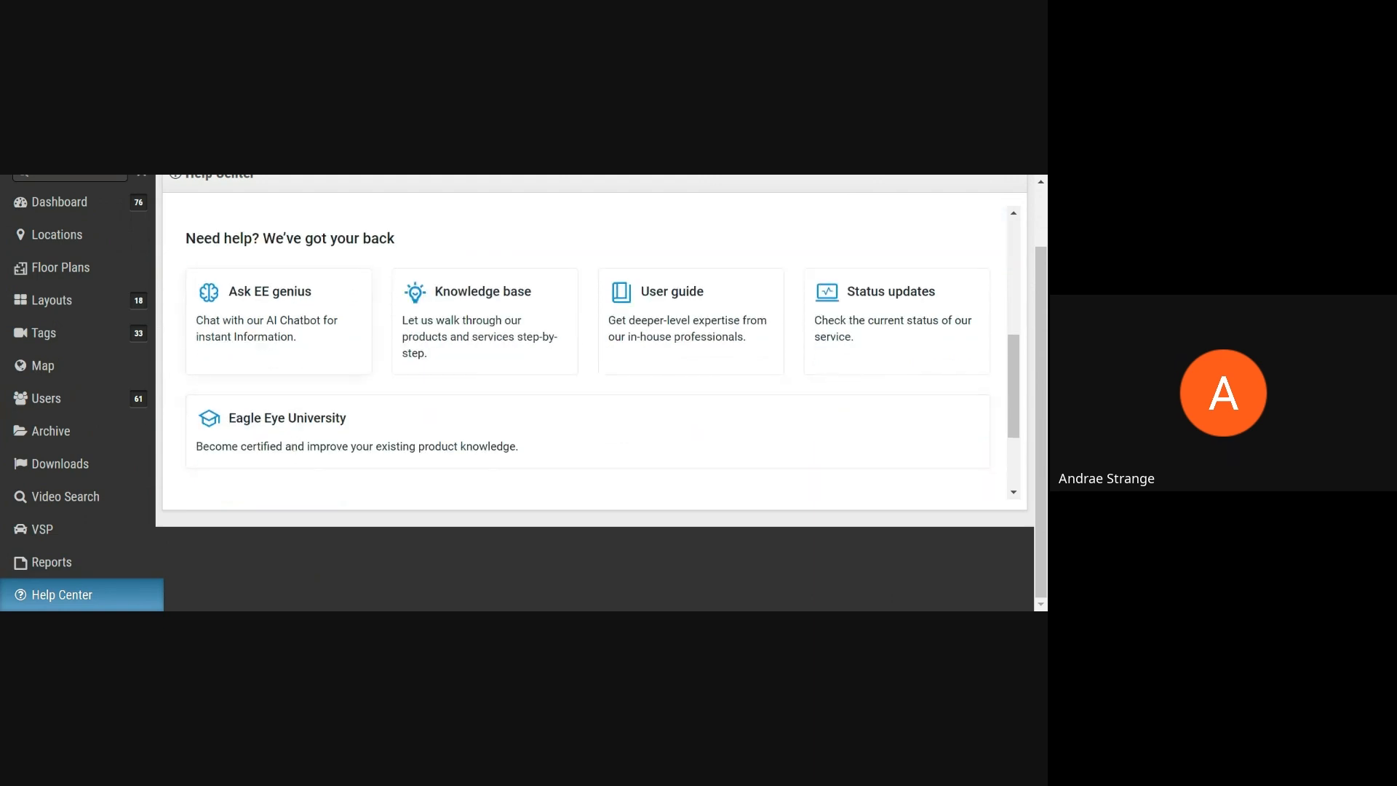
{"action": "mouse_move", "coordinate": [473, 346]}
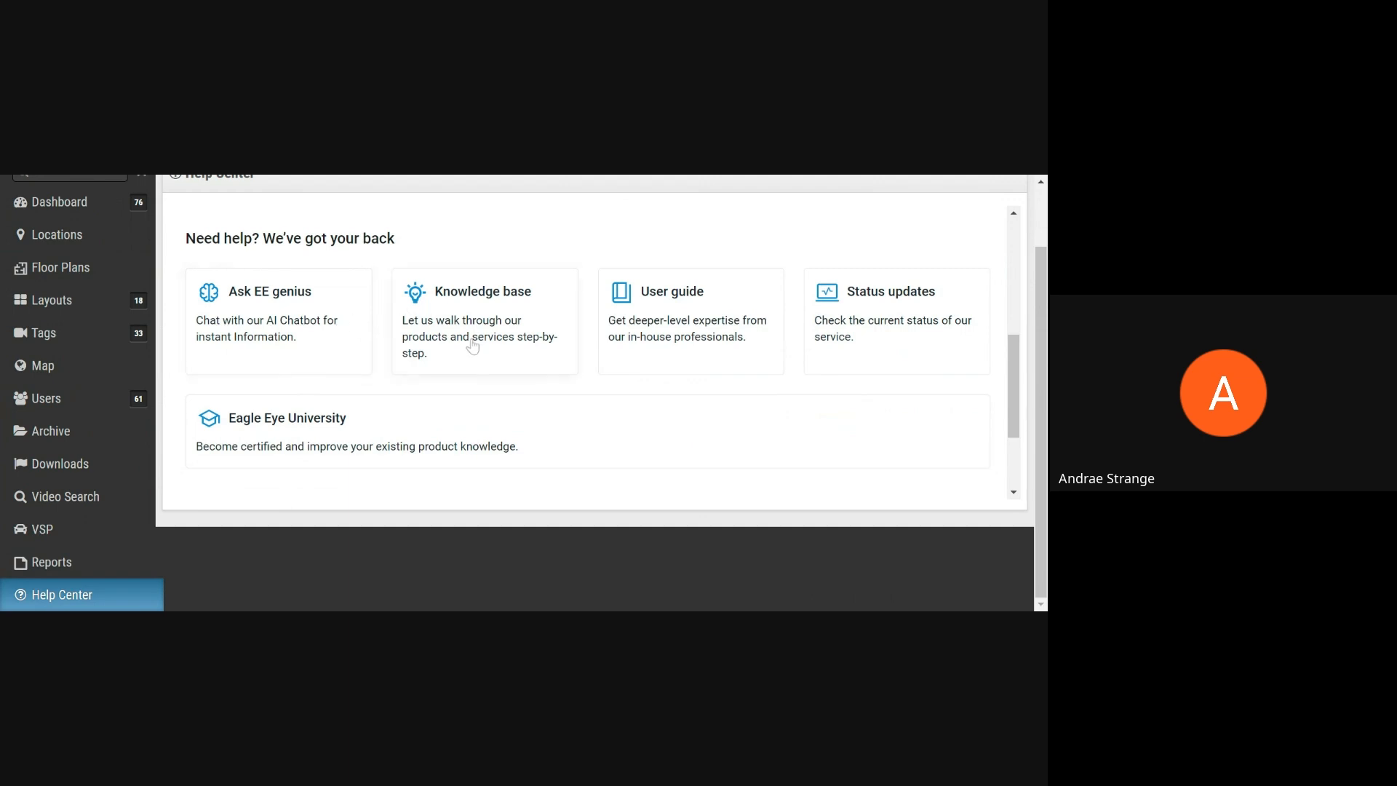
{"action": "mouse_move", "coordinate": [653, 310]}
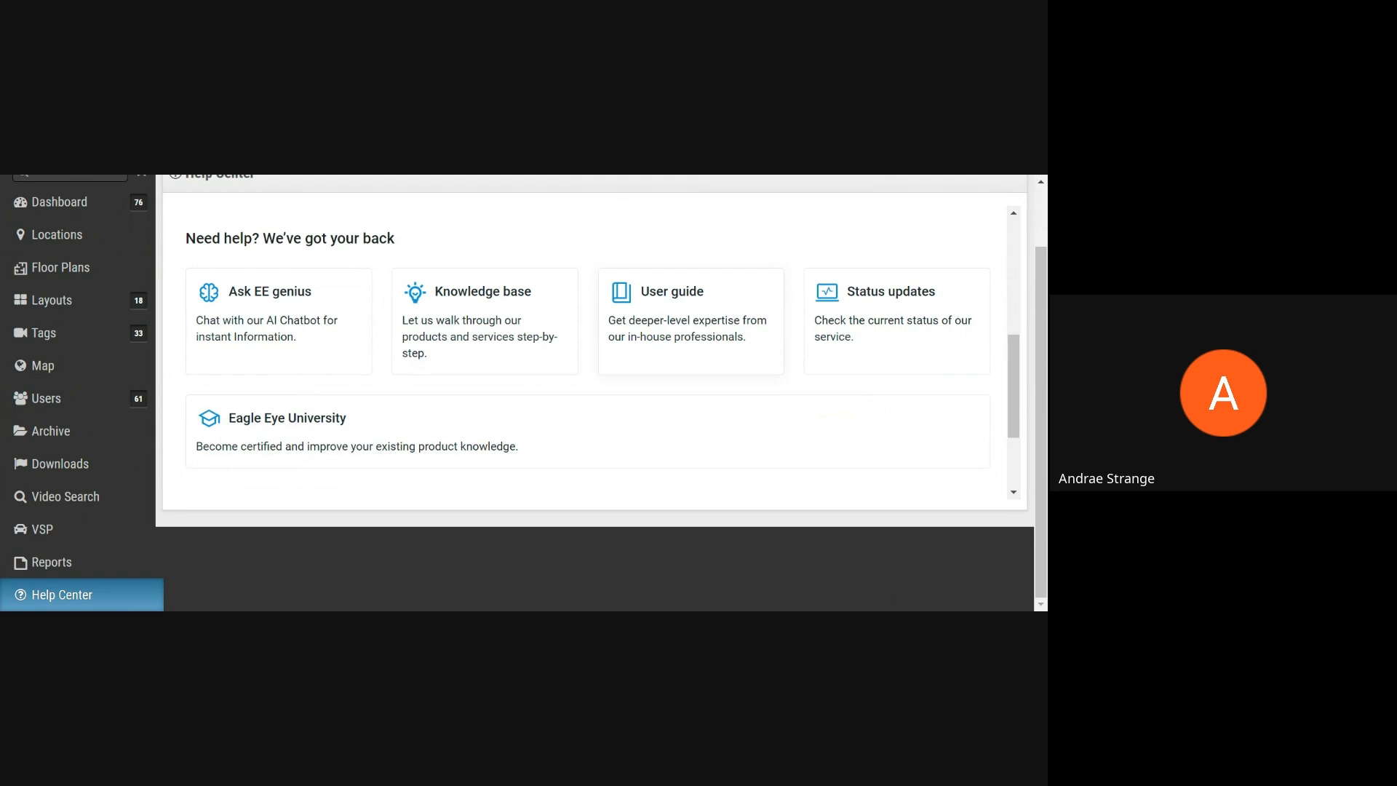
{"action": "mouse_move", "coordinate": [850, 318]}
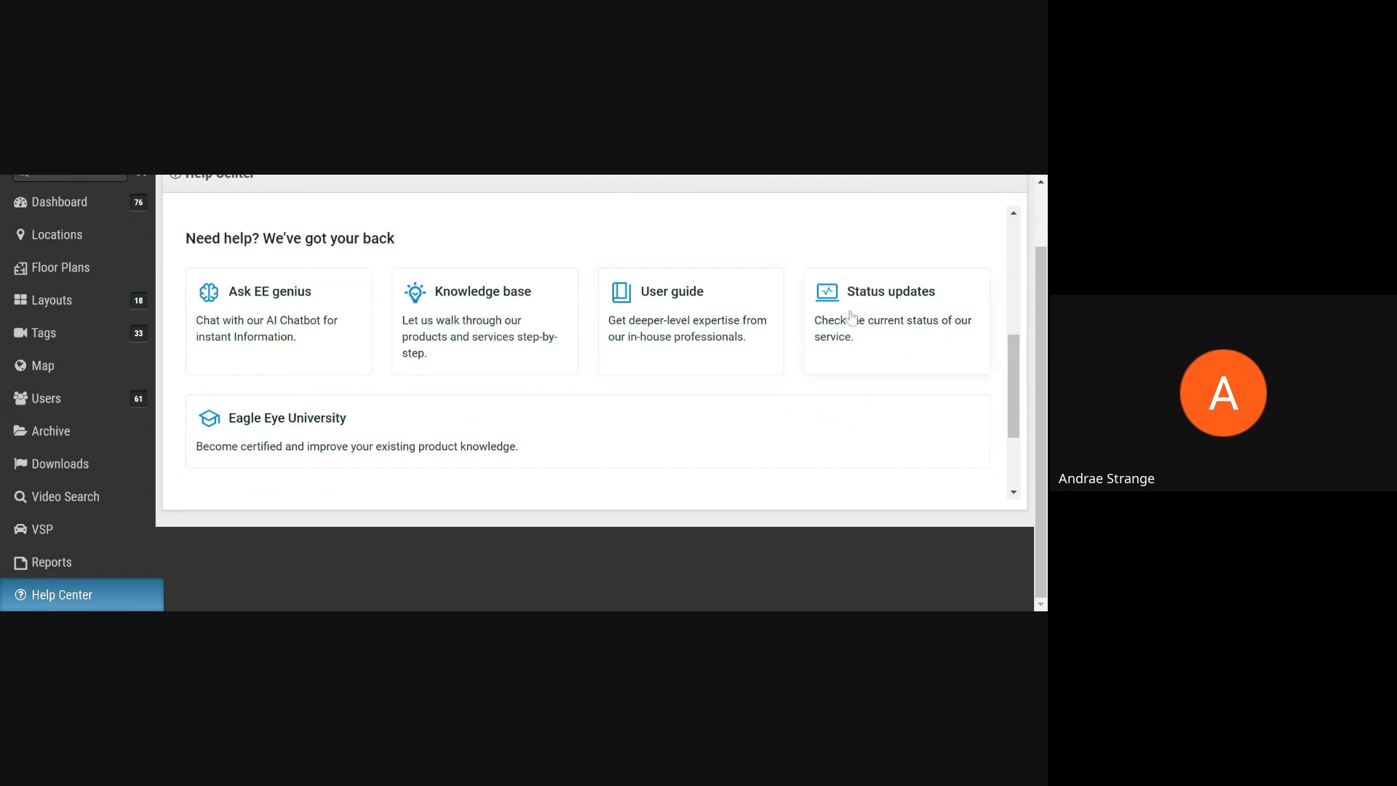
{"action": "mouse_move", "coordinate": [436, 432]}
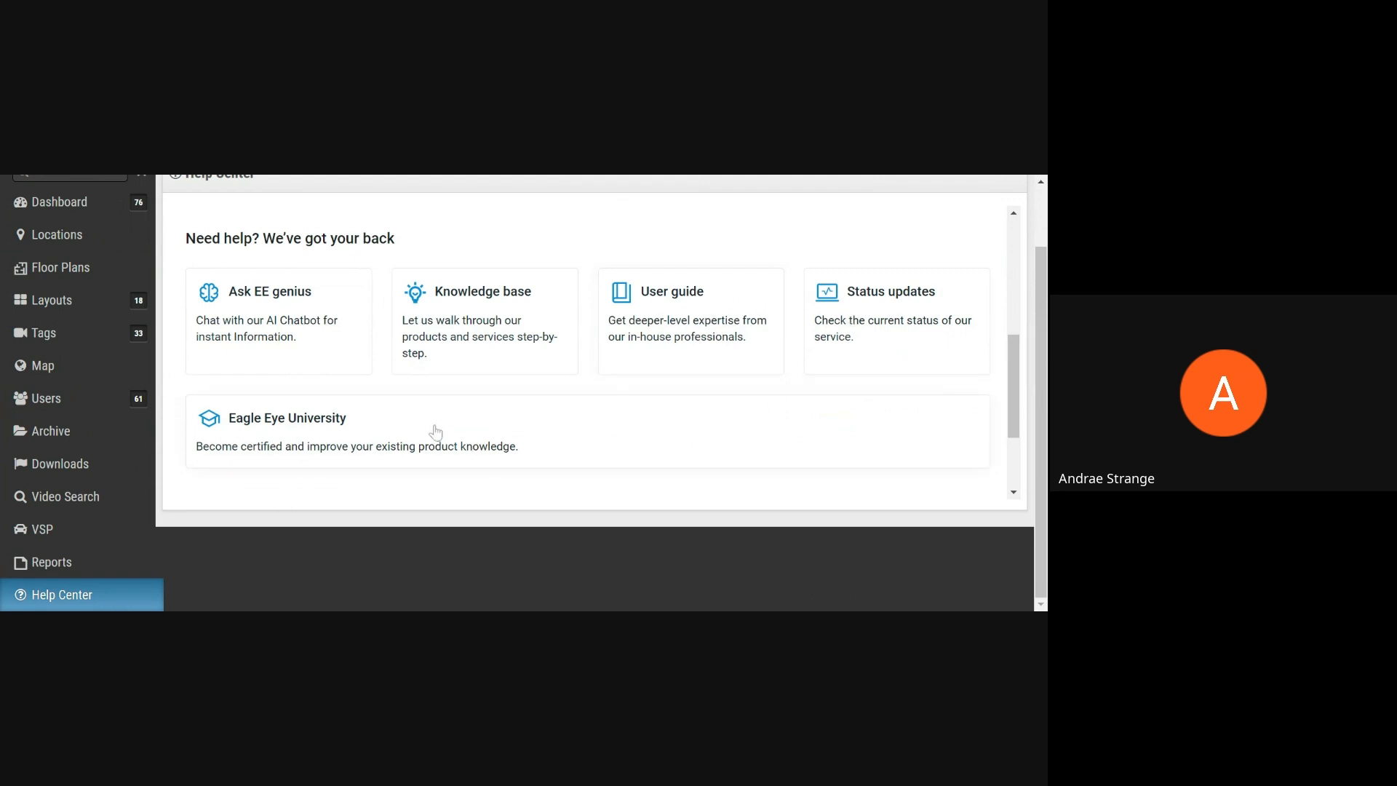
{"action": "mouse_move", "coordinate": [435, 432]}
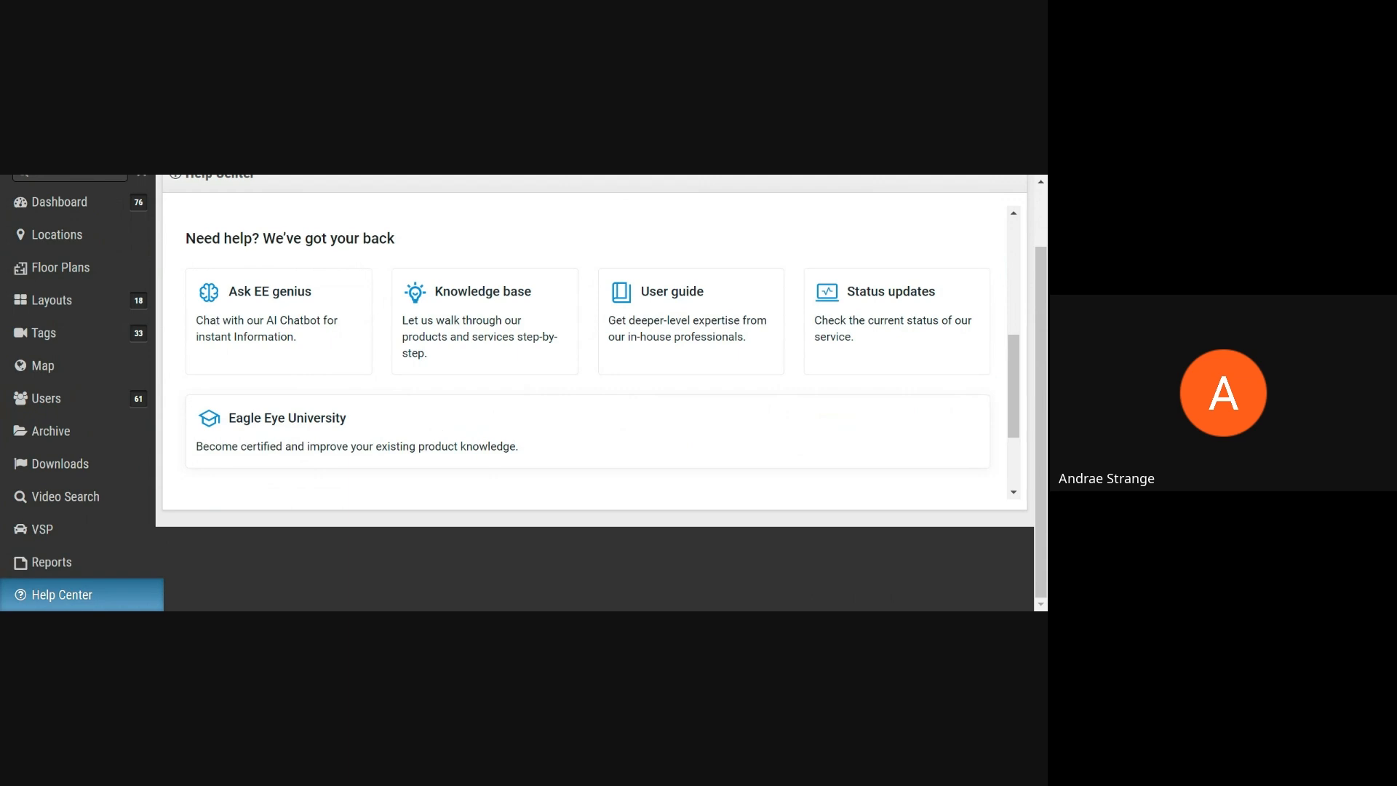
{"action": "scroll", "scroll_direction": "up", "scroll_amount": 3}
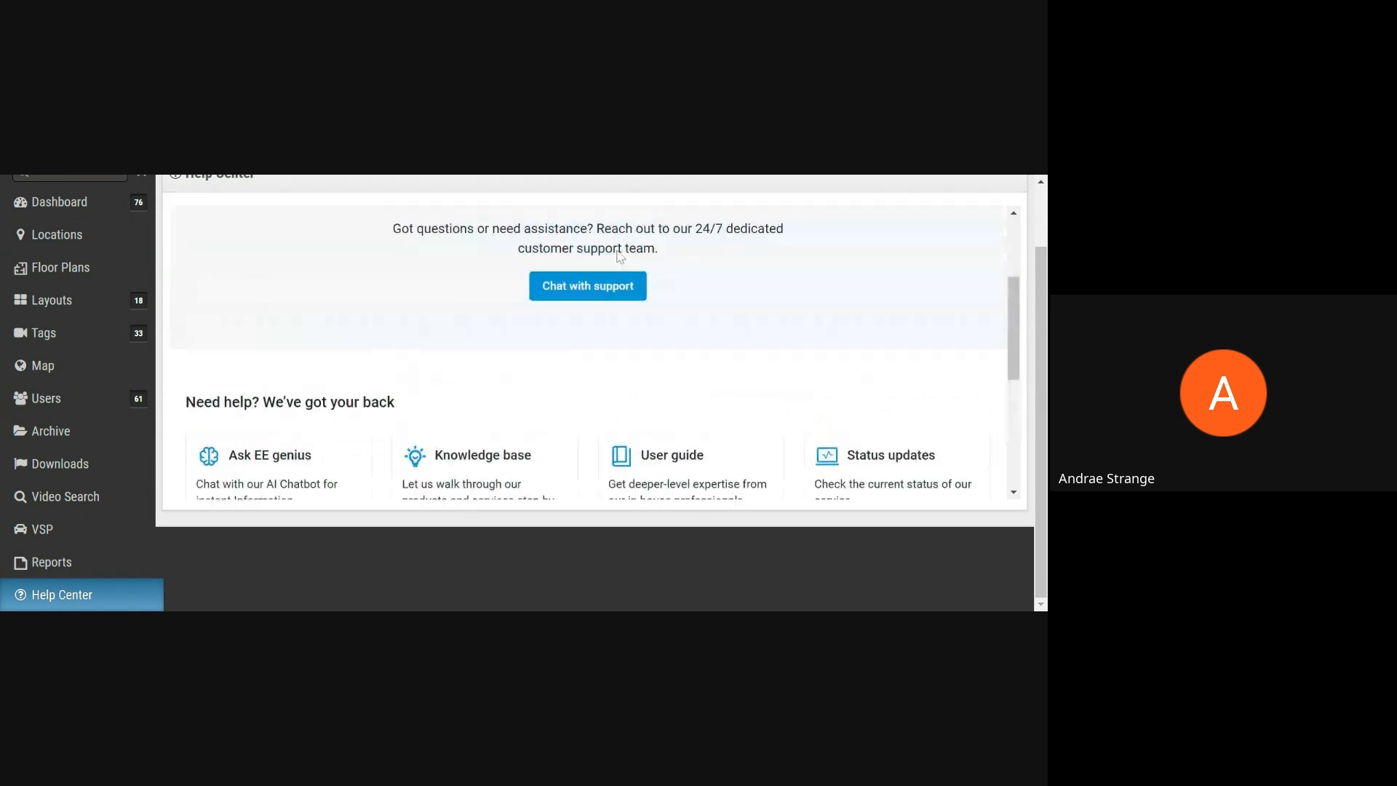
{"action": "scroll", "scroll_direction": "up", "scroll_amount": 3}
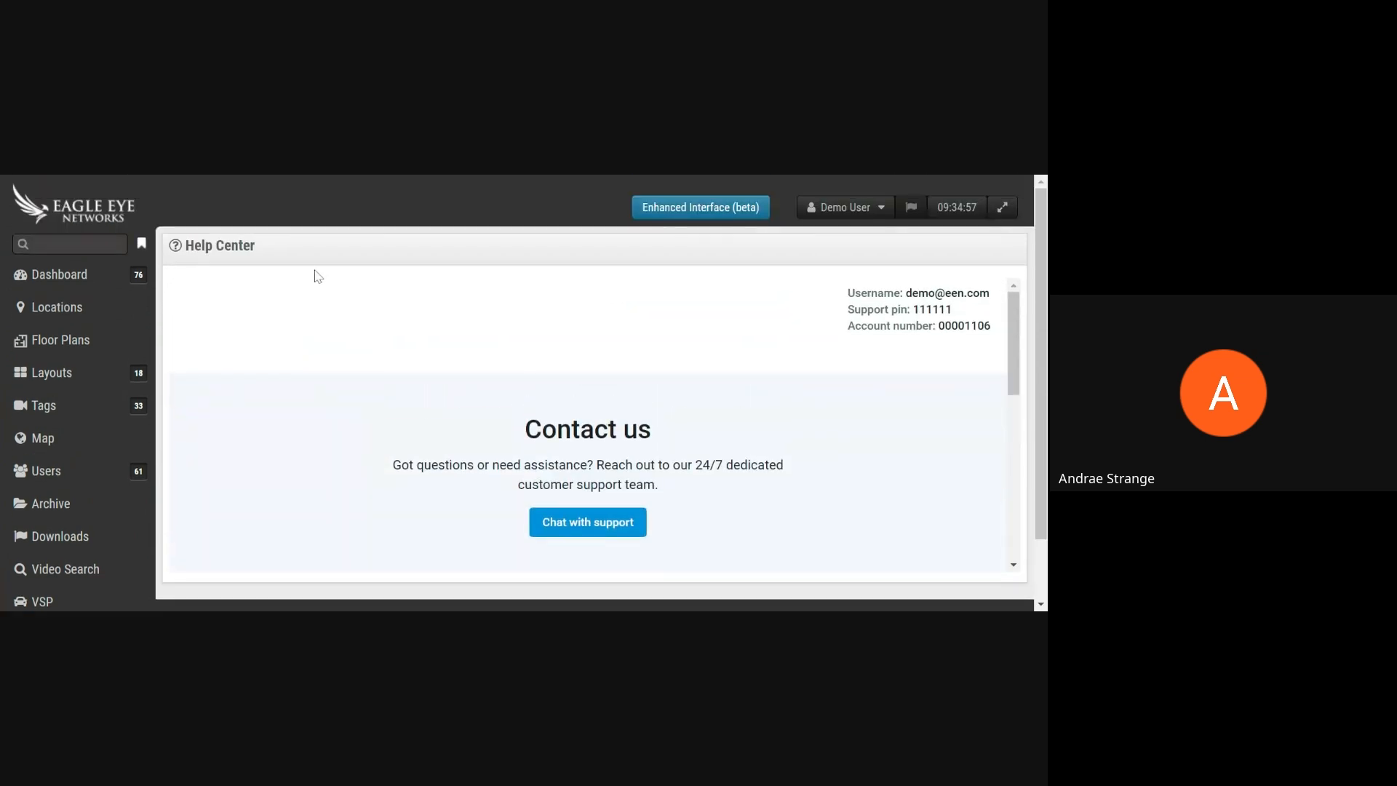
{"action": "mouse_move", "coordinate": [388, 203]}
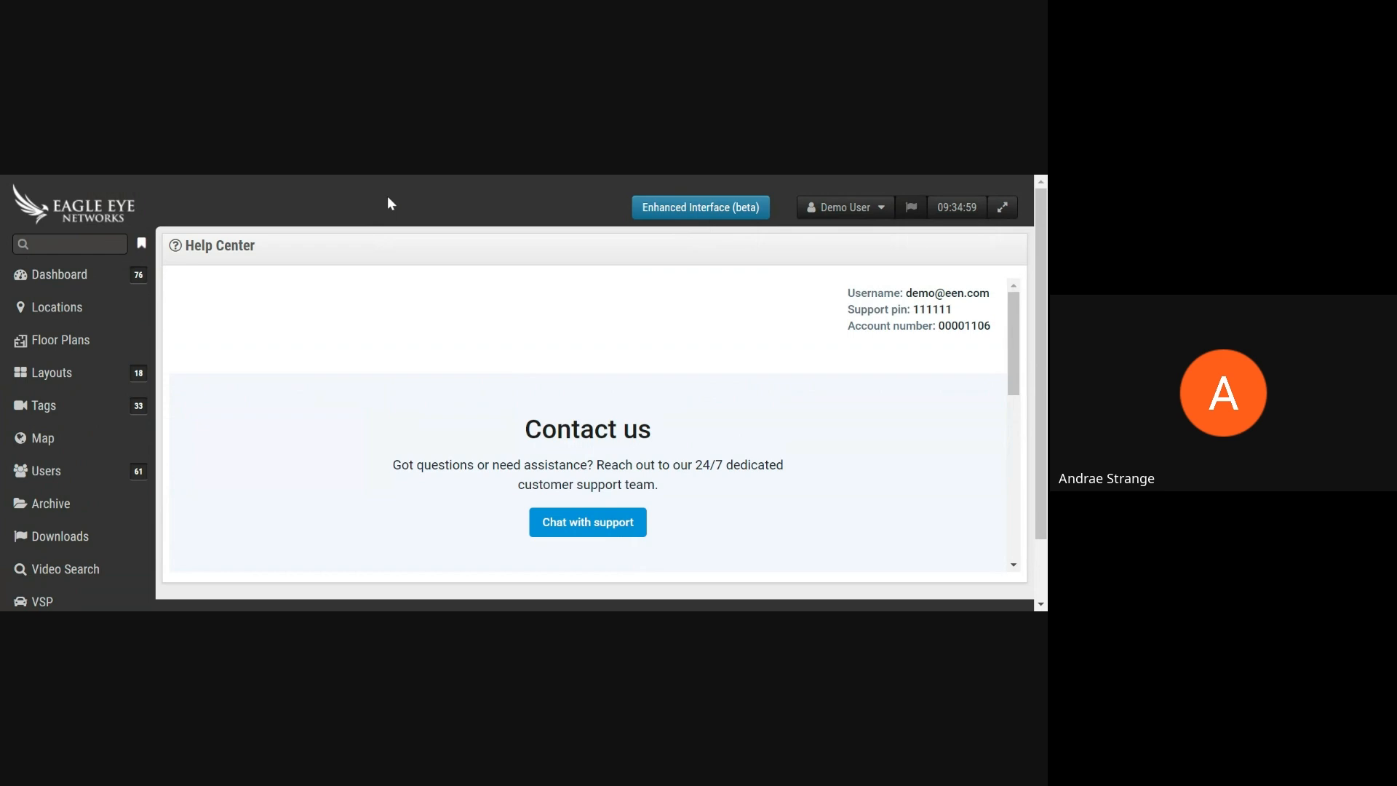